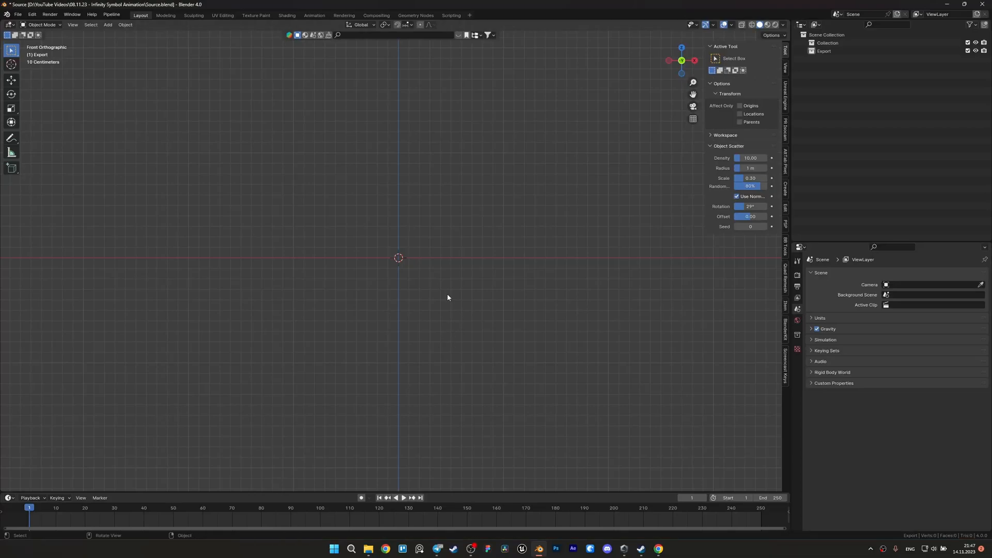
- Add Ref.png as a reference image in the front view
left_click(107, 25)
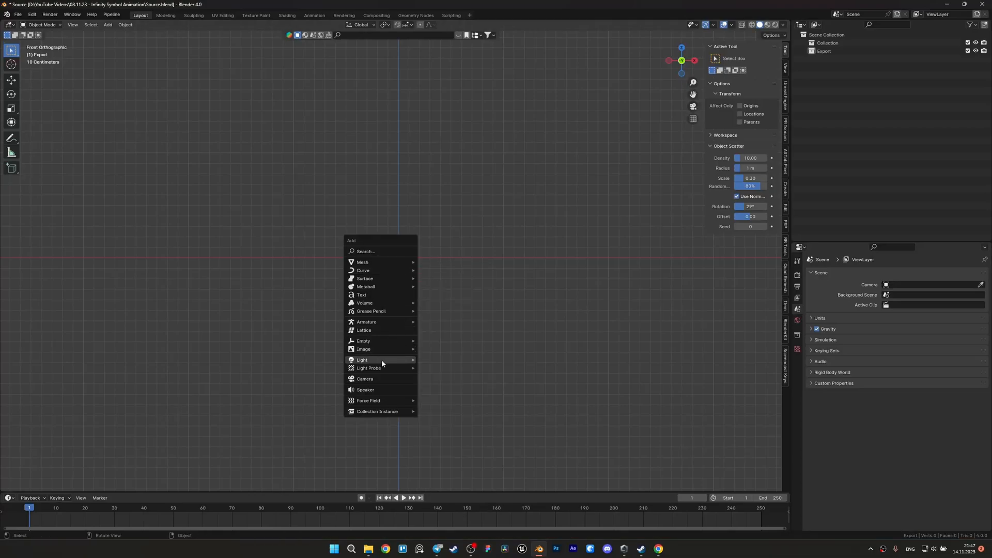
left_click(364, 349)
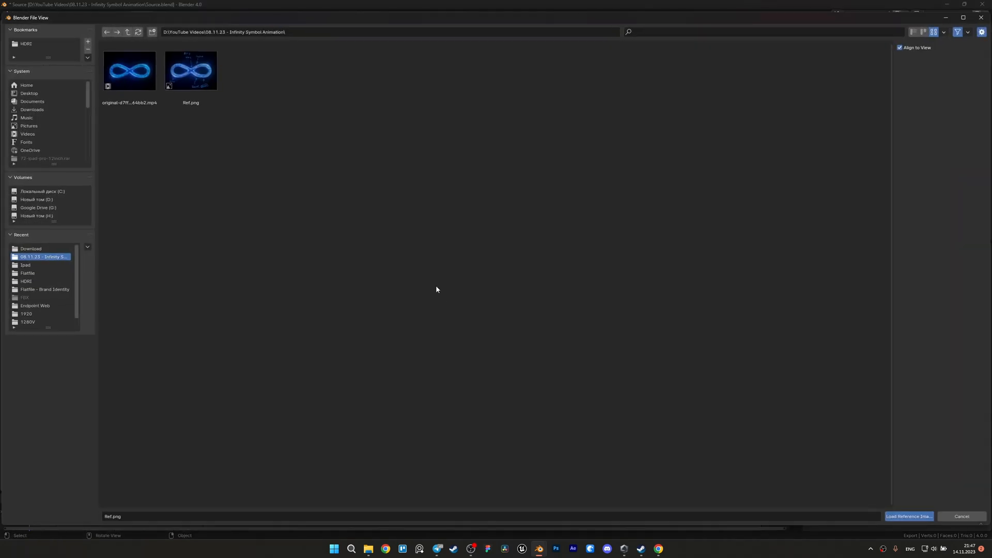
left_click(907, 516)
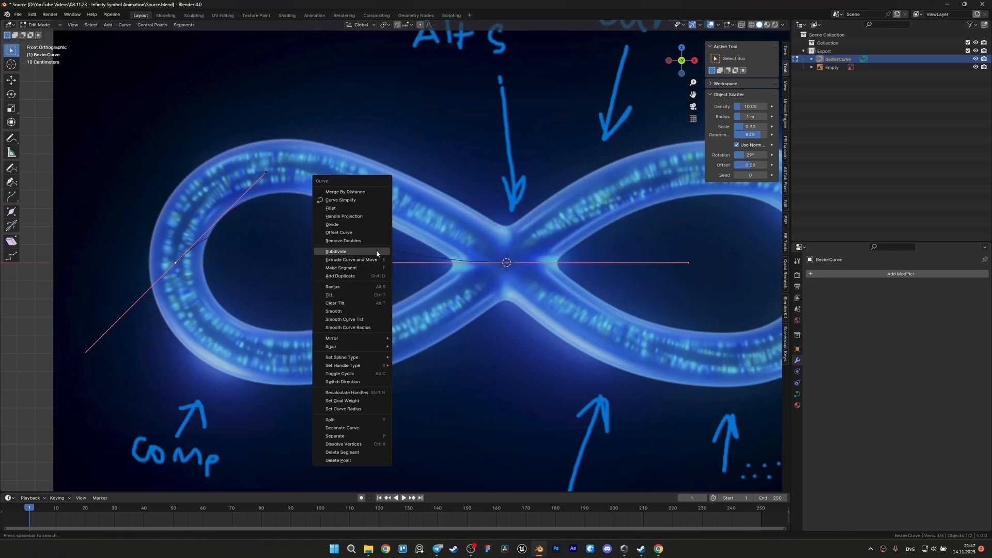
- Subdivide the Bezier curve and shape its points along the reference's upper-left loop
left_click(350, 259)
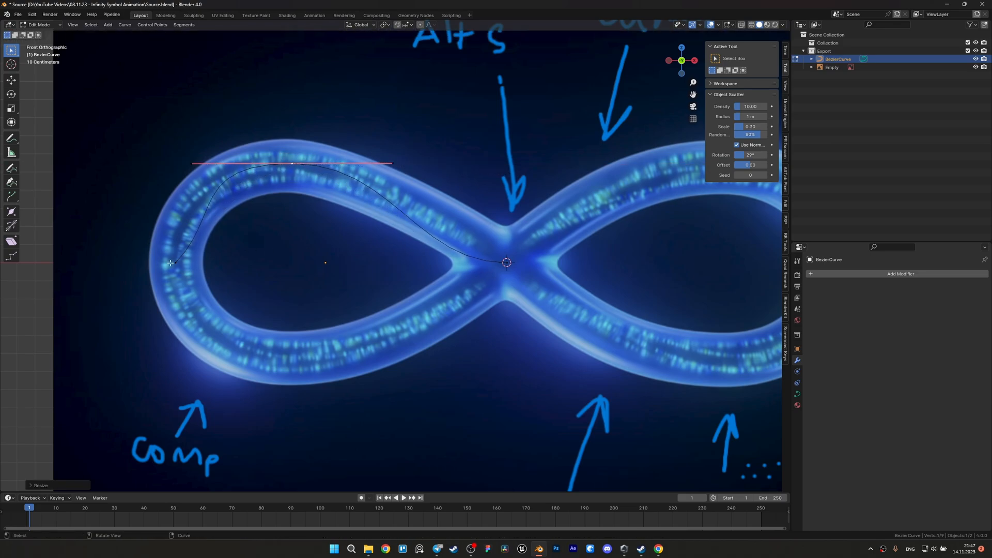
key("r")
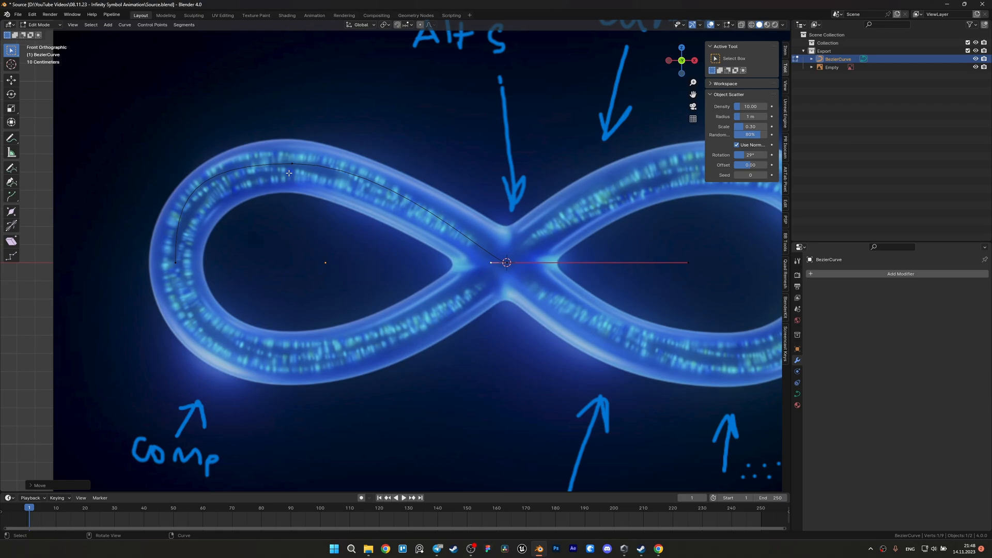
key("s")
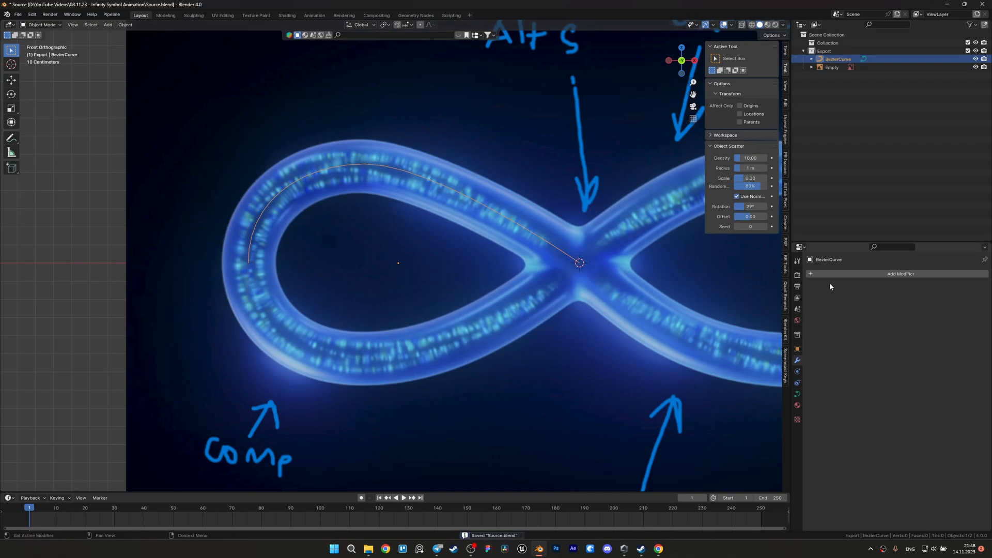
- Add a Mirror modifier on X and Y axes and reset the curve's origin
left_click(900, 273)
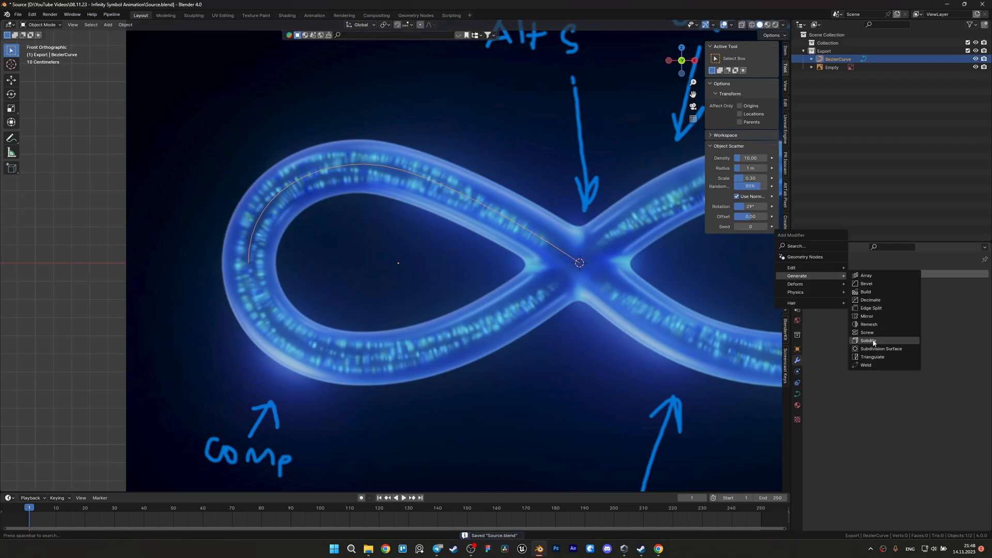
left_click(866, 315)
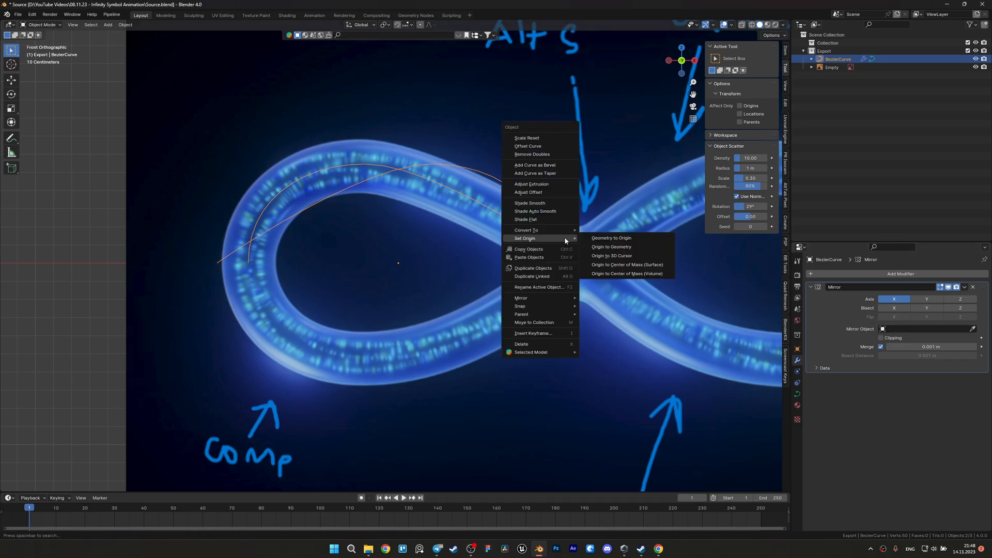
left_click(610, 246)
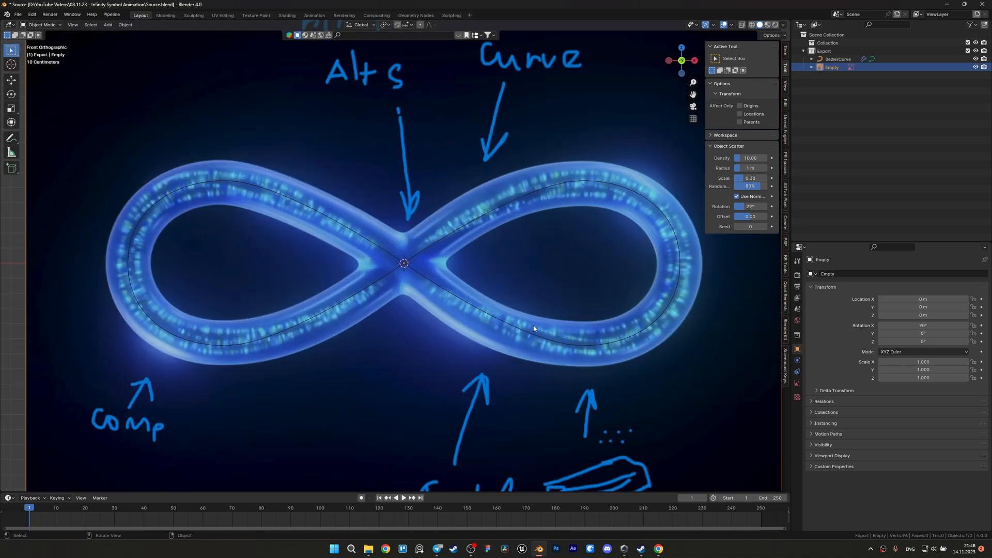
left_click(837, 59)
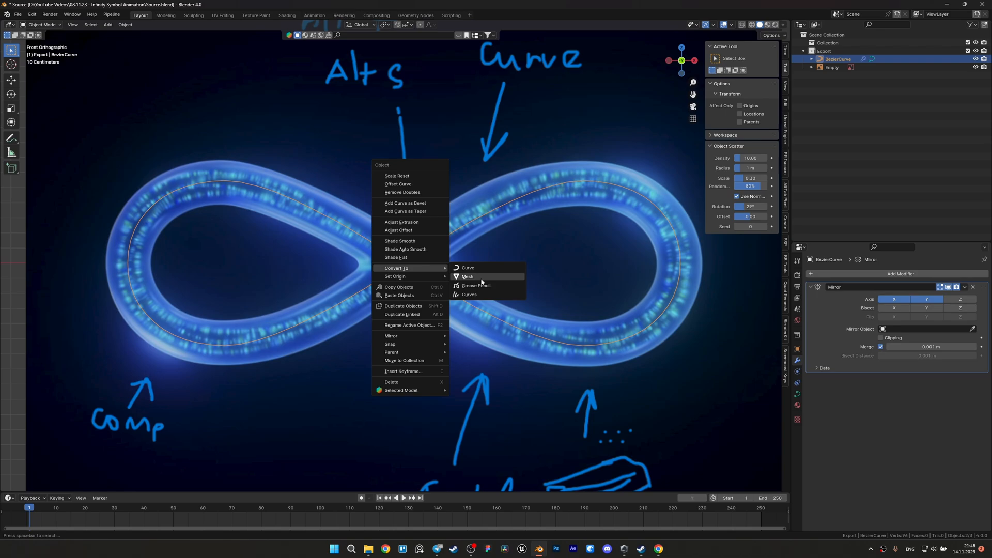
- Convert the curve to a mesh and delete the duplicate vertices at the centre
left_click(468, 276)
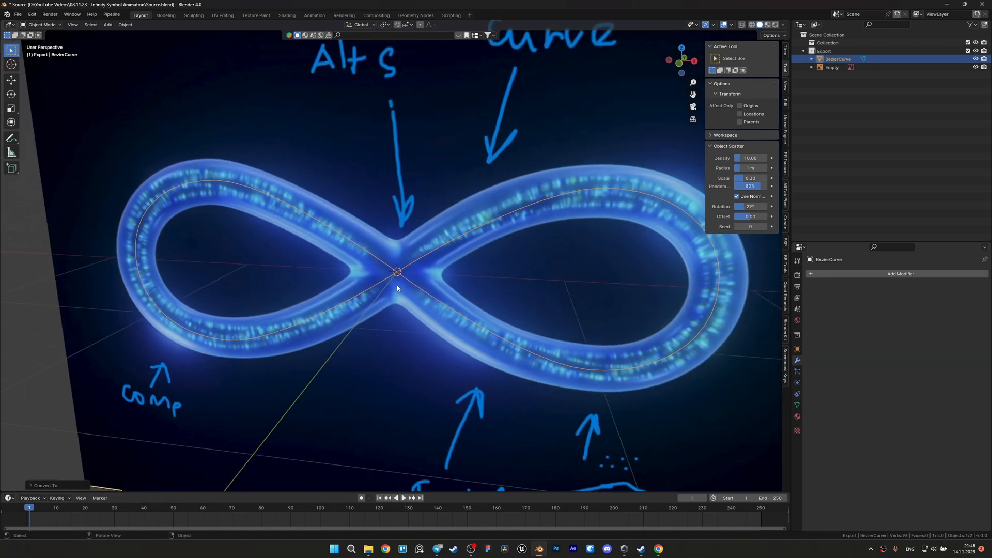
key("Tab")
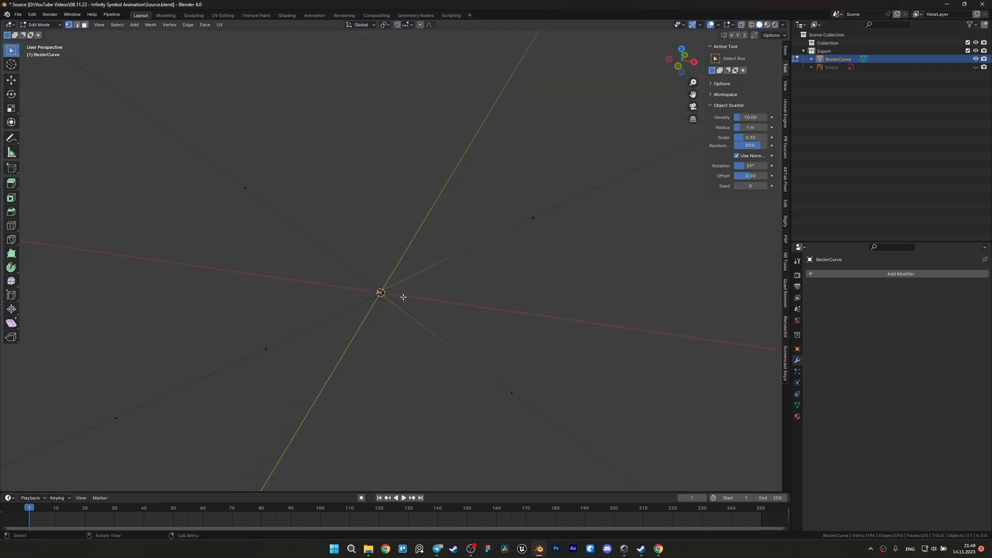
key("x")
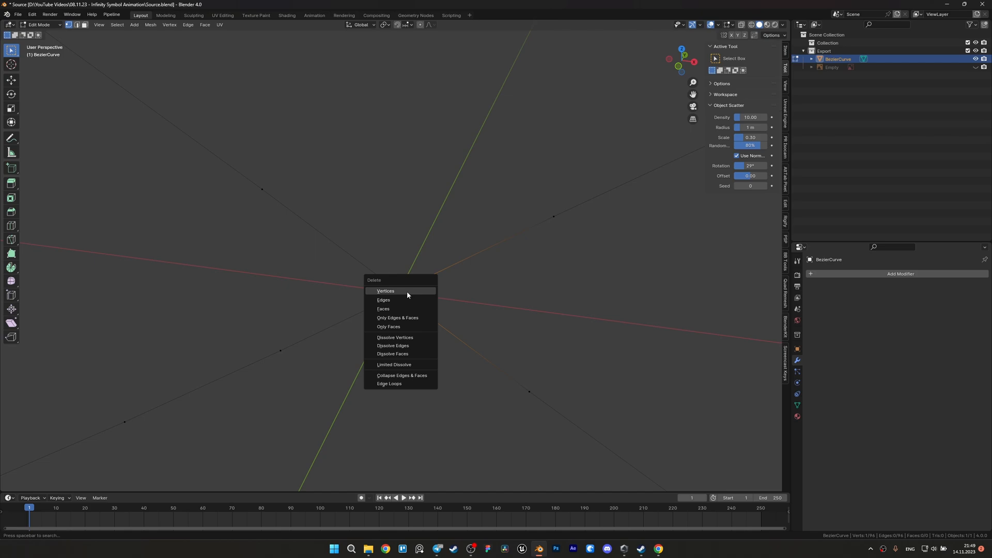
left_click(386, 291)
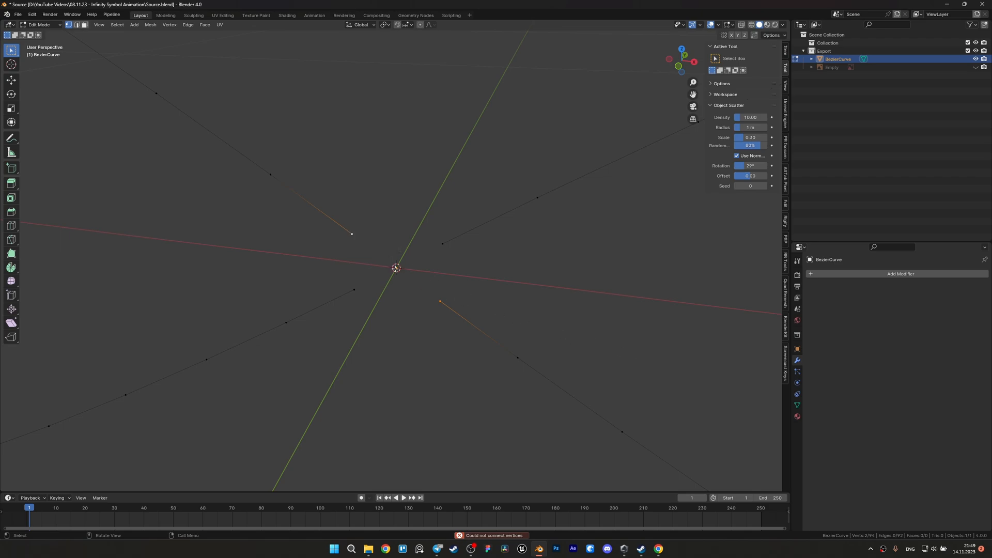
- Review the outline and reposition the vertices at the centre crossing
key("Tab")
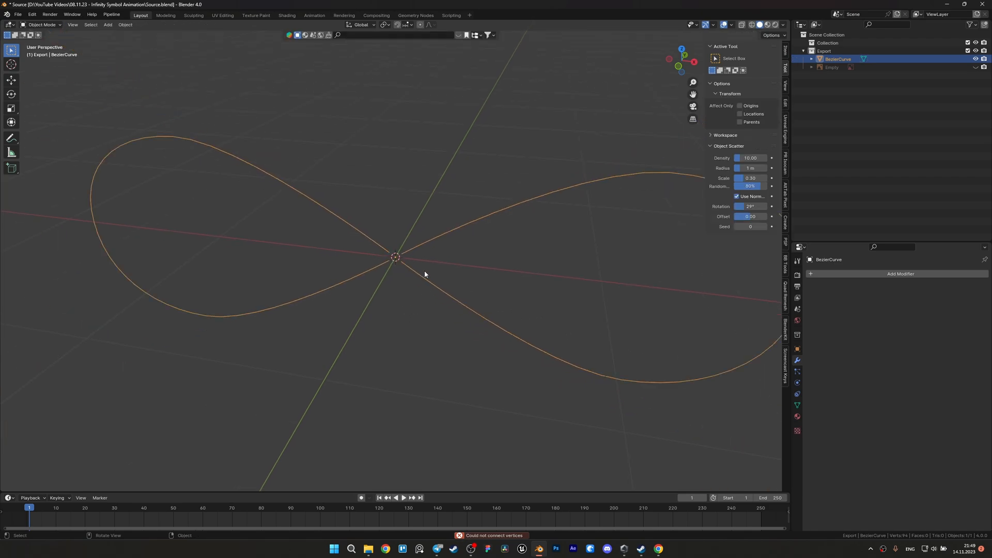
key("Tab")
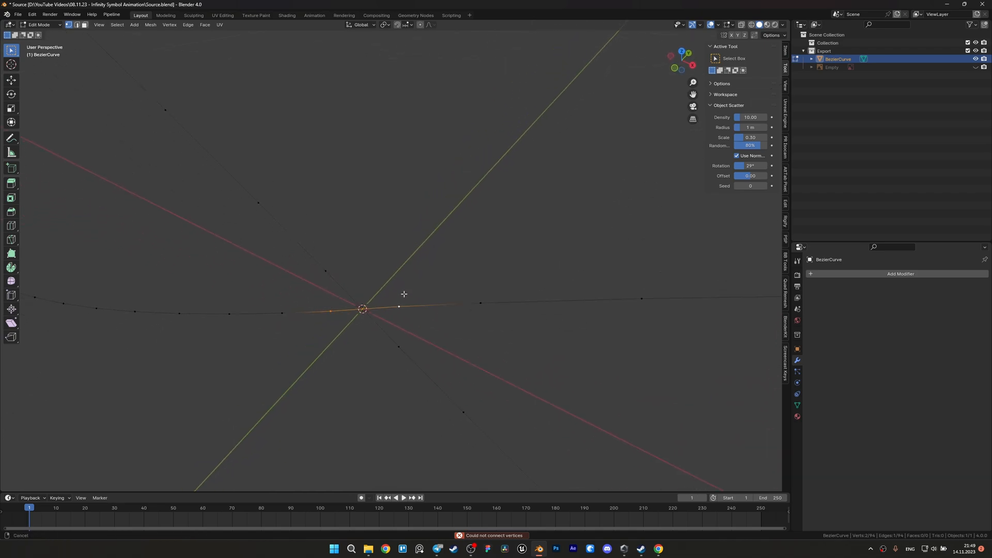
left_click_drag(403, 293, 467, 310)
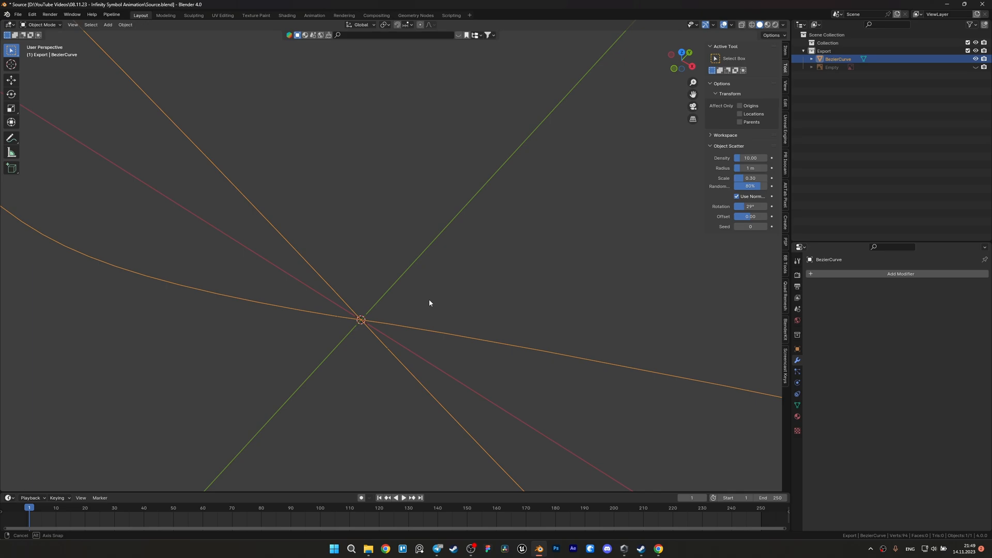
- Convert the outline back to a curve, rename it, and view from the front
right_click(430, 302)
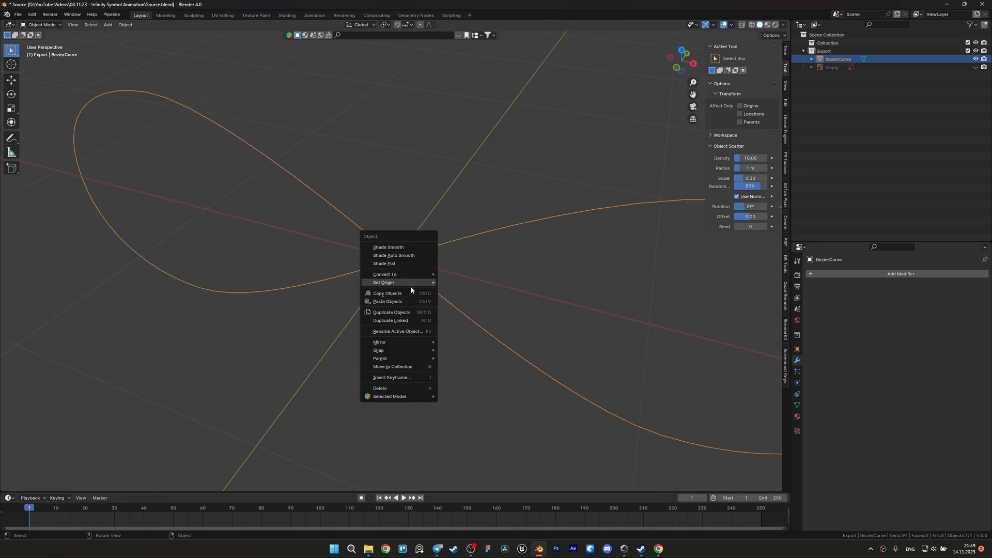
left_click(384, 274)
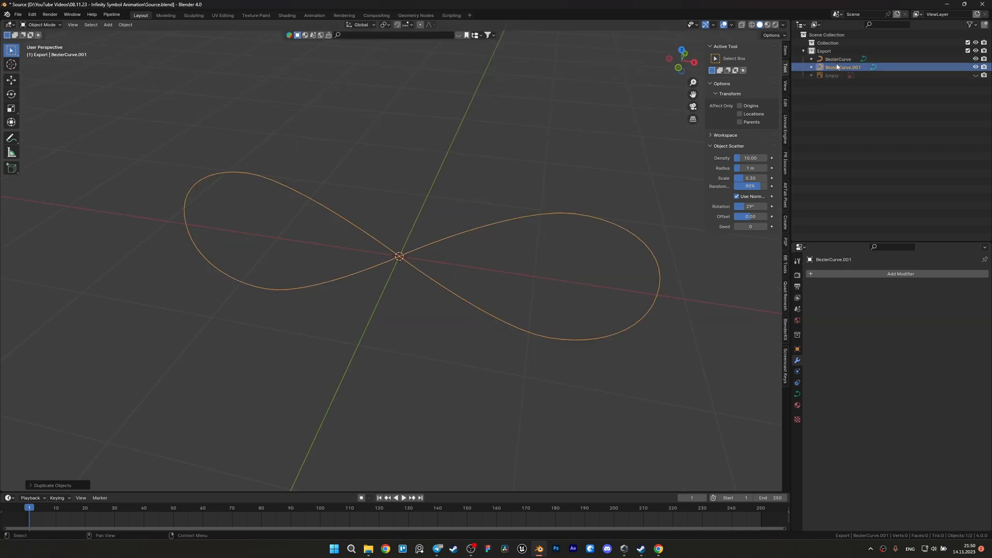
double_click(845, 67)
type("Object")
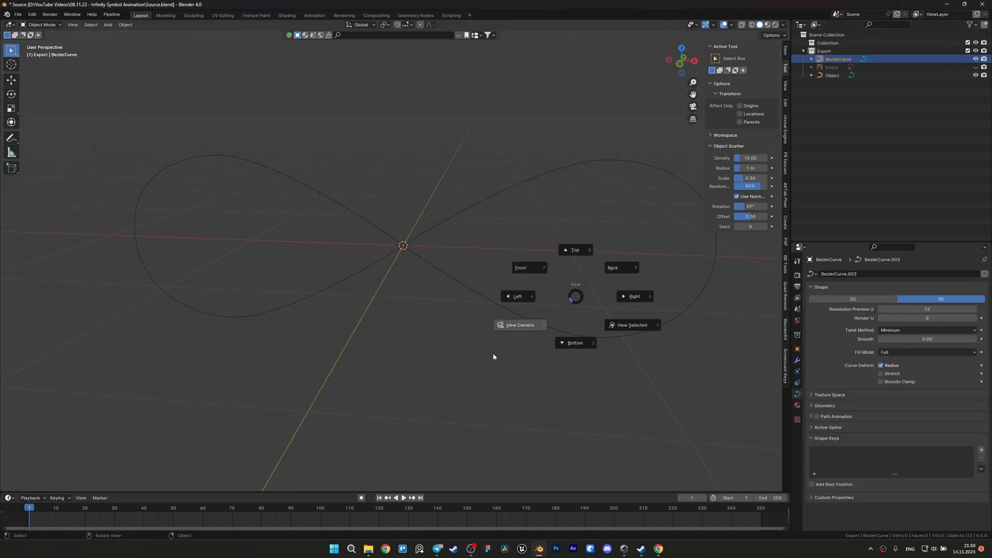
left_click(521, 267)
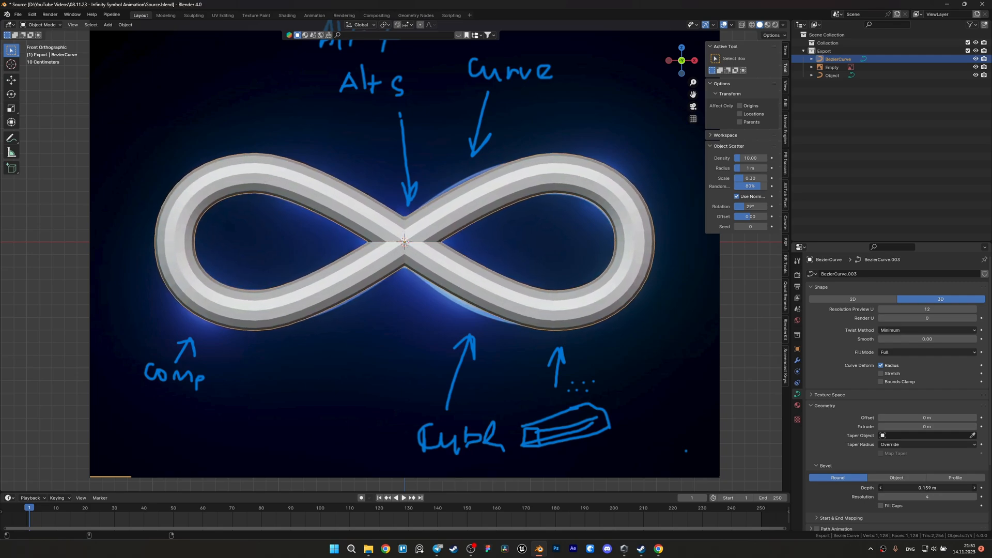
- Give the curve a round 0.159 m bevel at resolution 4, shade smooth, and convert to mesh
left_click(927, 487)
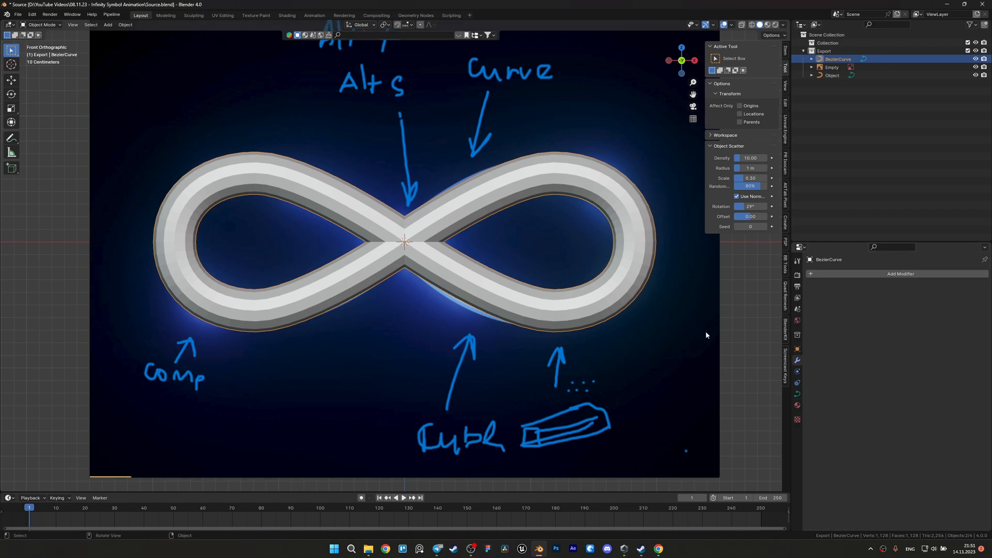
right_click(405, 240)
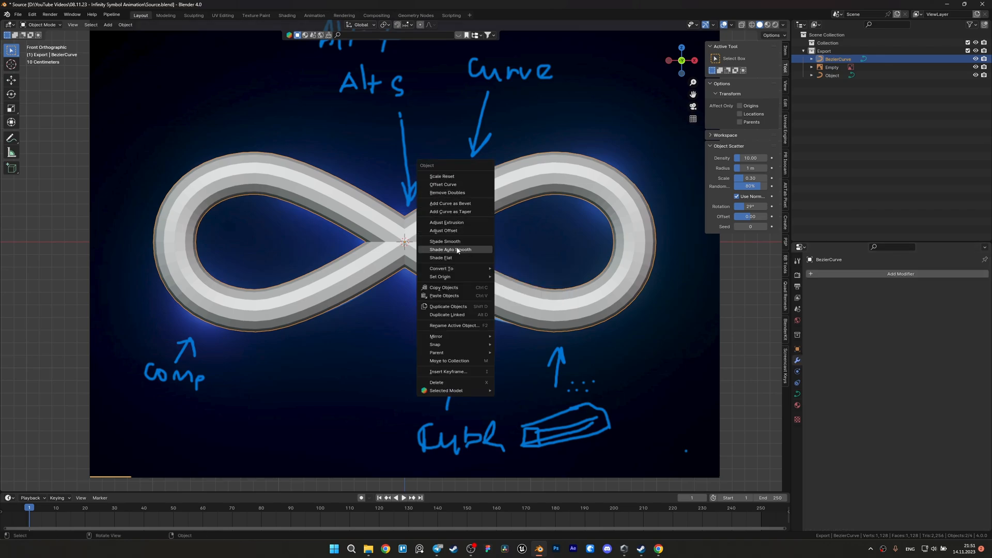
left_click(445, 242)
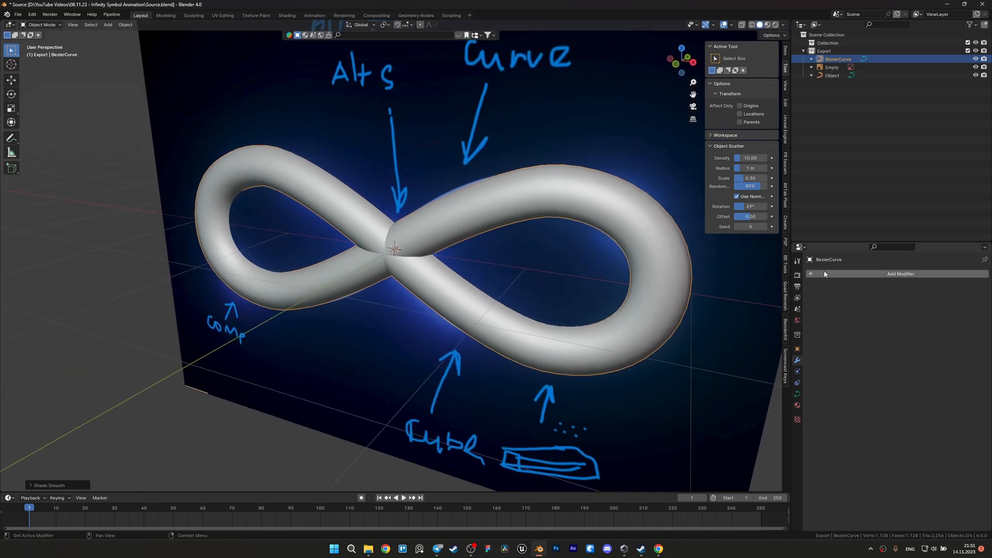
right_click(394, 247)
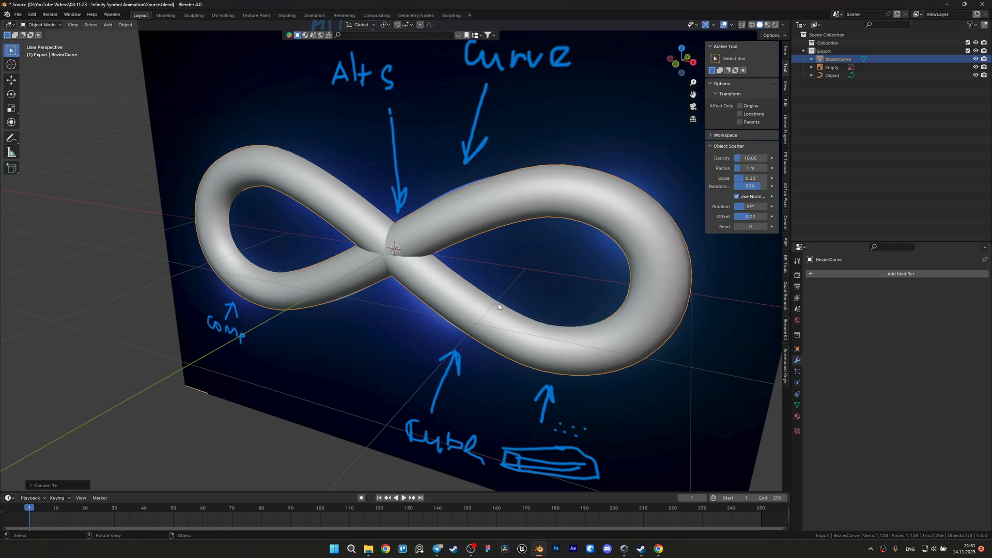
key("Tab")
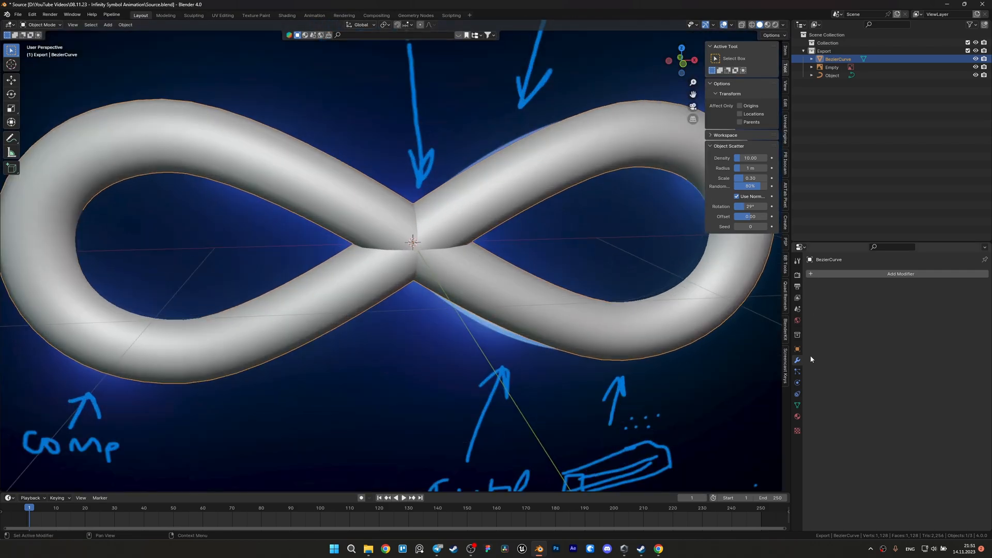
- Add a voxel Remesh modifier with smooth shading to the tube
left_click(898, 273)
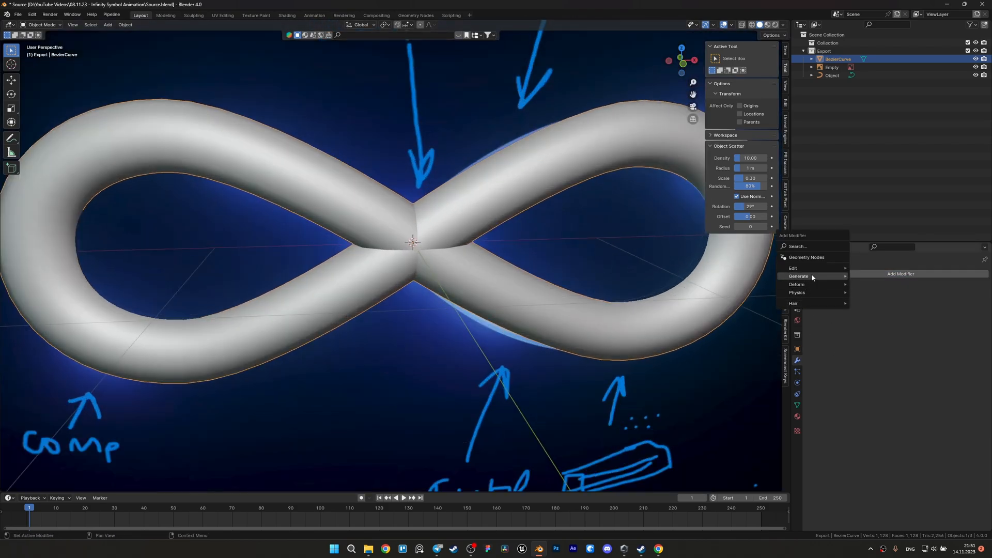
mouse_move(798, 276)
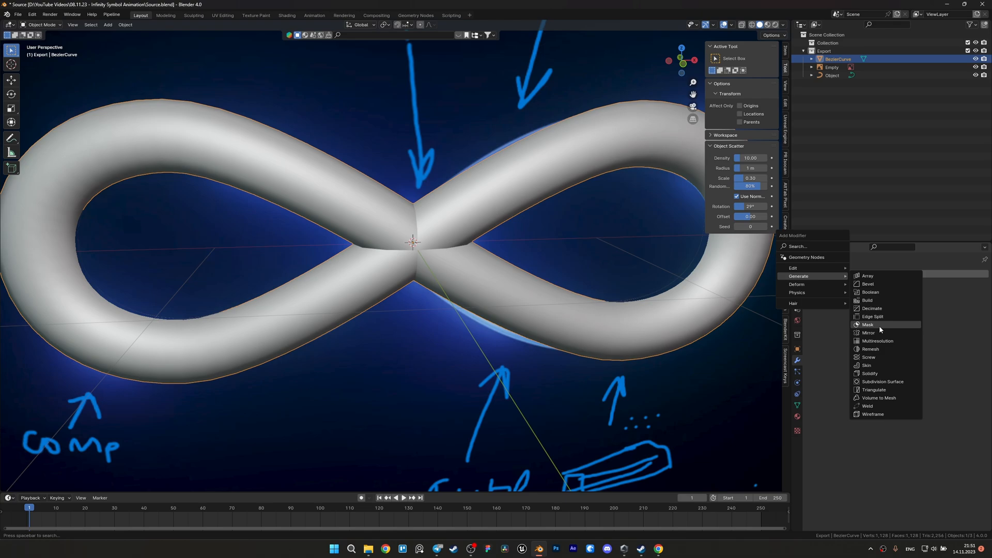
left_click(869, 348)
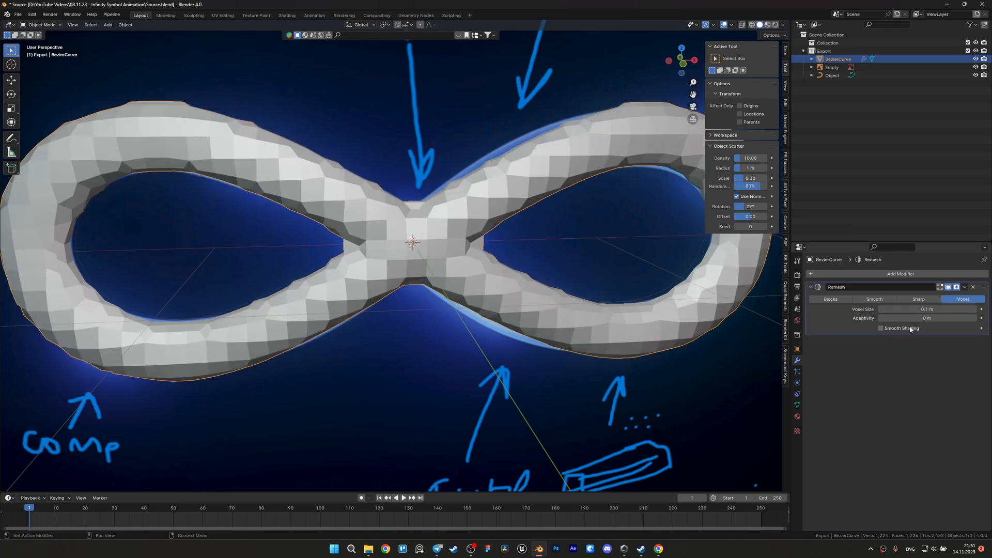
left_click(880, 327)
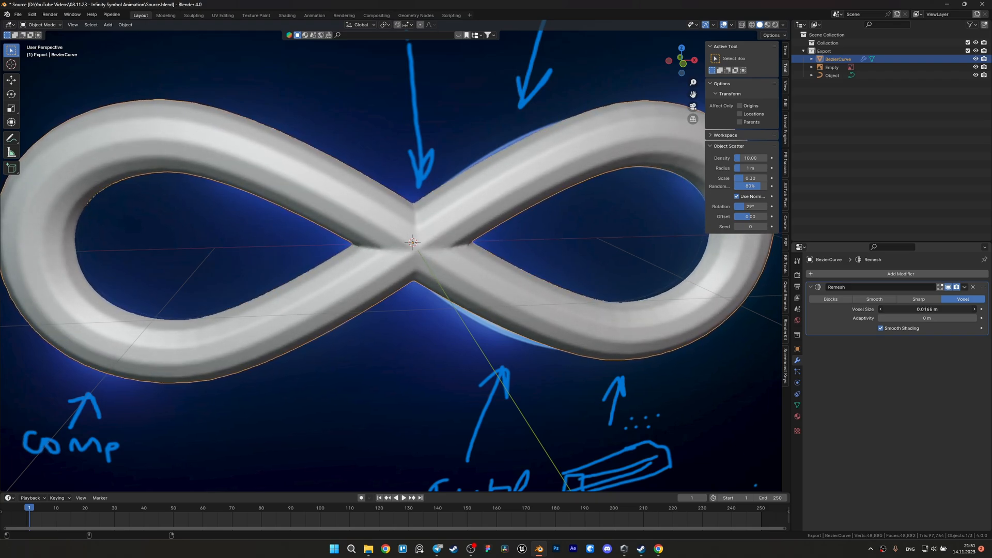
- Add a Corrective Smooth modifier with Factor 1 and Only Smooth
left_click(900, 273)
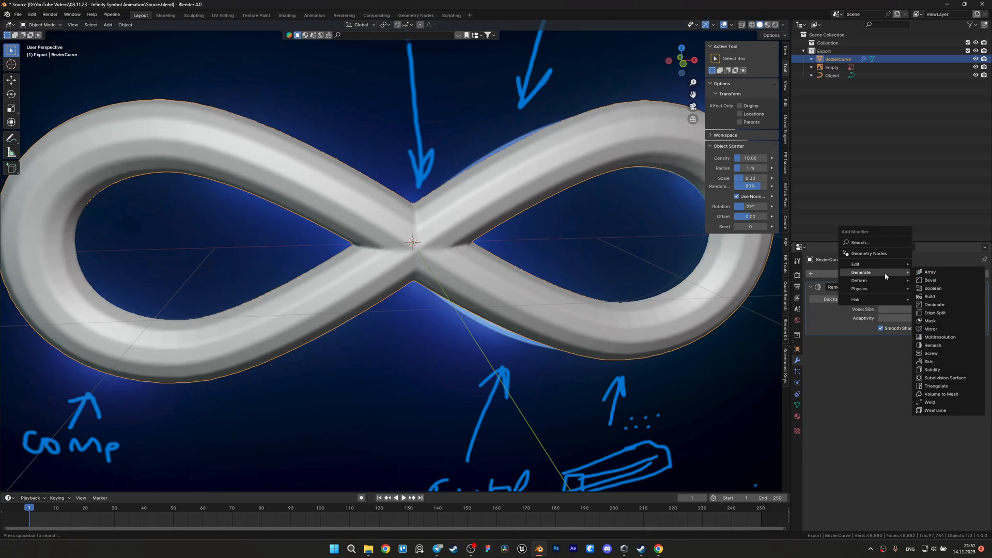
mouse_move(859, 280)
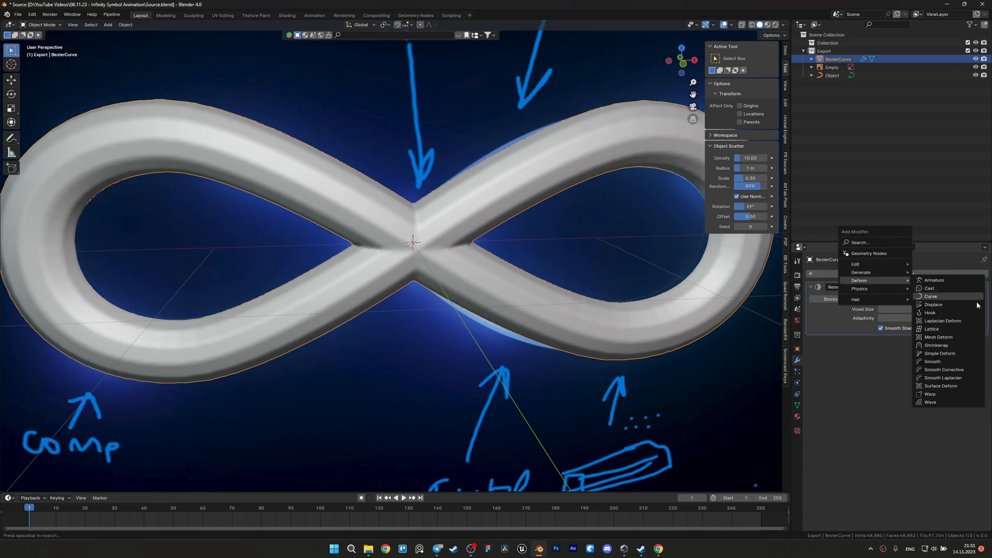
left_click(943, 370)
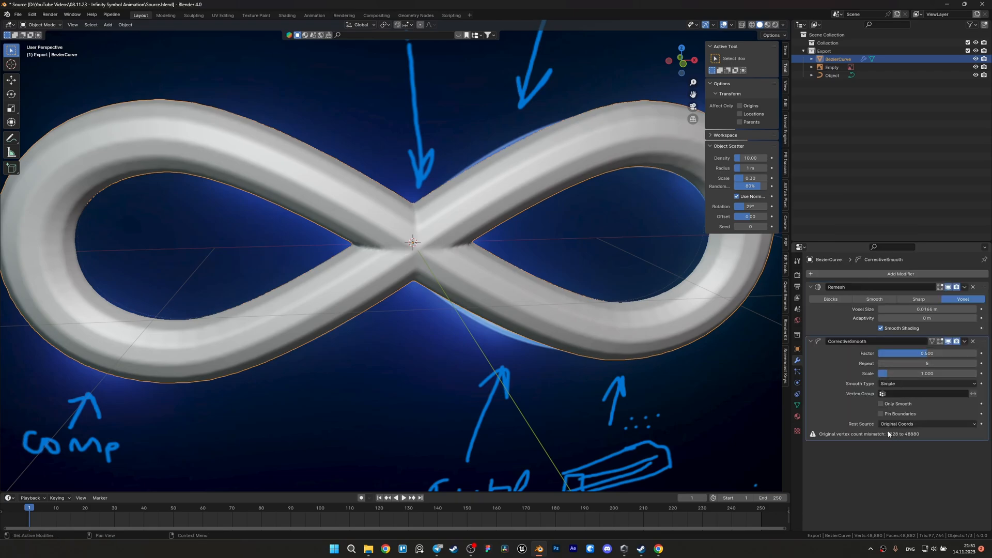
left_click(879, 403)
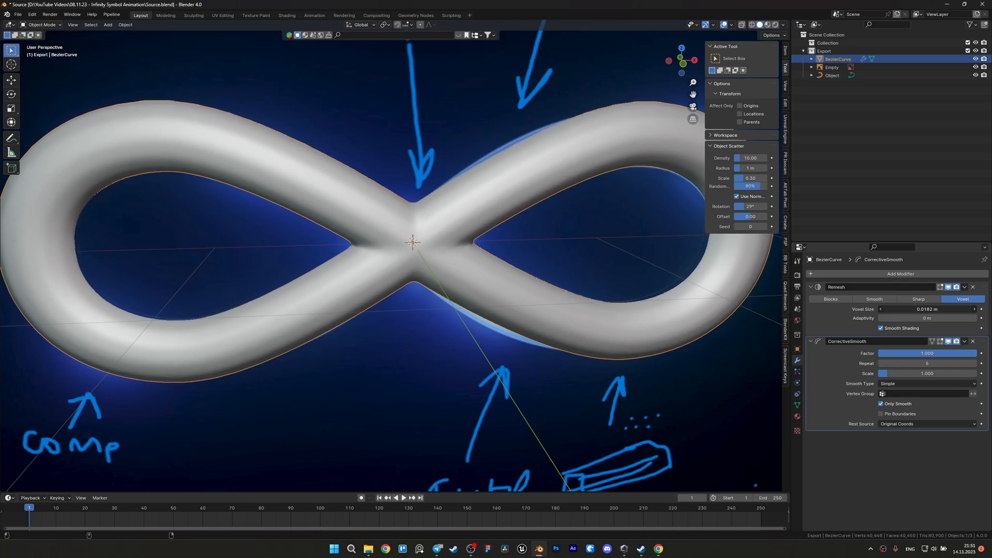
left_click(926, 310)
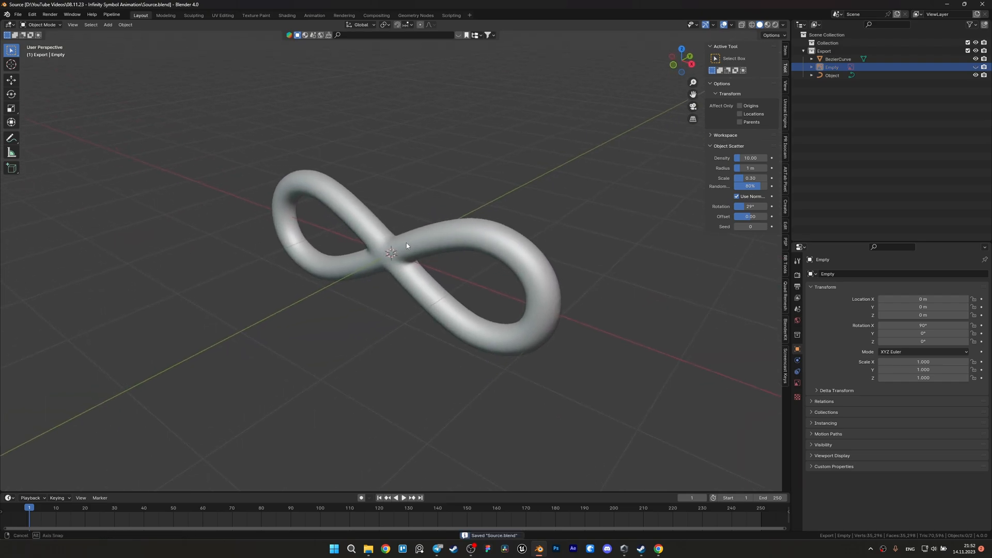
- Add a cube, stretch it along X, and add loop cuts
left_click(837, 59)
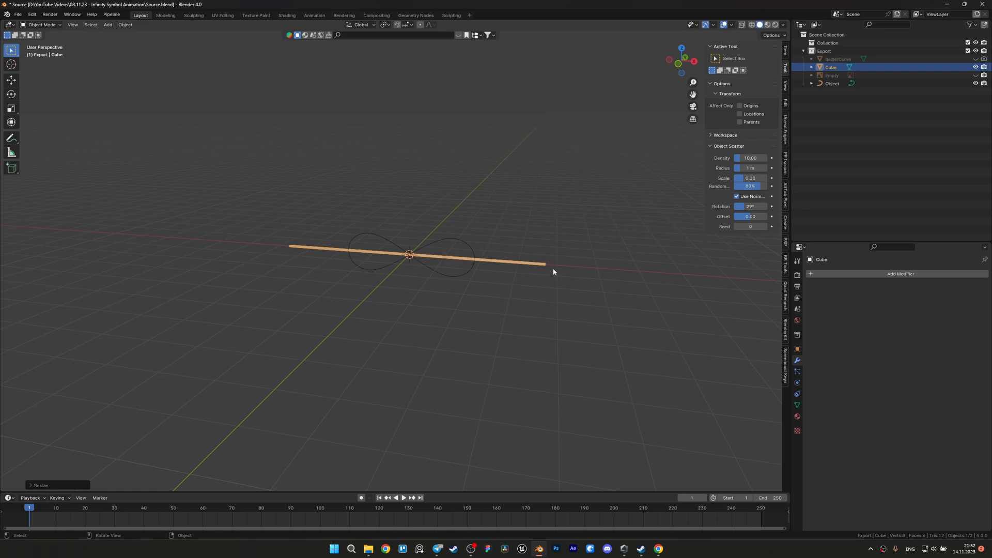
key("s")
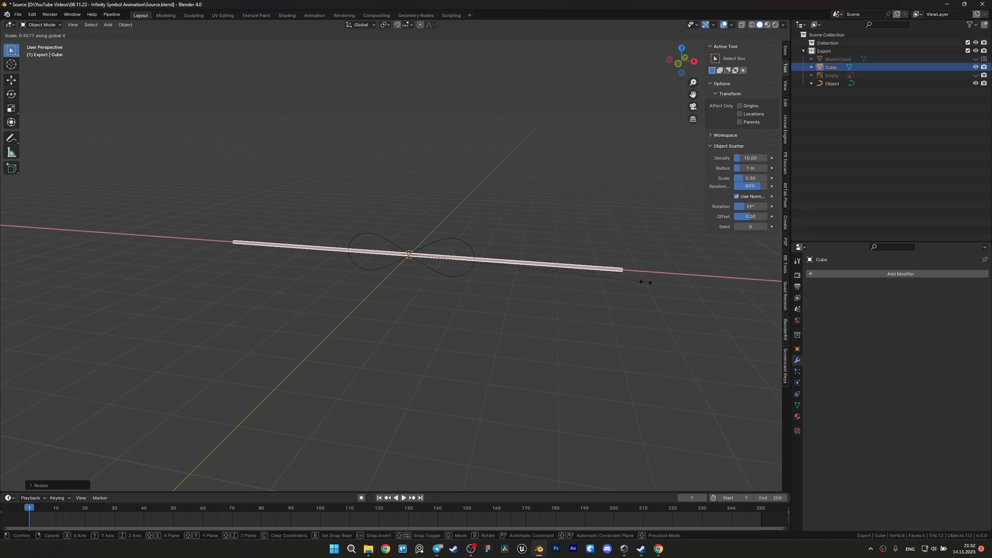
key("Tab")
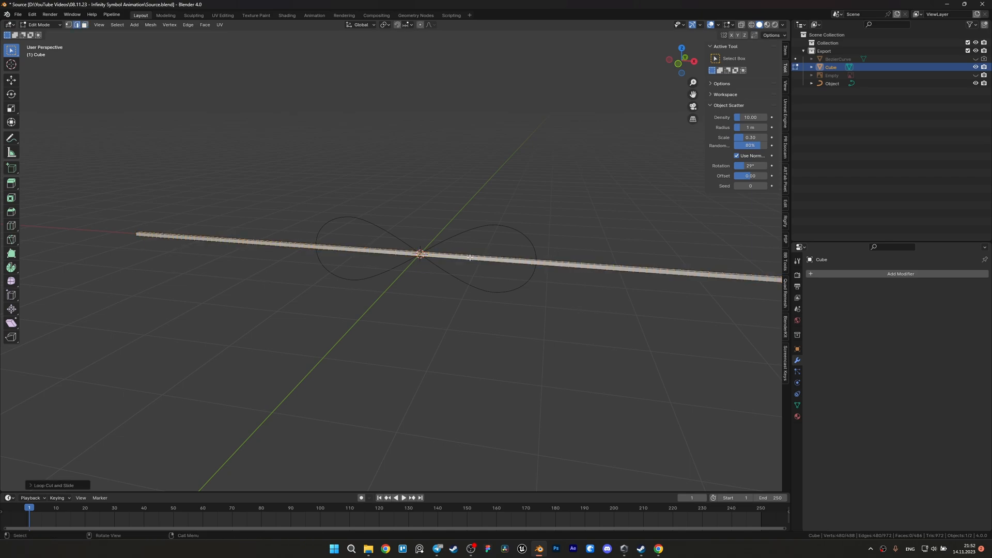
key("Tab")
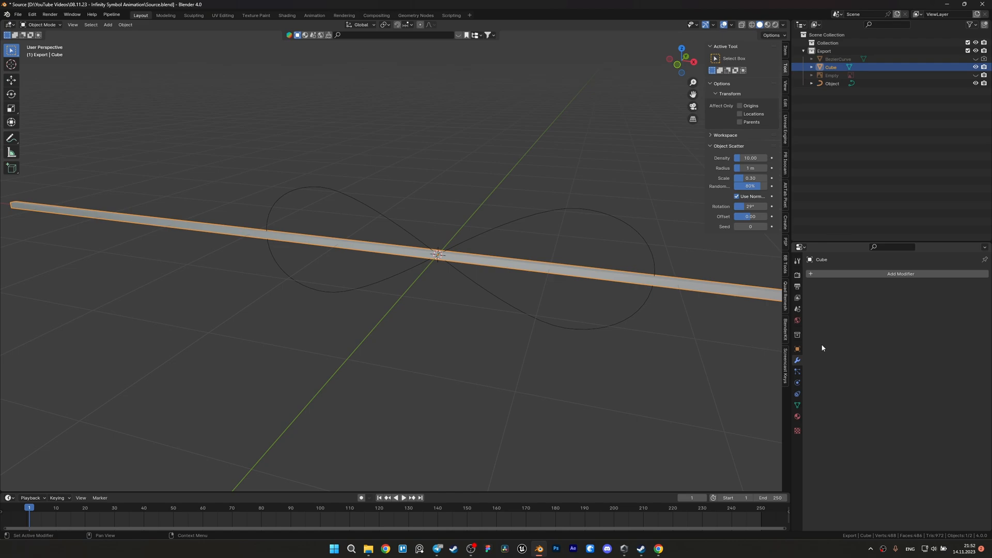
- Bend the bar along the infinity curve with a Curve modifier and subdivide its edges
left_click(899, 274)
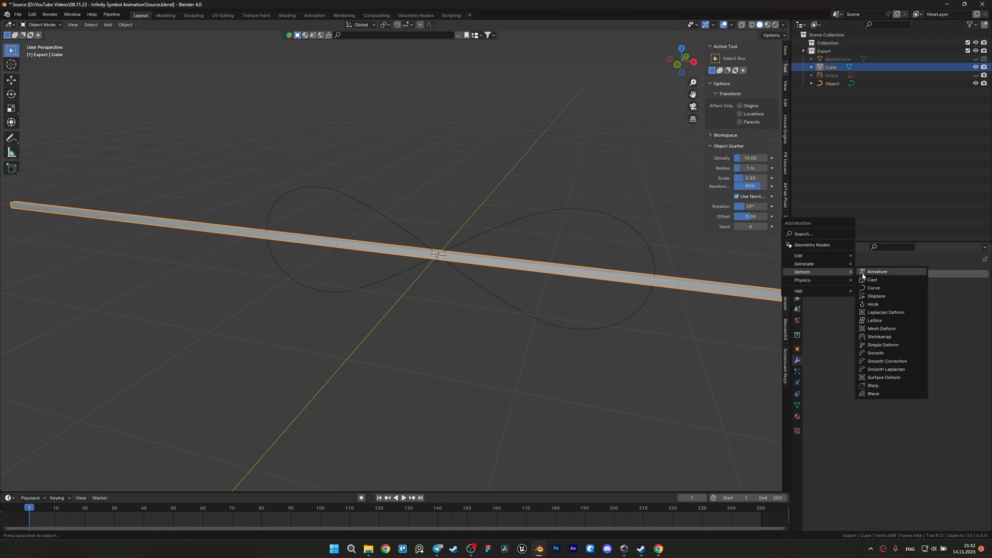
left_click(873, 287)
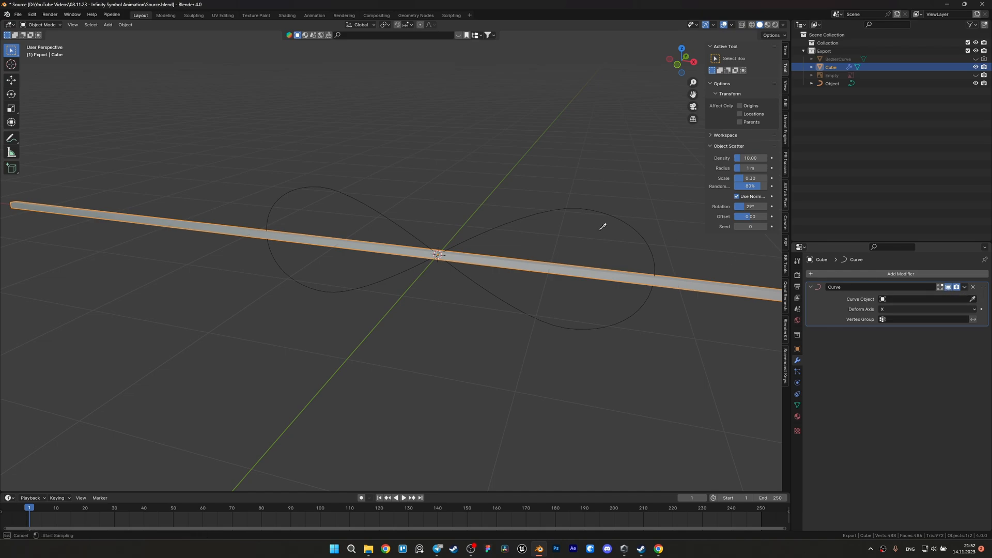
left_click(911, 299)
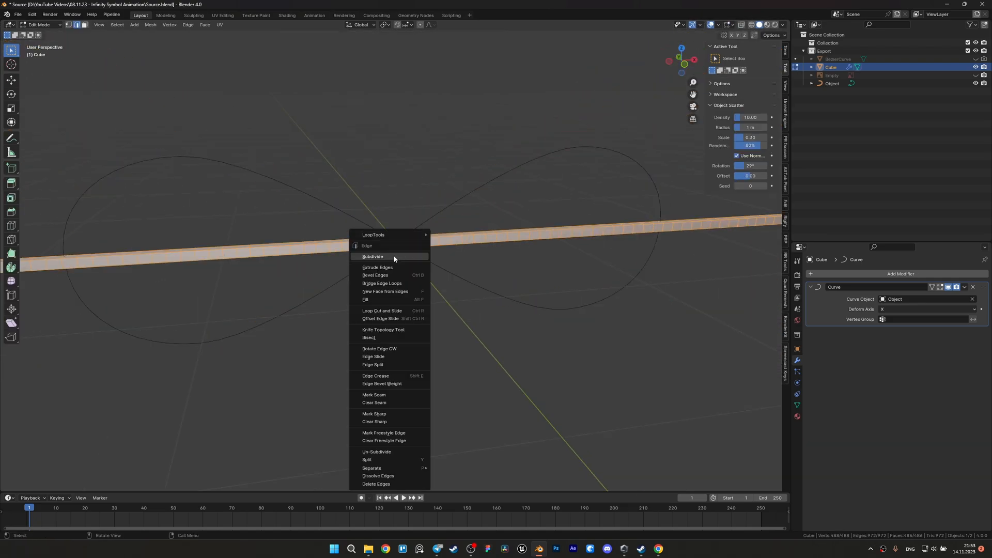
left_click(373, 256)
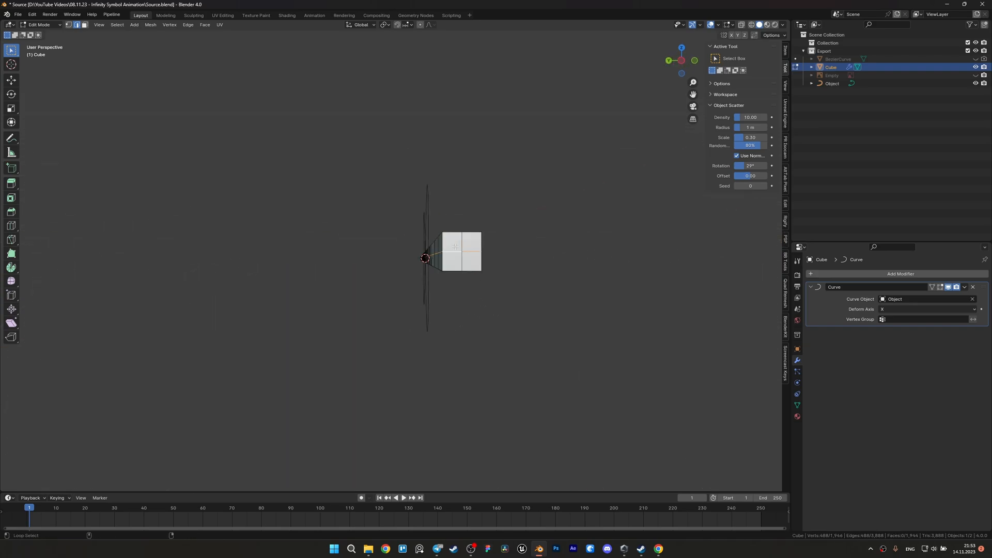
key("x")
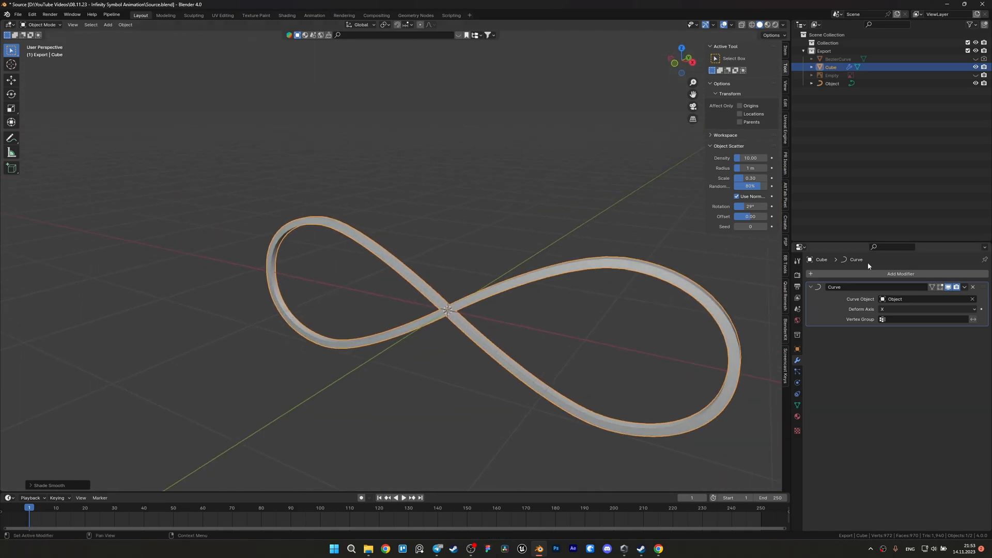
- Add a Simple Deform modifier above the Curve modifier, temporarily hiding the curve deform
left_click(899, 273)
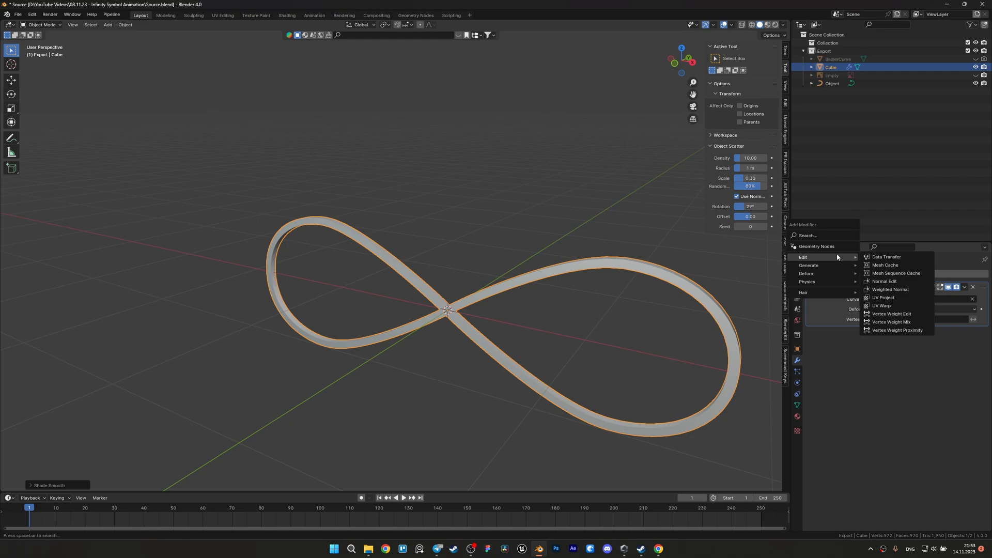
mouse_move(808, 265)
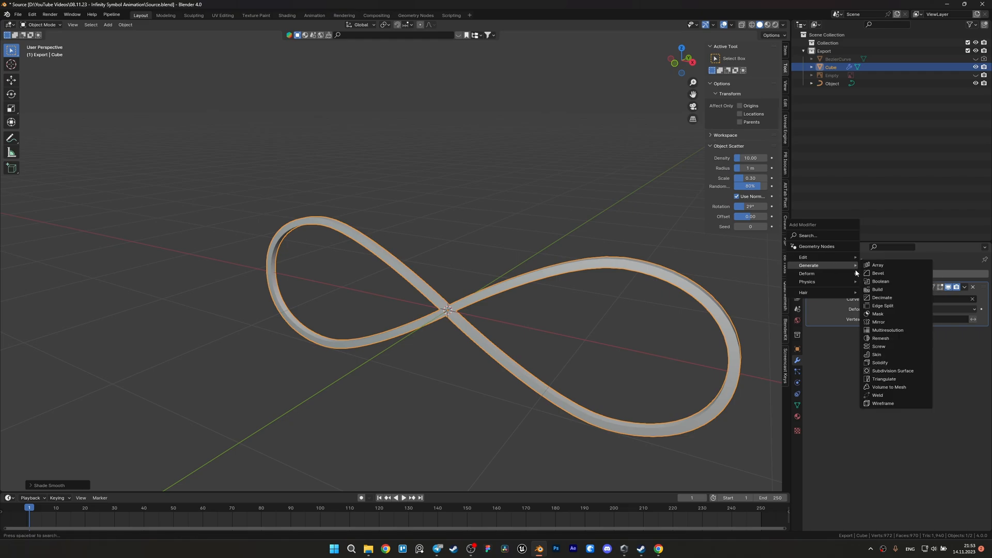
mouse_move(886, 346)
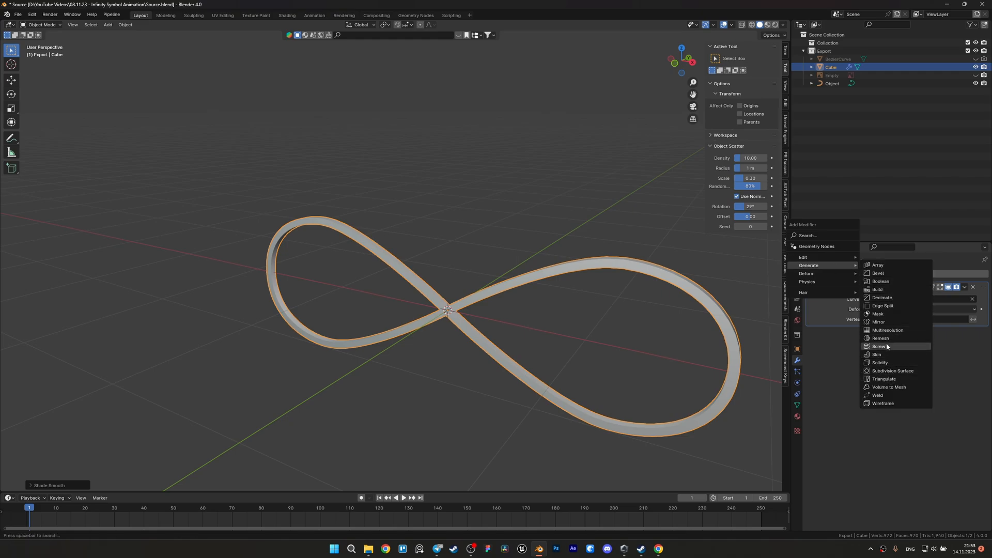
mouse_move(808, 273)
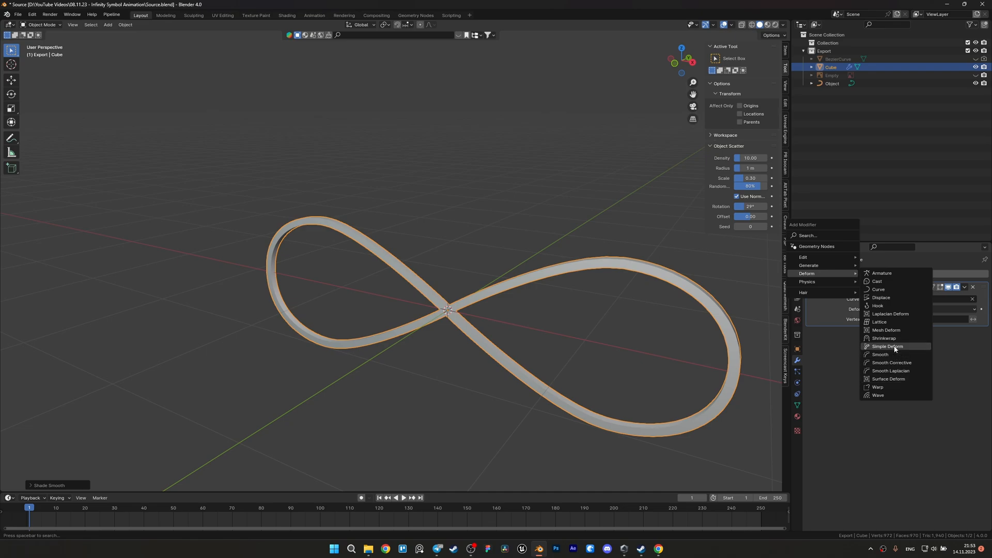
left_click(887, 346)
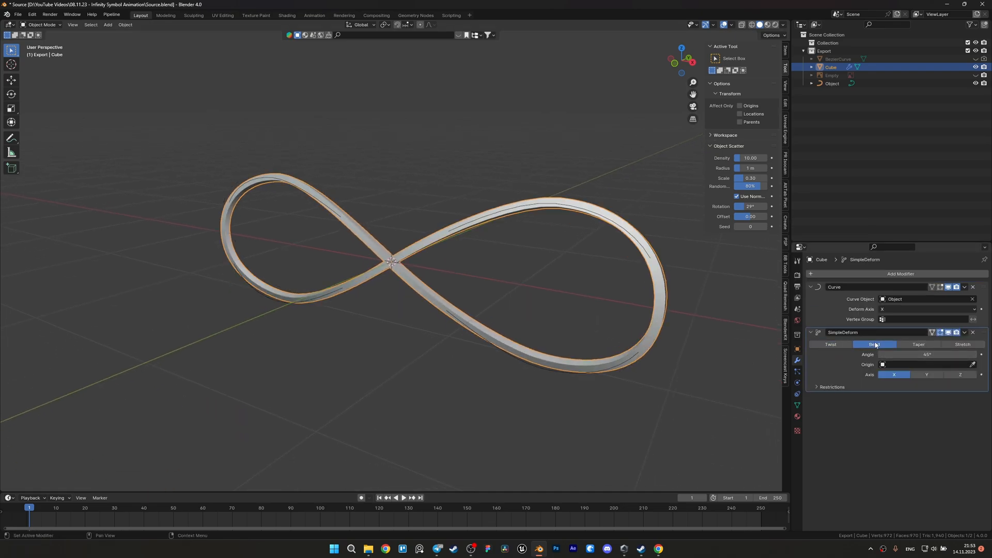
left_click(927, 375)
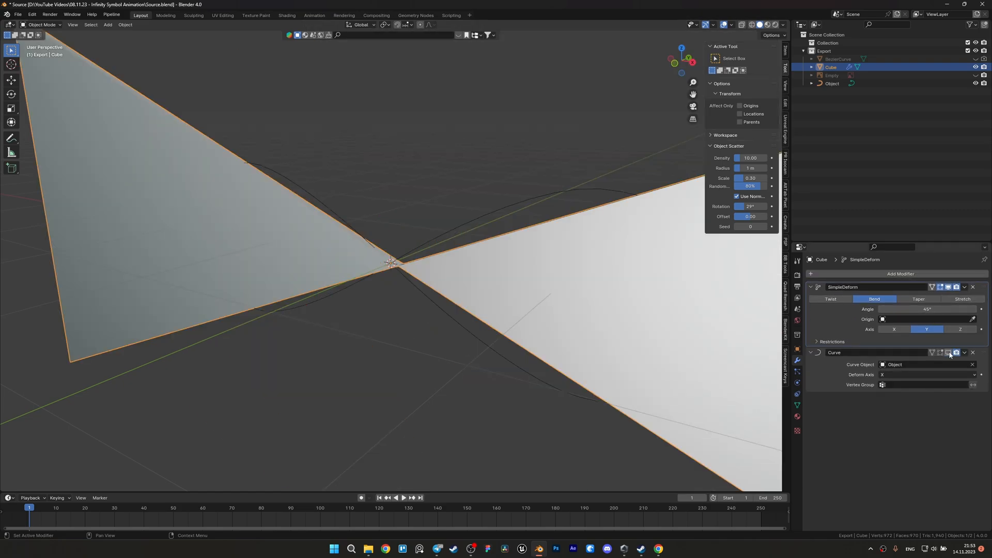
left_click(893, 329)
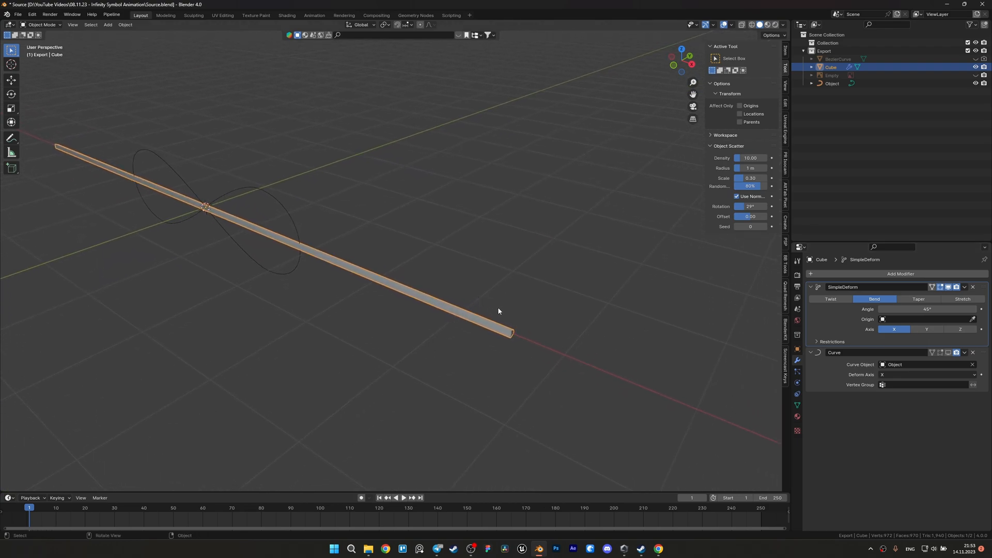
- Set the Simple Deform to Twist with a 360° angle
left_click(831, 298)
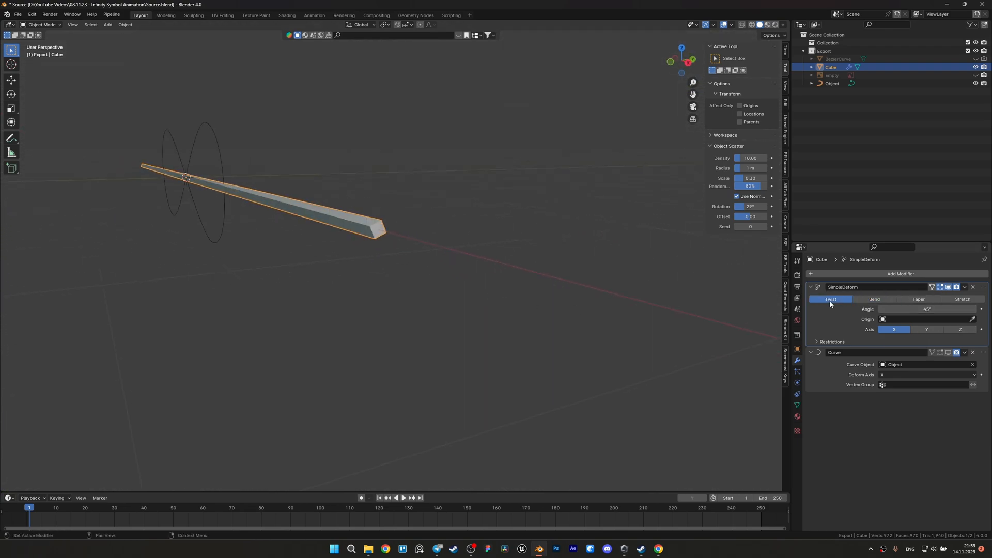
left_click_drag(926, 308, 955, 309)
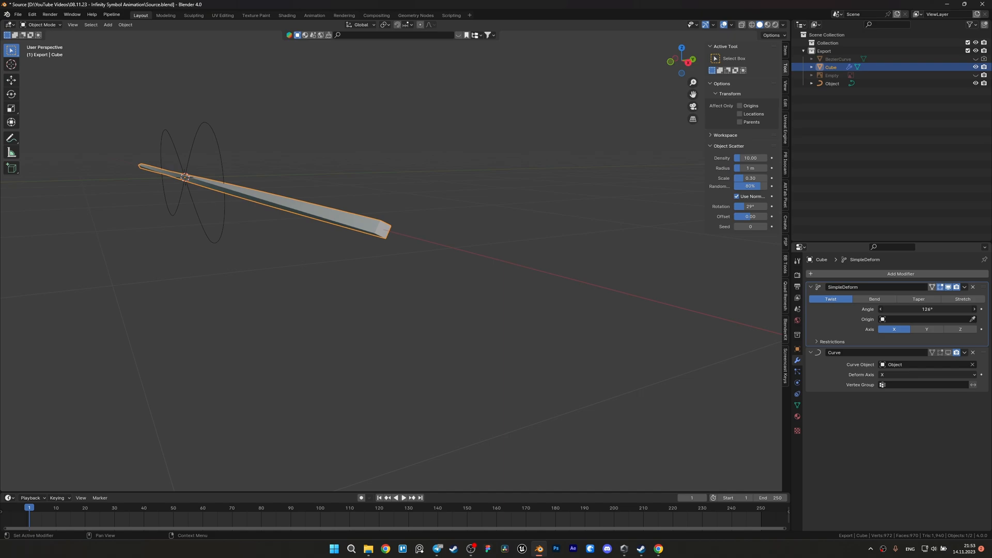
left_click(927, 309)
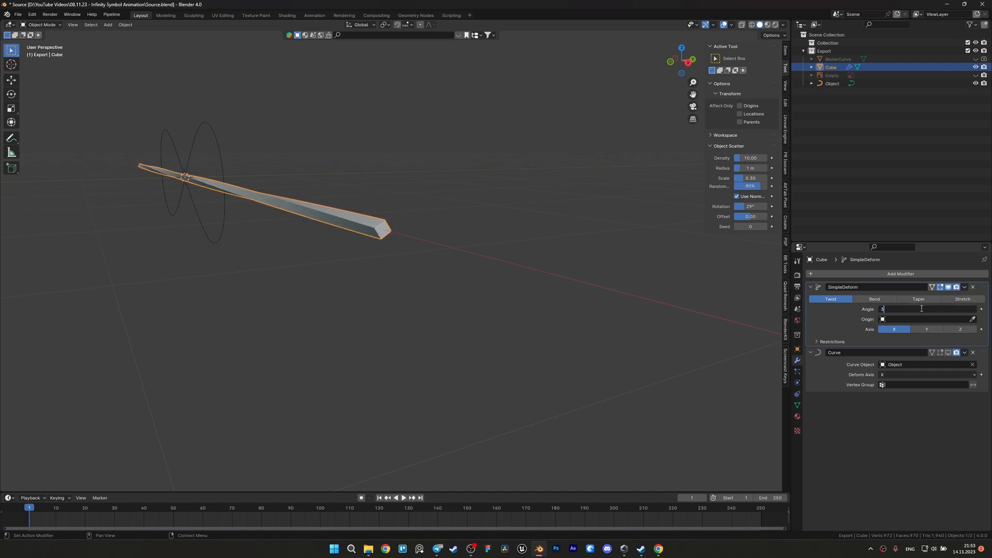
type("360°")
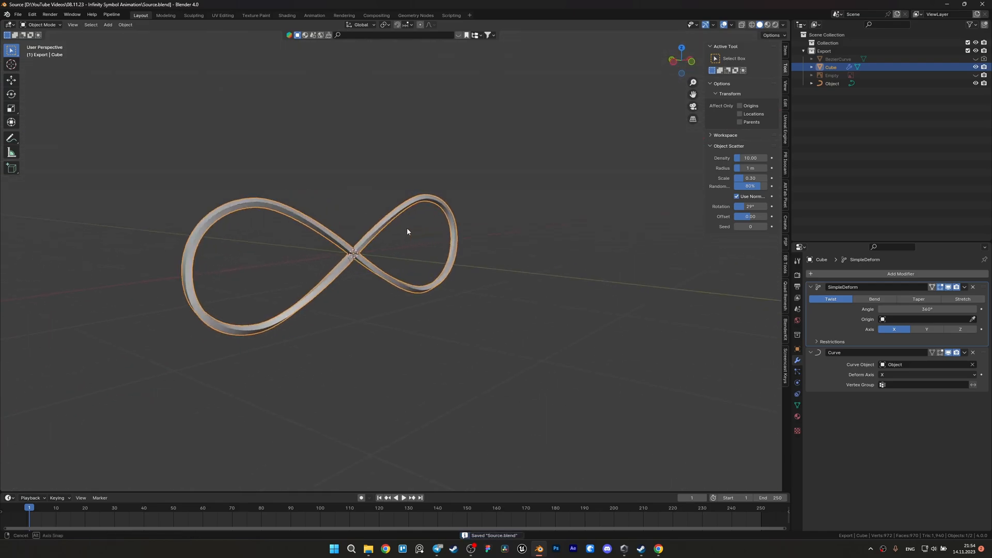
left_click_drag(406, 231, 364, 247)
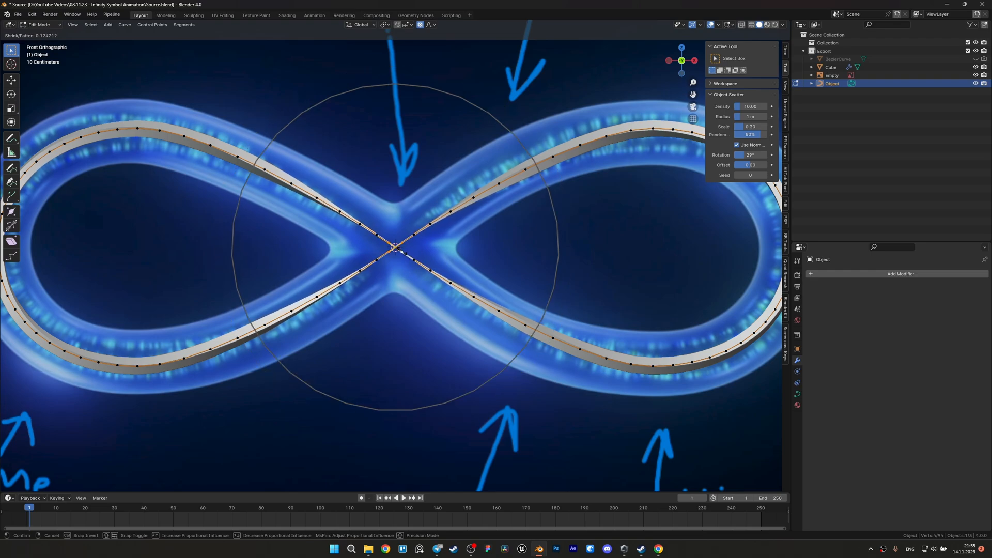
- Confirm the shrunken curve radius at the centre crossing and leave Edit Mode
key("Tab")
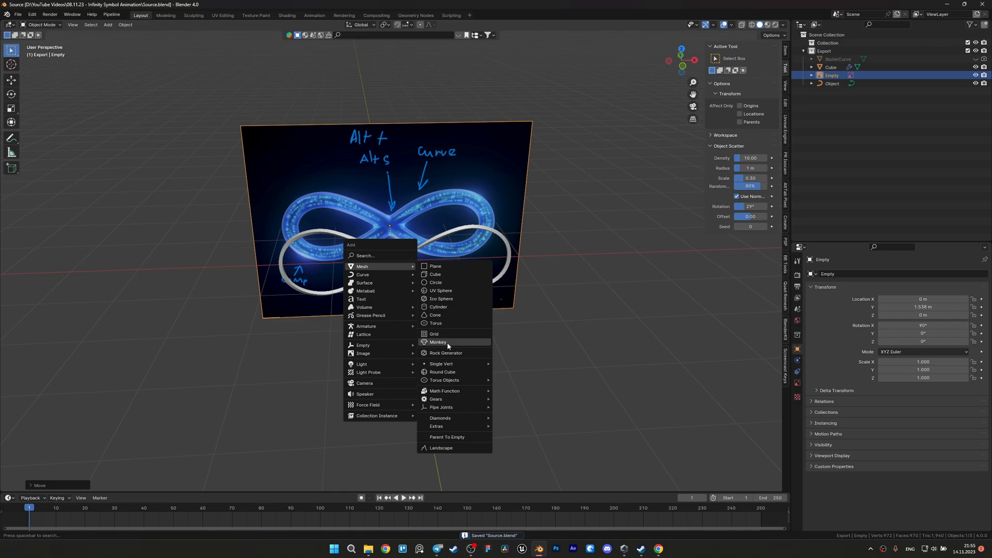
mouse_move(442, 282)
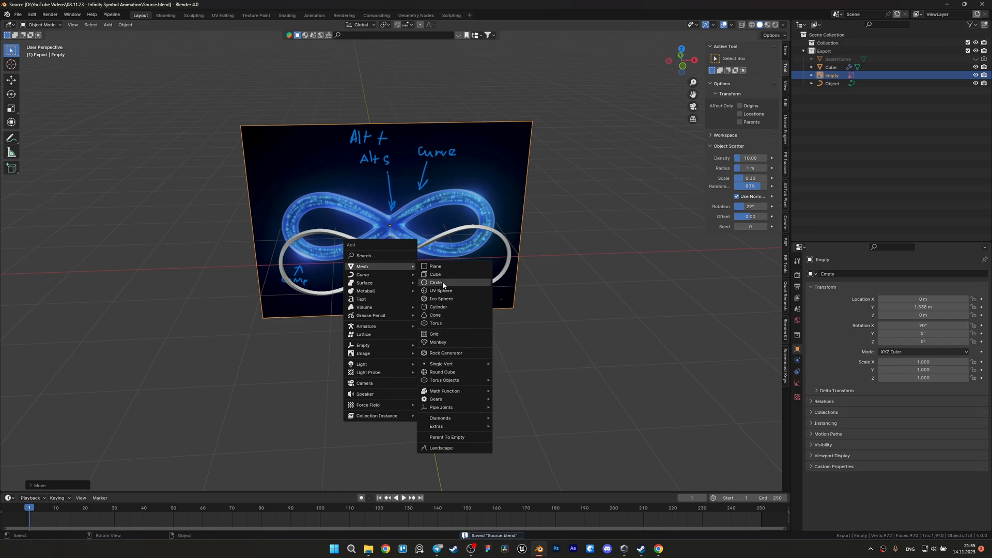
- Add an icosphere, scale it down, and switch to the Geometry Nodes workspace
left_click(441, 298)
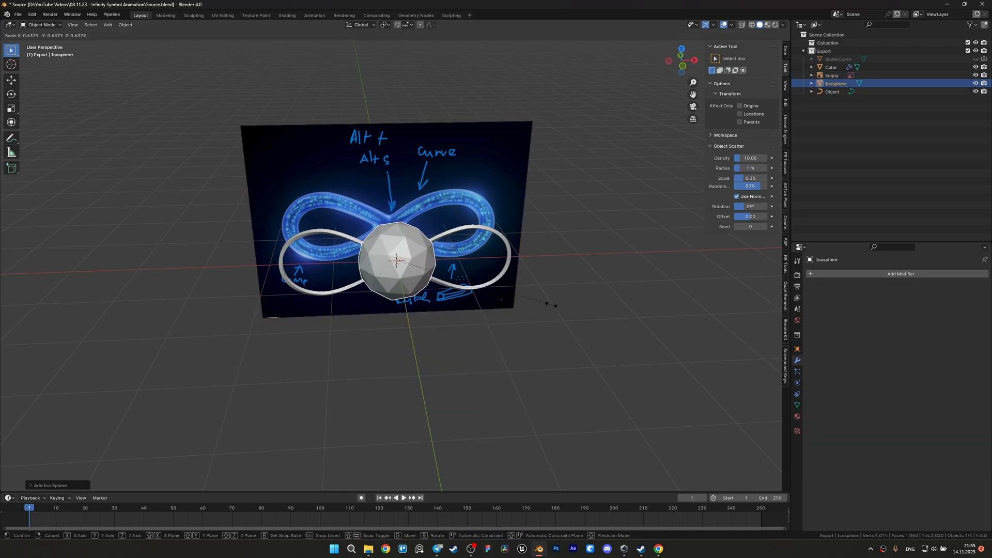
left_click_drag(397, 258, 265, 266)
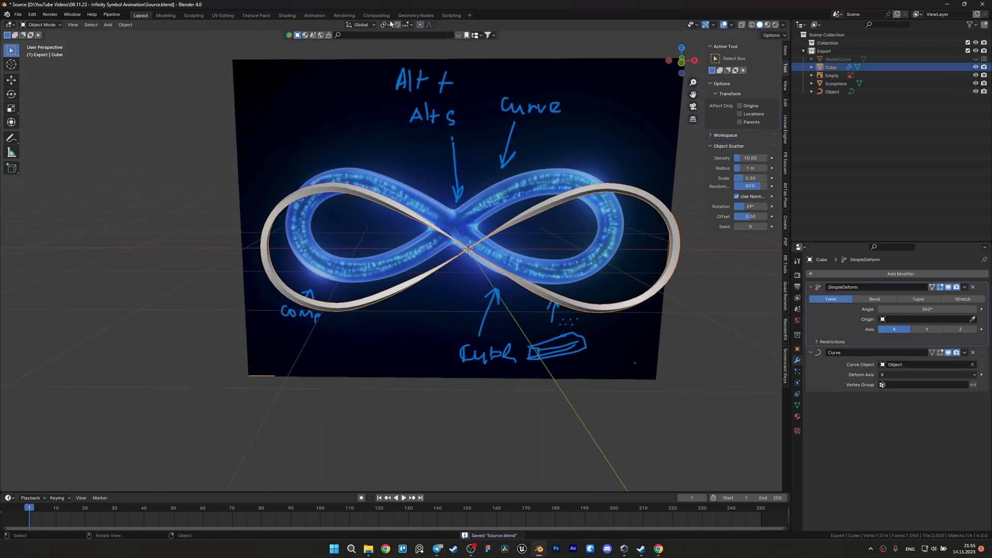
left_click(415, 15)
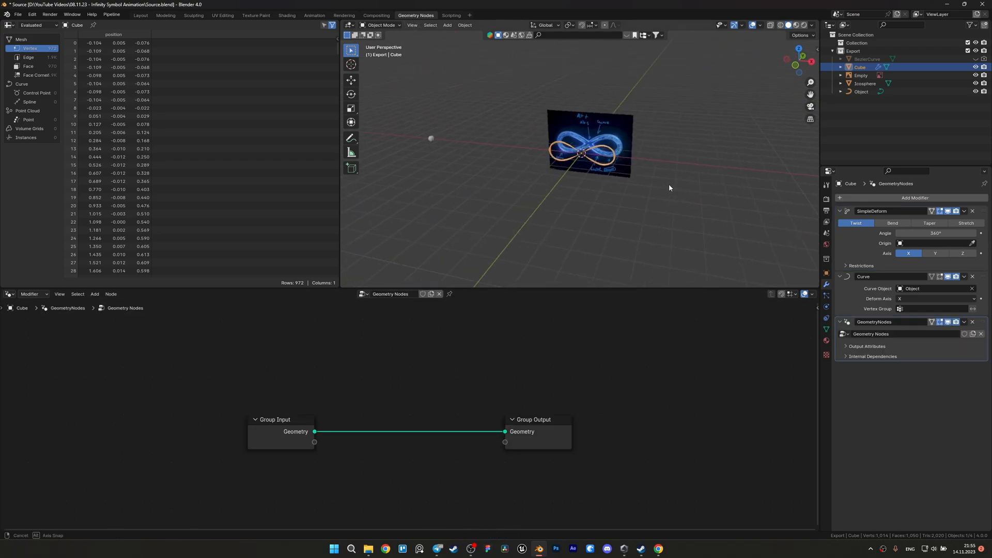
- Add an Instance on Points node that instances the icosphere across the ribbon's points
left_click(94, 293)
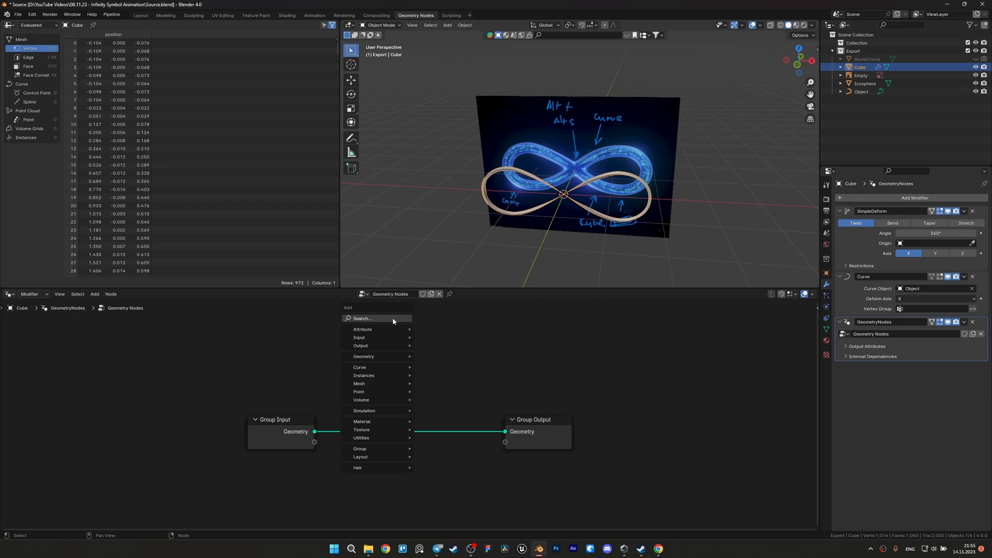
type("Ins")
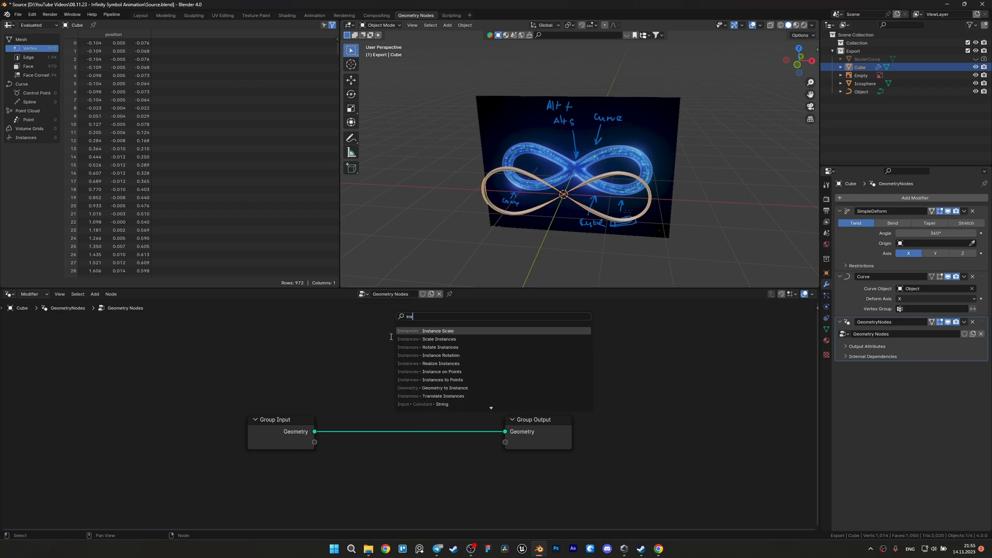
mouse_move(432, 372)
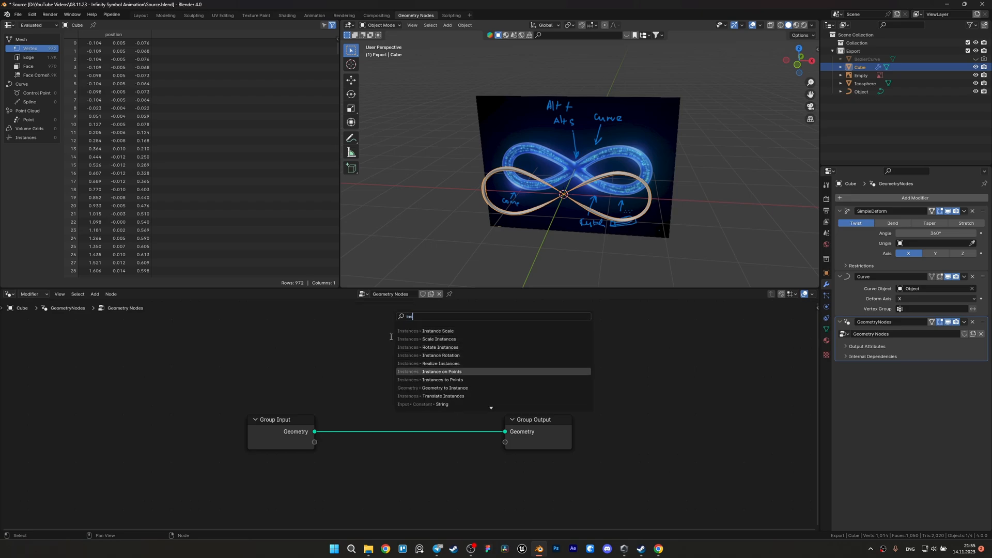
left_click(433, 371)
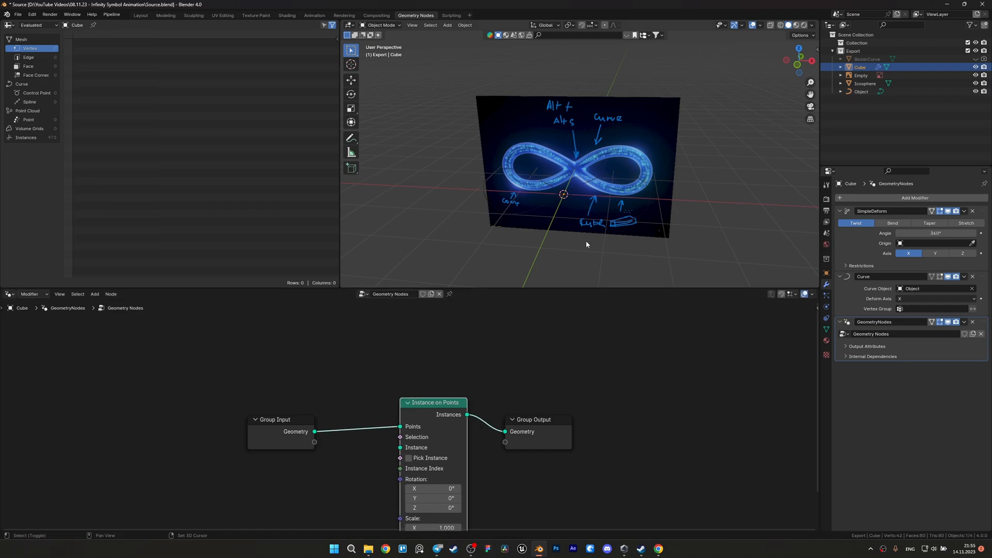
left_click(865, 83)
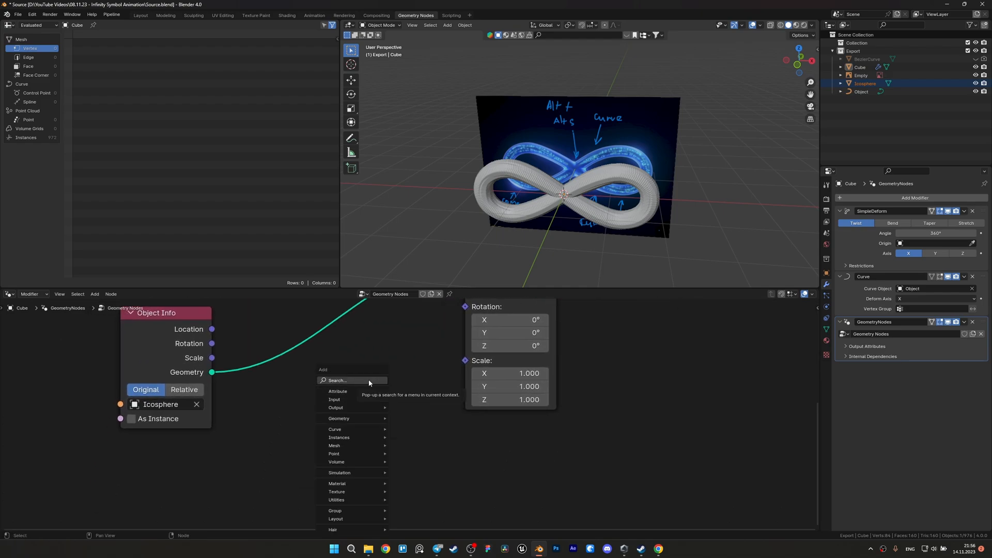
- Drive instance scale with Random Value and Map Range nodes, Max 0.08 and To Max 0.62
type("ra")
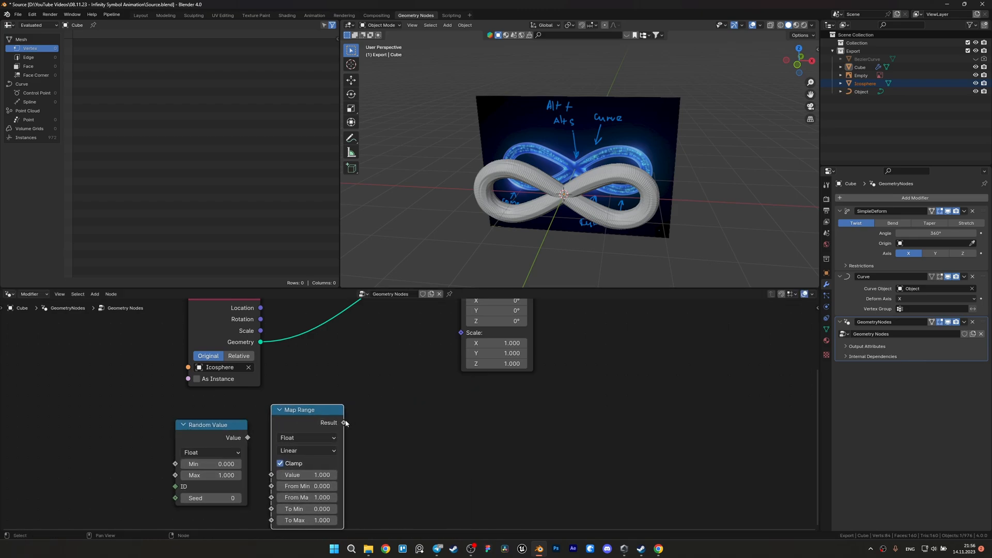
left_click_drag(344, 422, 462, 332)
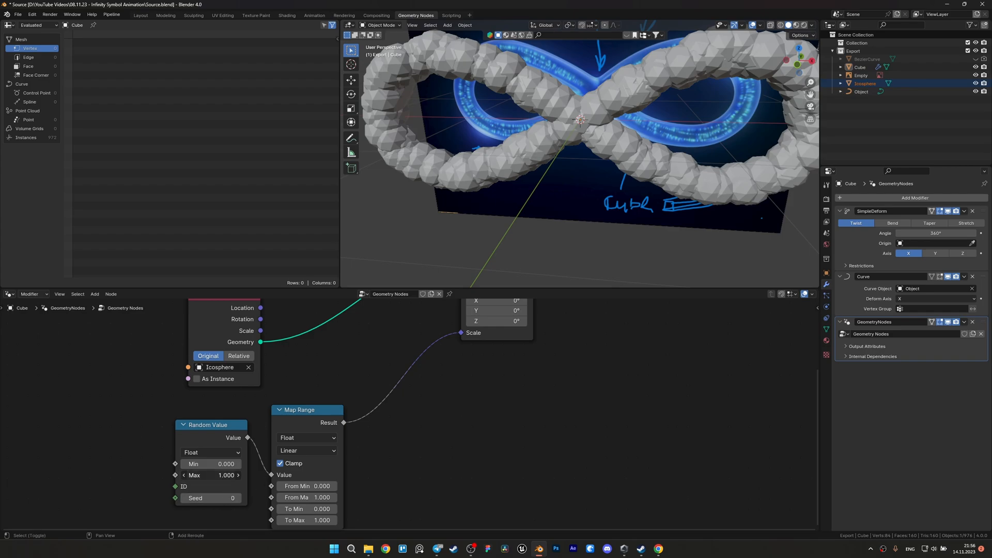
left_click(215, 475)
type("0.080")
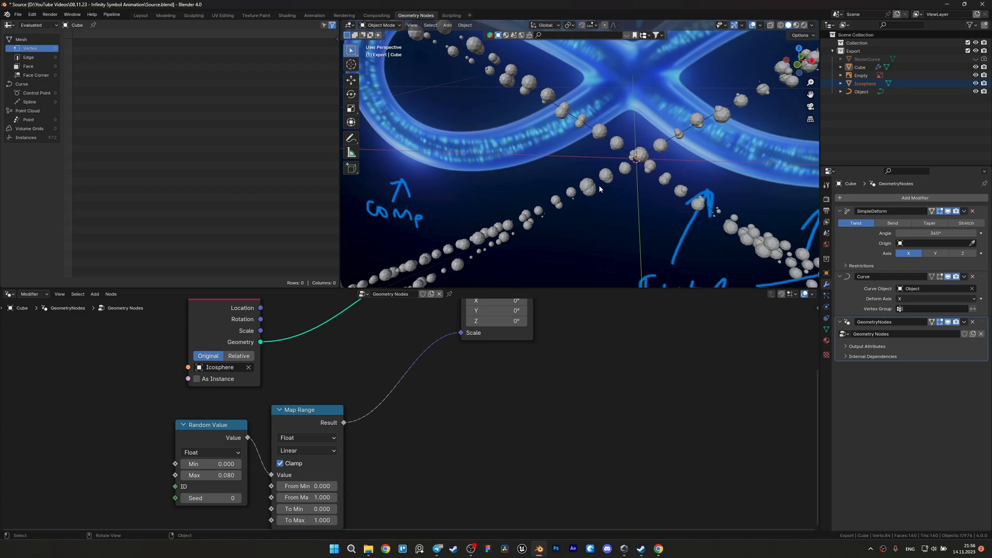
left_click_drag(307, 520, 319, 520)
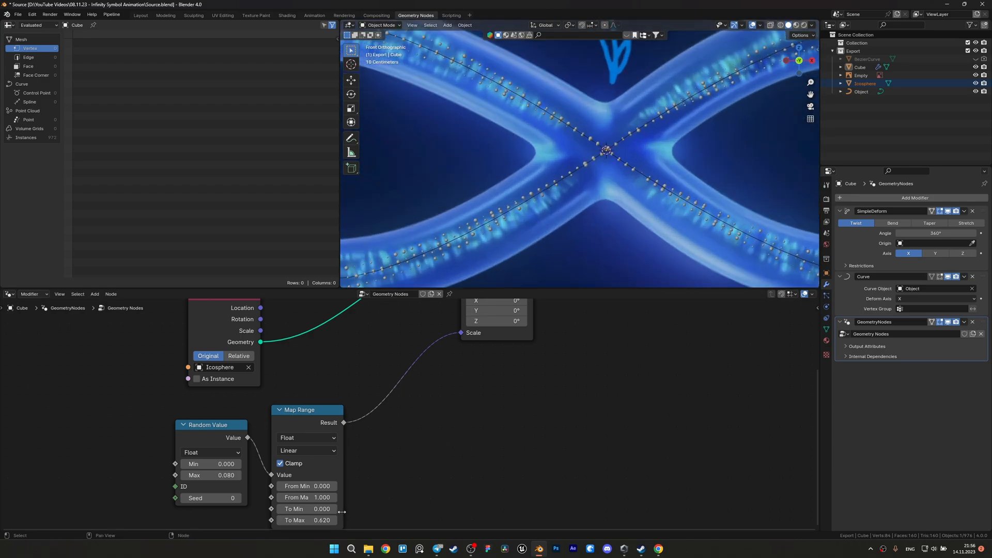
left_click_drag(307, 520, 322, 520)
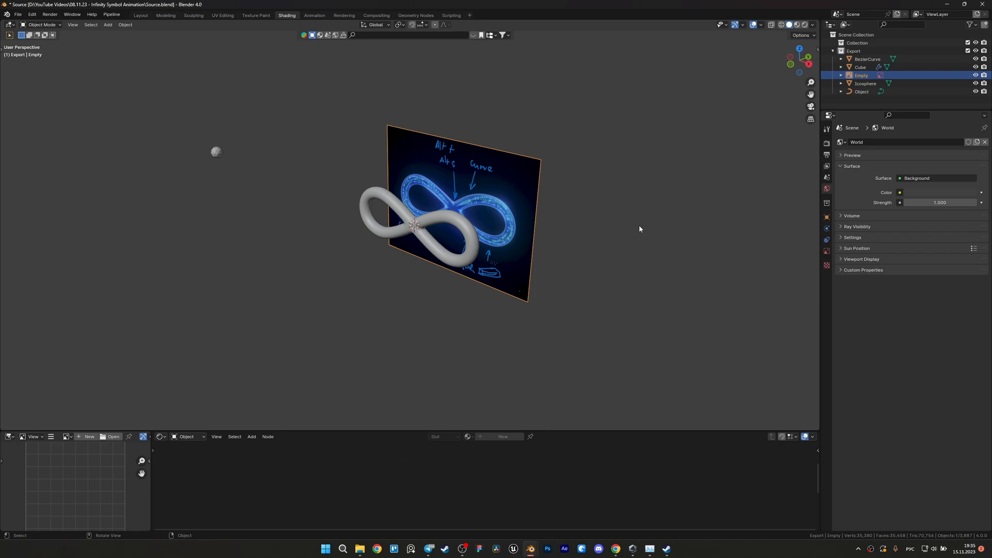
- Add a large backdrop plane behind the symbol, view from the front, and add an Area light
left_click_drag(452, 215, 591, 266)
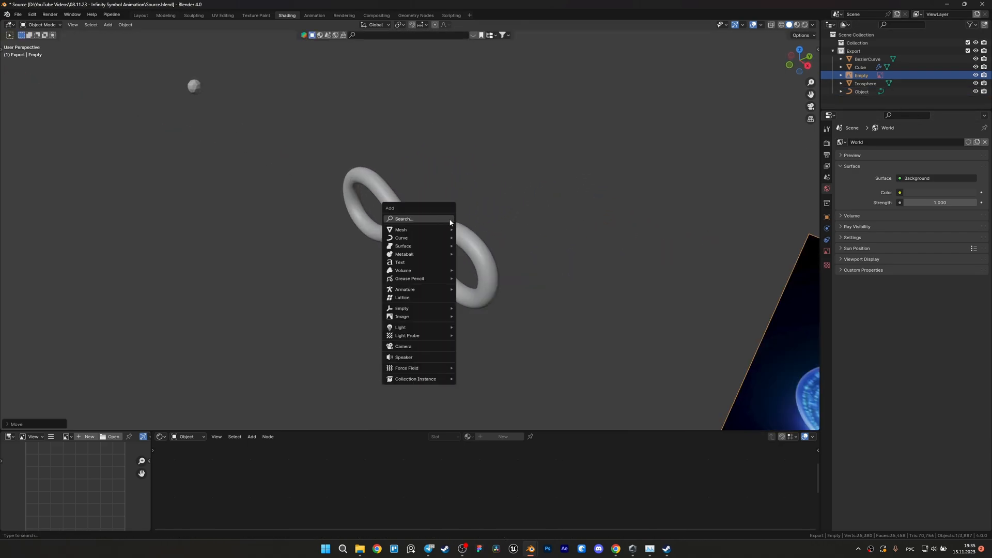
left_click(400, 230)
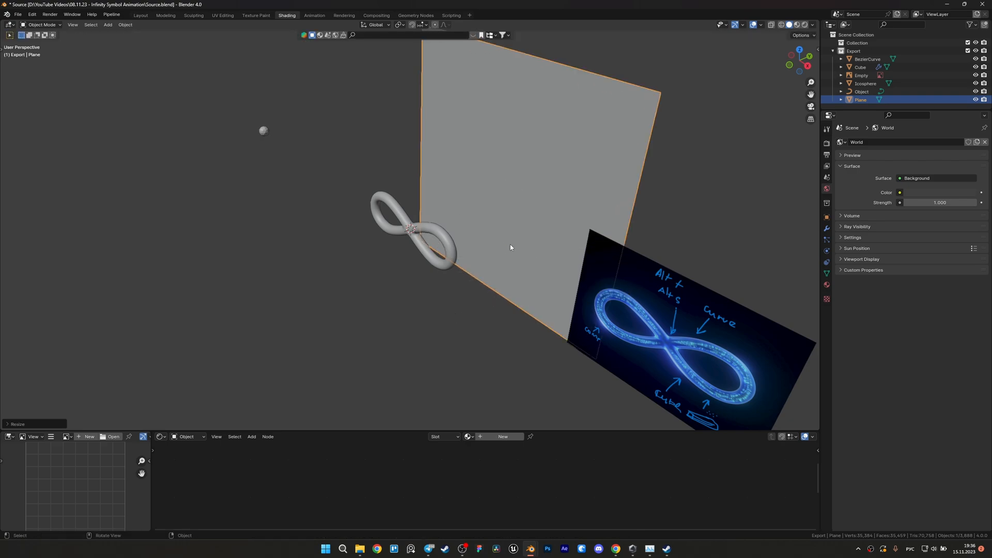
key("1")
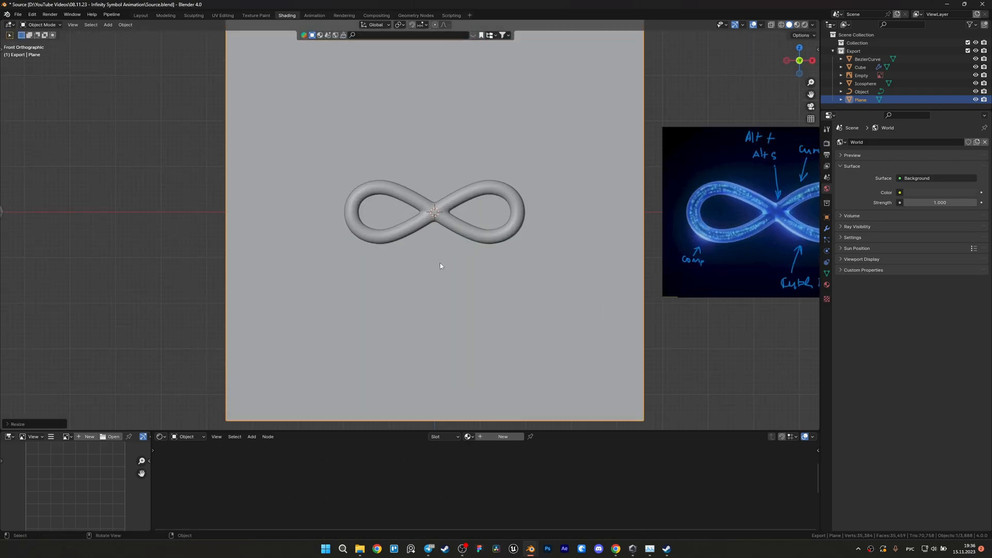
left_click(107, 24)
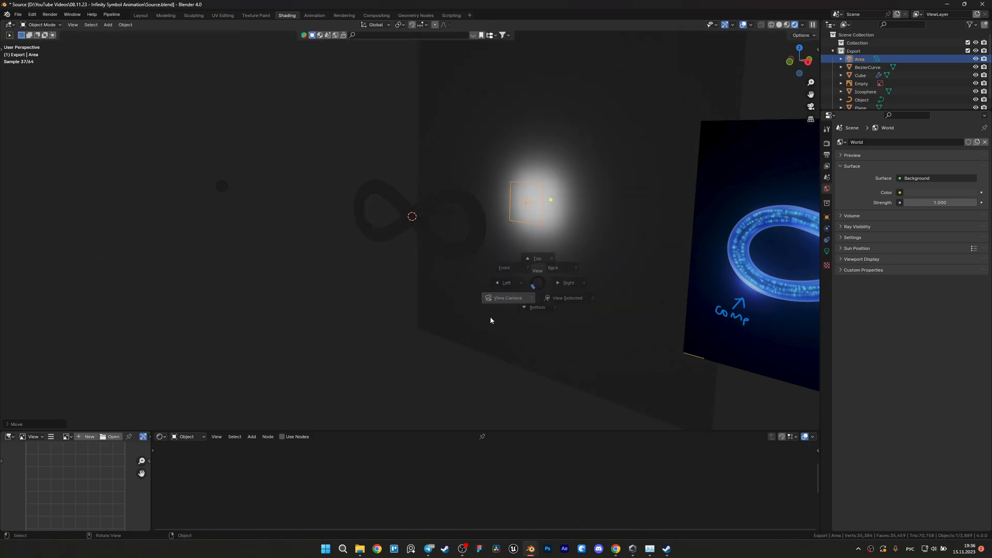
- Look through the camera, adjust the Output settings, and set a 90 mm focal length
left_click(504, 267)
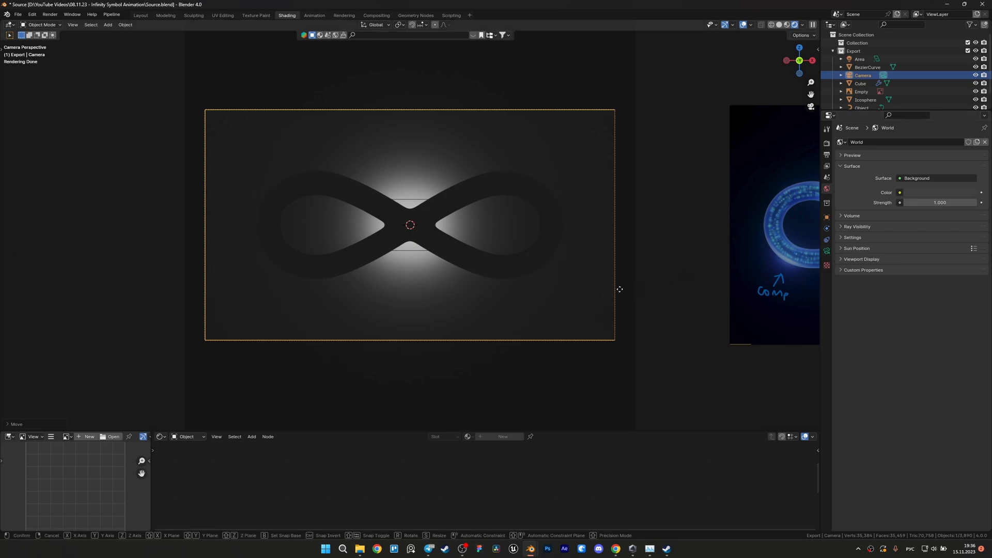
left_click(826, 144)
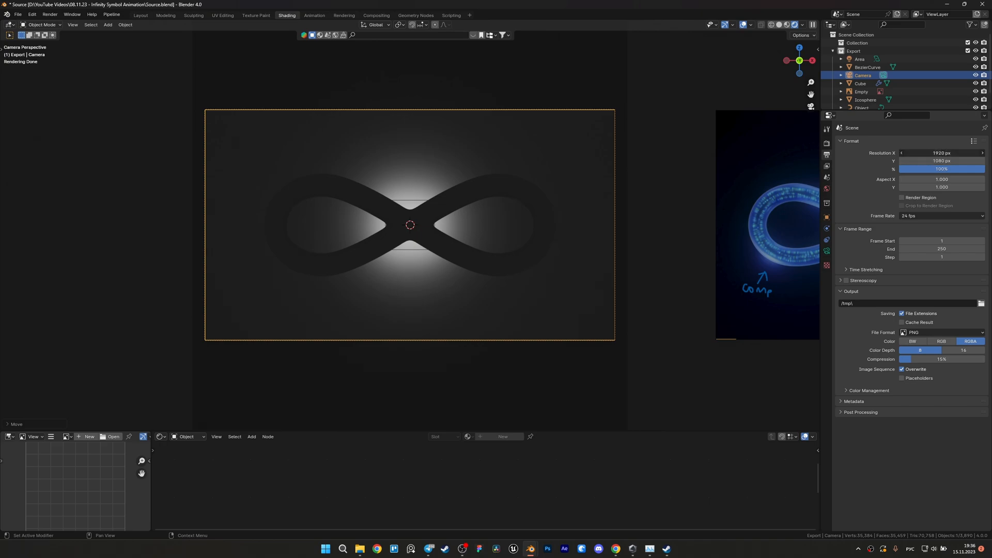
type("120")
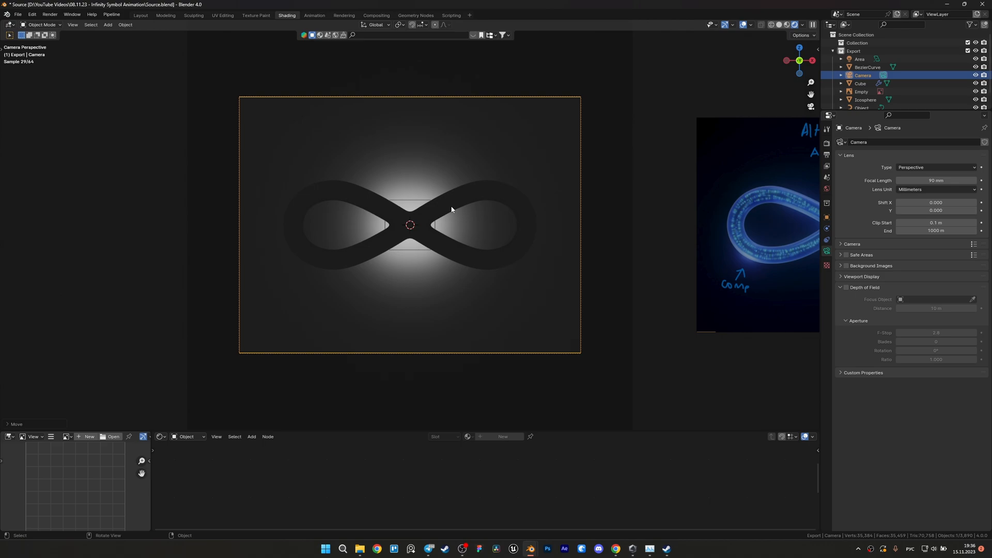
left_click(859, 59)
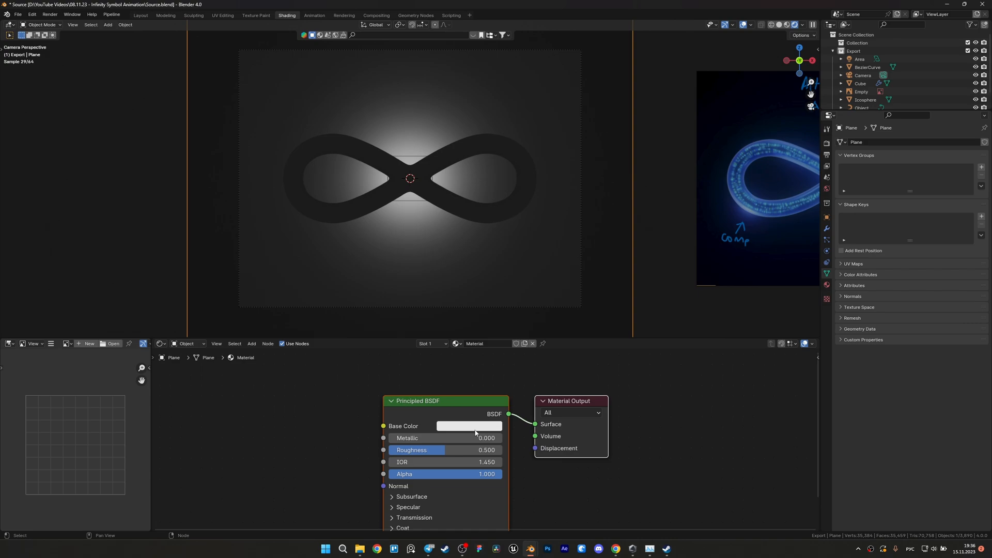
- Darken the backdrop plane's base colour to deep blue and open the area light's colour
left_click(470, 425)
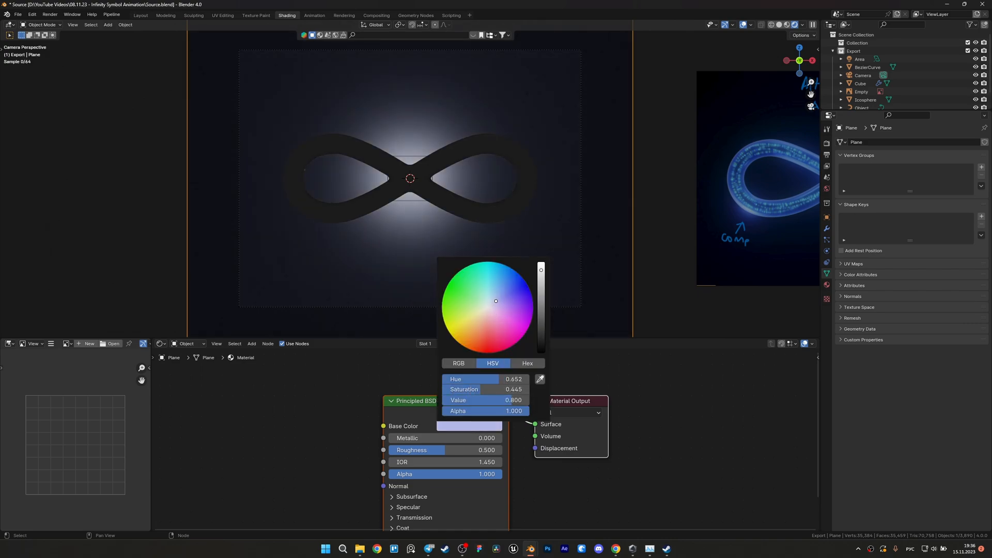
left_click_drag(540, 270, 540, 307)
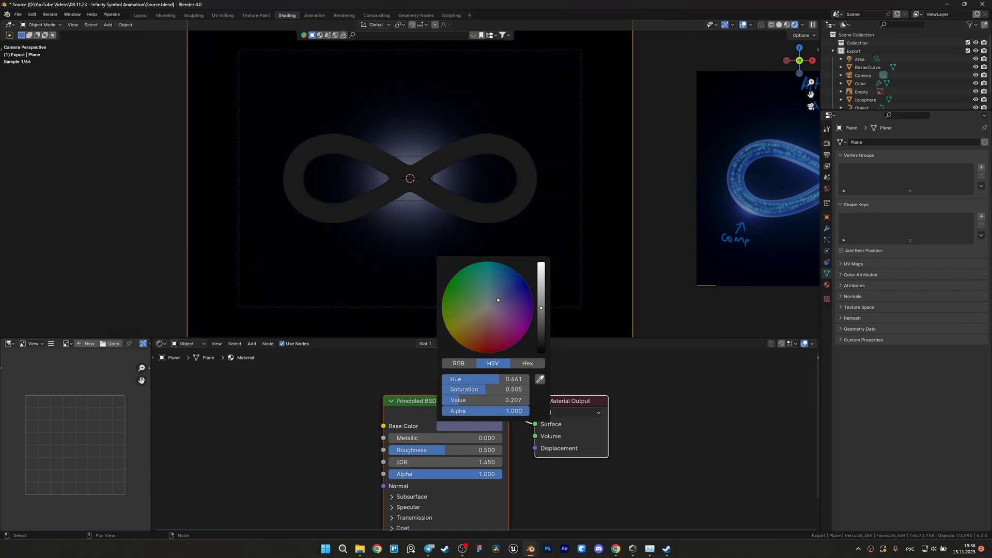
left_click(443, 220)
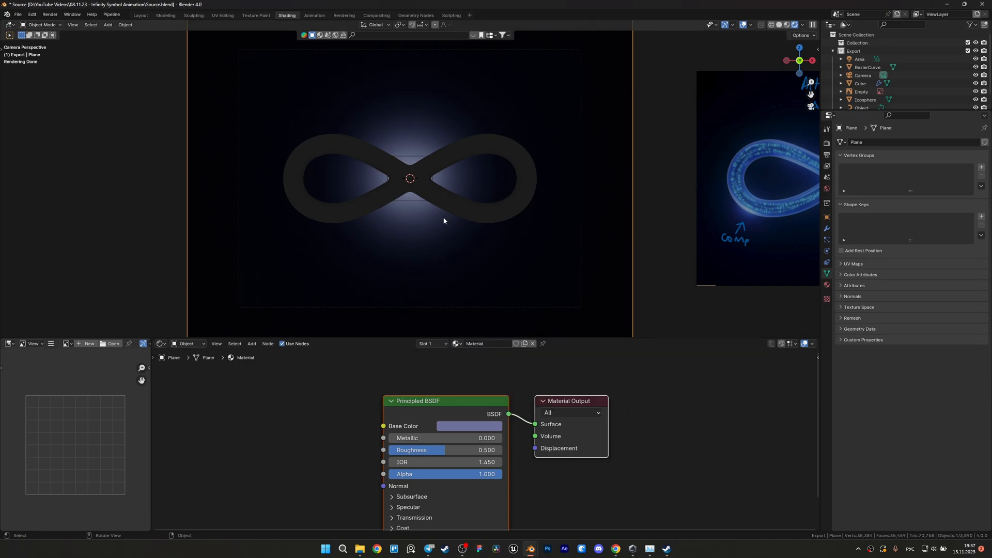
left_click(859, 59)
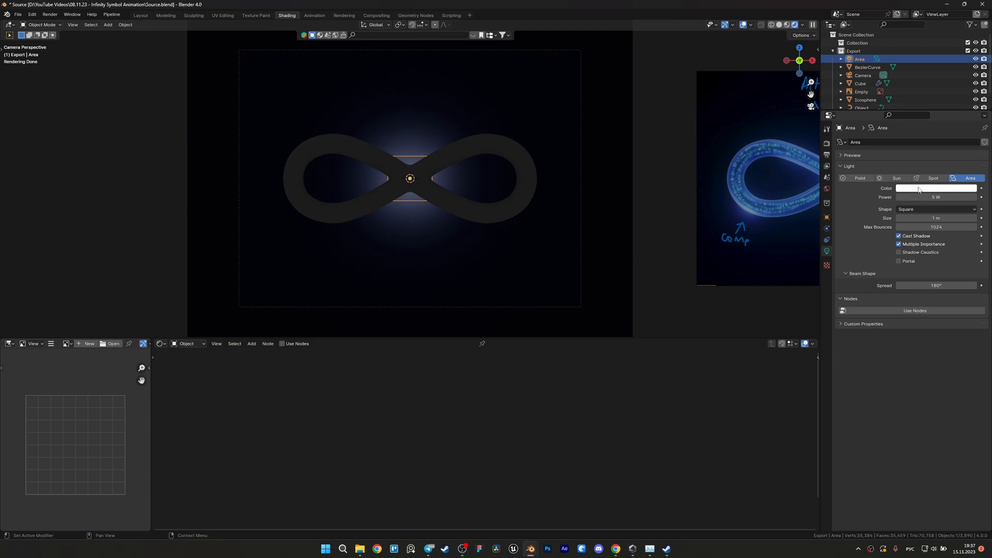
left_click(936, 188)
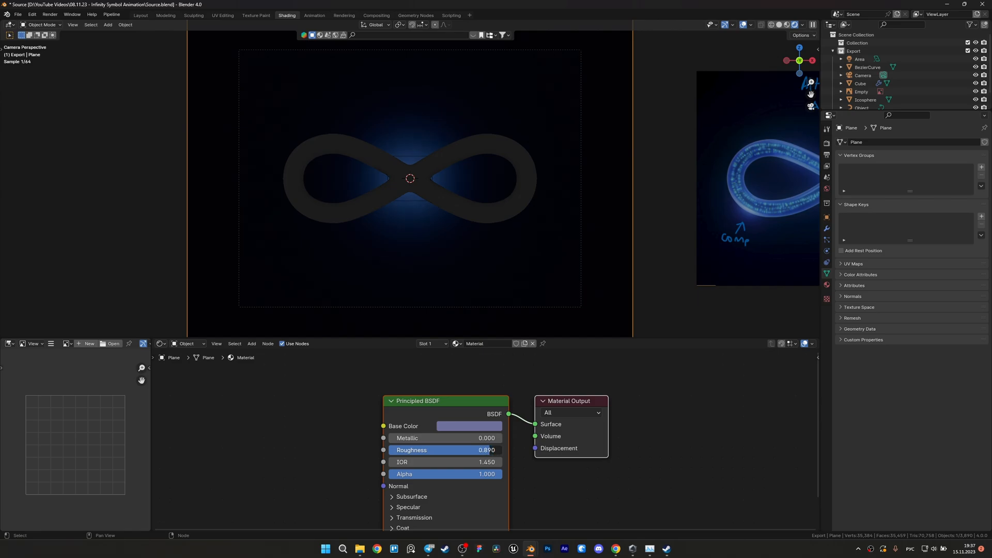
- Make the backdrop blue lighter and less saturated, then enlarge the central area light
left_click(469, 425)
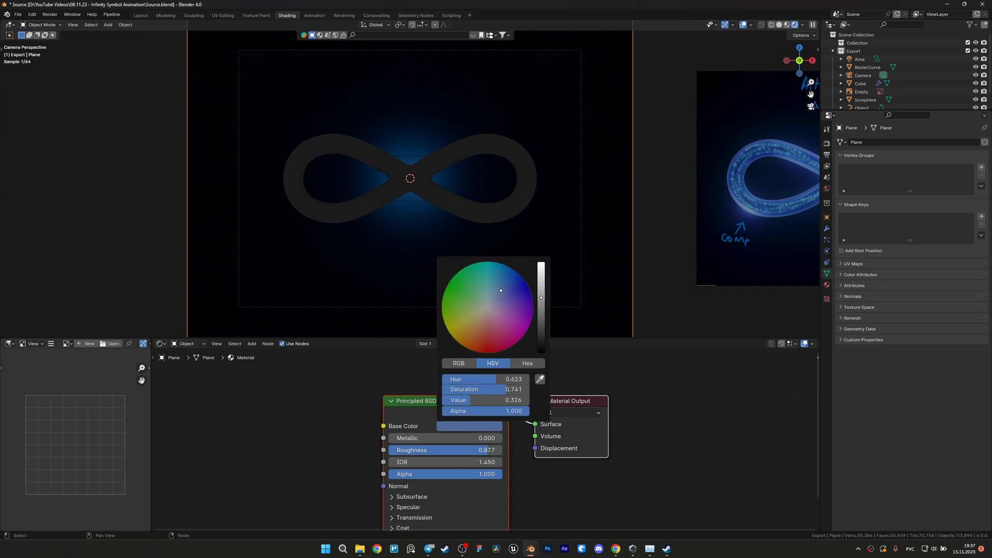
left_click_drag(500, 290, 495, 301)
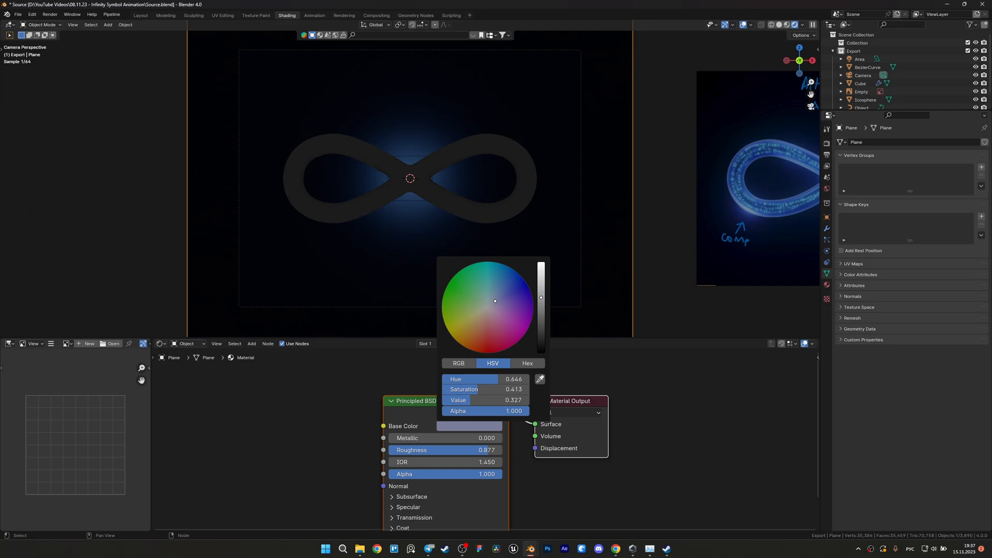
left_click_drag(540, 297, 540, 285)
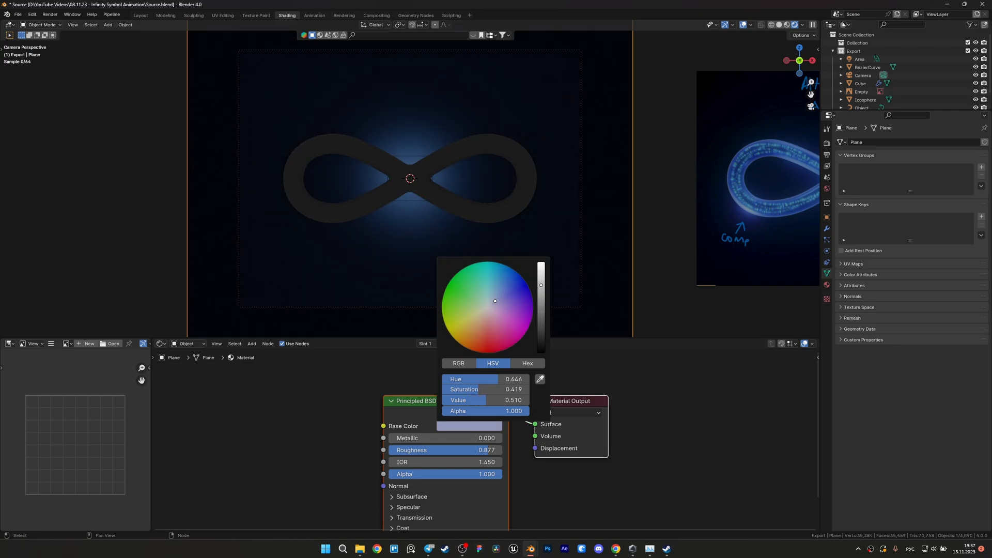
left_click(433, 184)
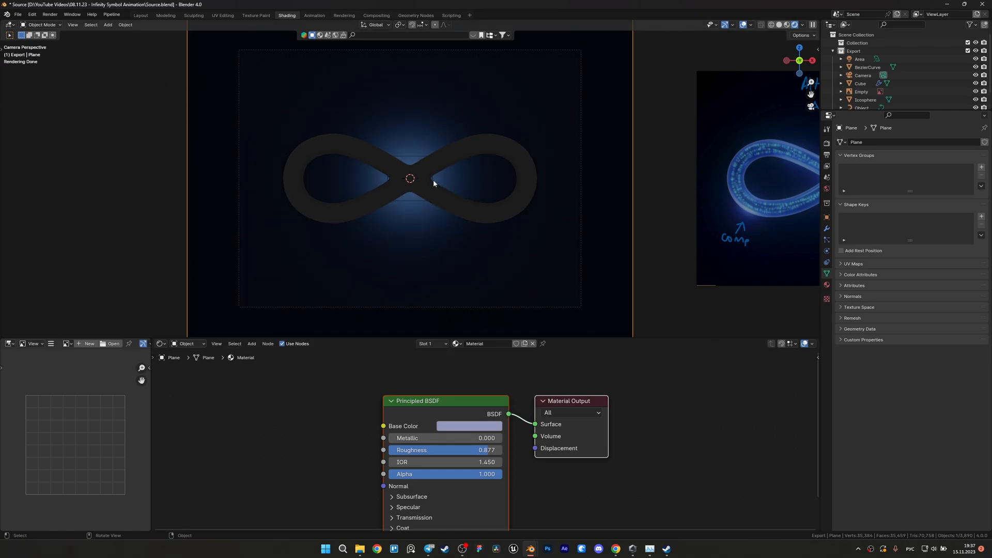
left_click(859, 59)
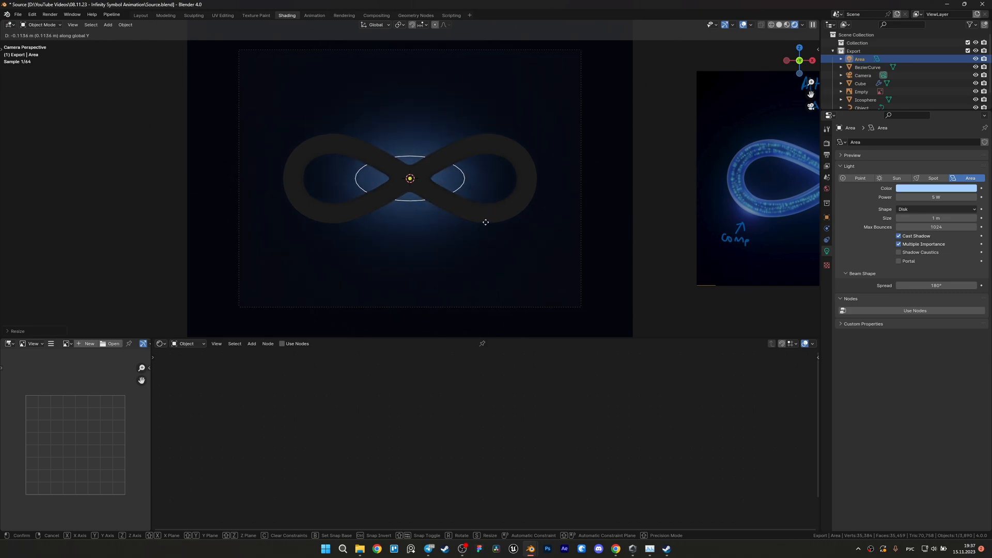
left_click(867, 67)
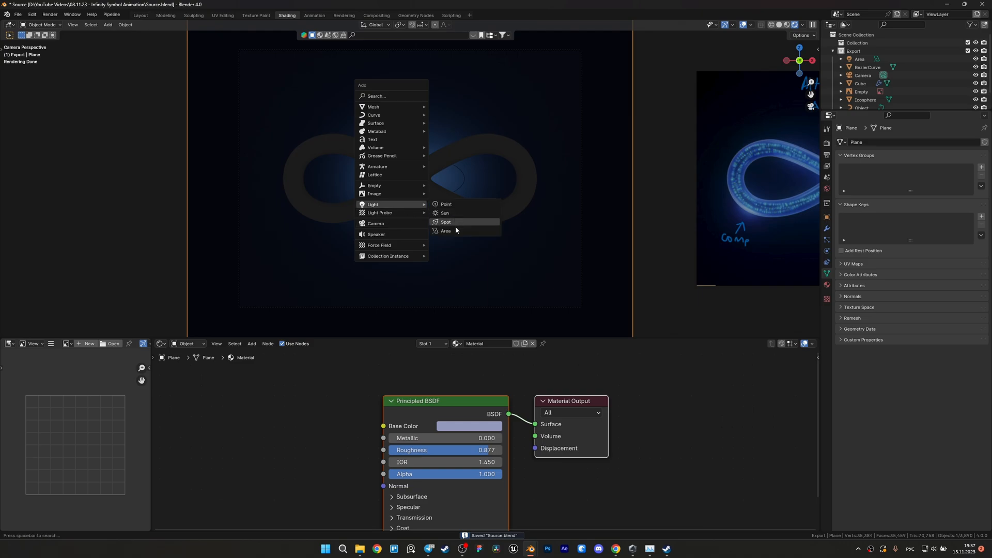
- Add more area lights for highlights and give the main area light 10 W and a blue tint
left_click(445, 230)
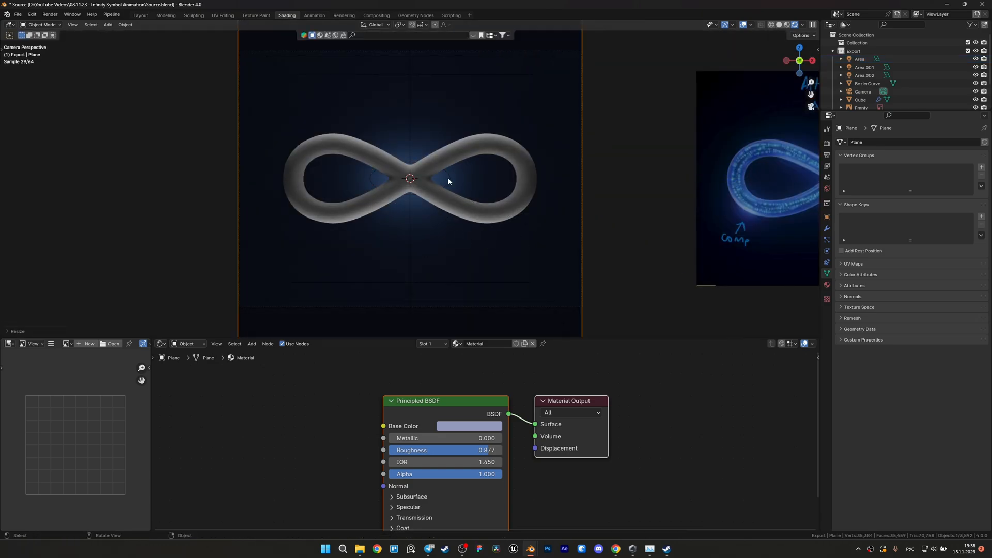
left_click(468, 425)
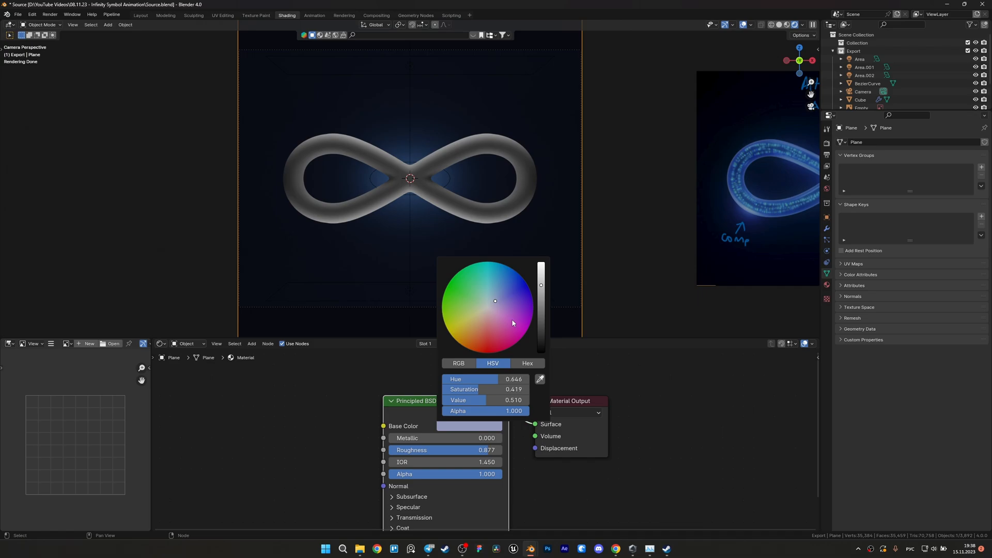
left_click(457, 186)
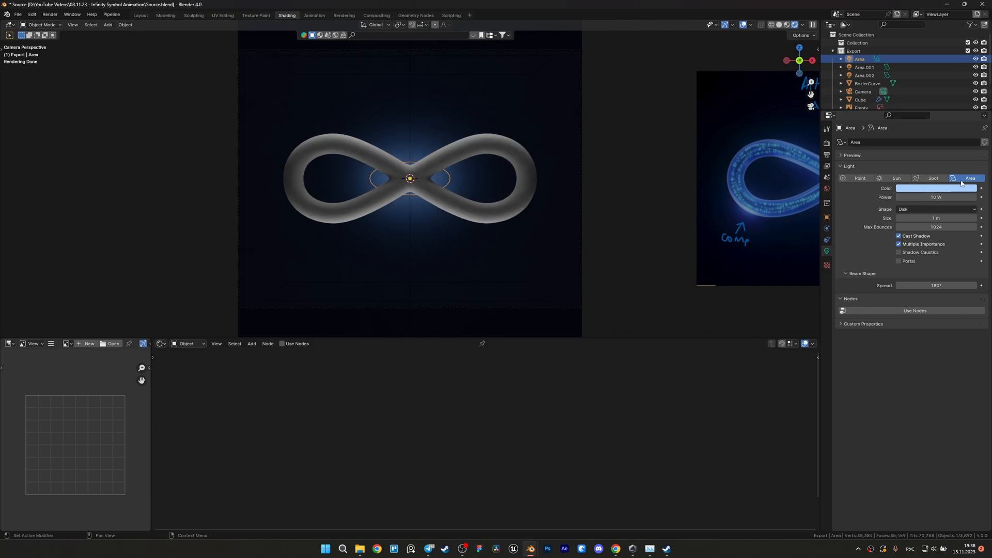
left_click(936, 188)
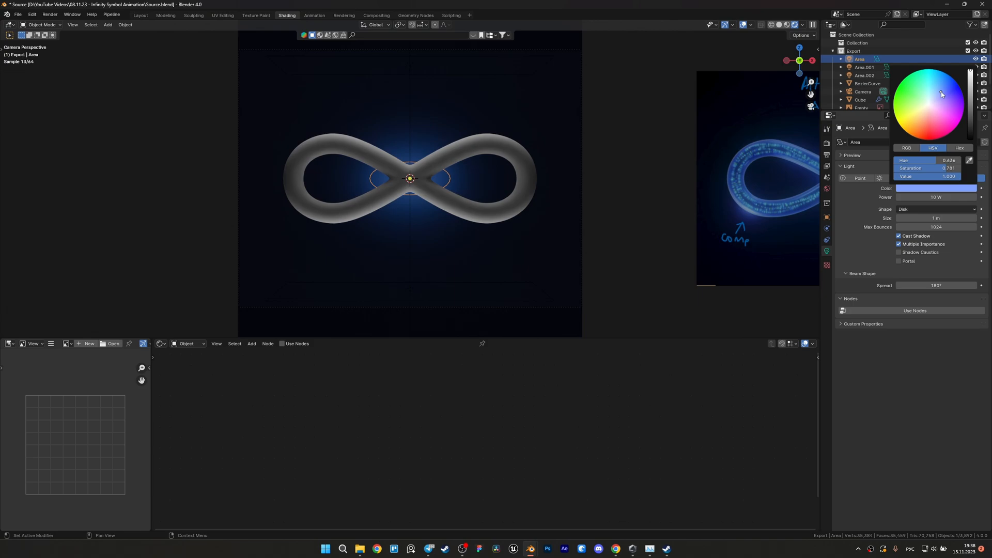
left_click(867, 82)
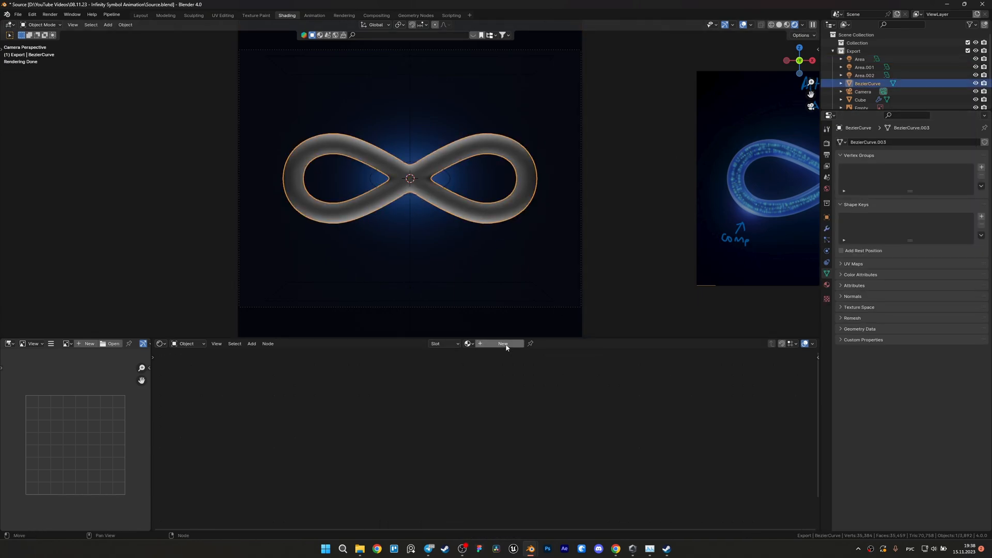
- Create a curve material with a Mix Shader, light-blue base, roughness 0.4, IOR 1.55, transmission 1
left_click(502, 343)
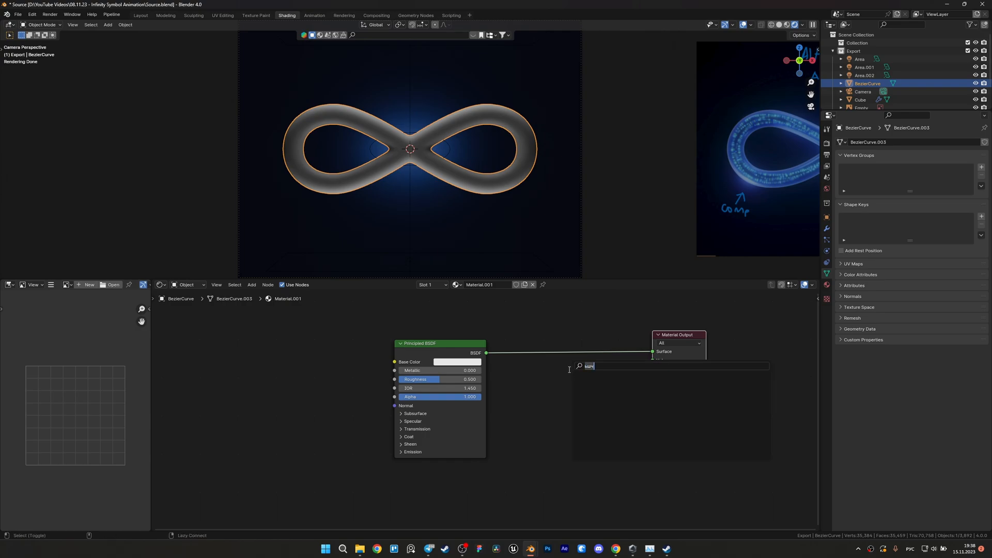
type("mix")
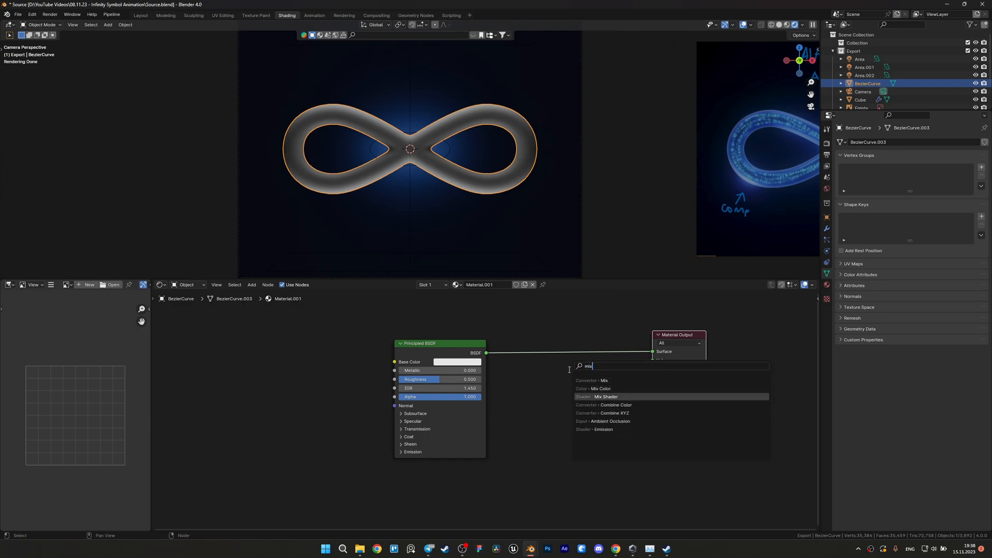
left_click(606, 397)
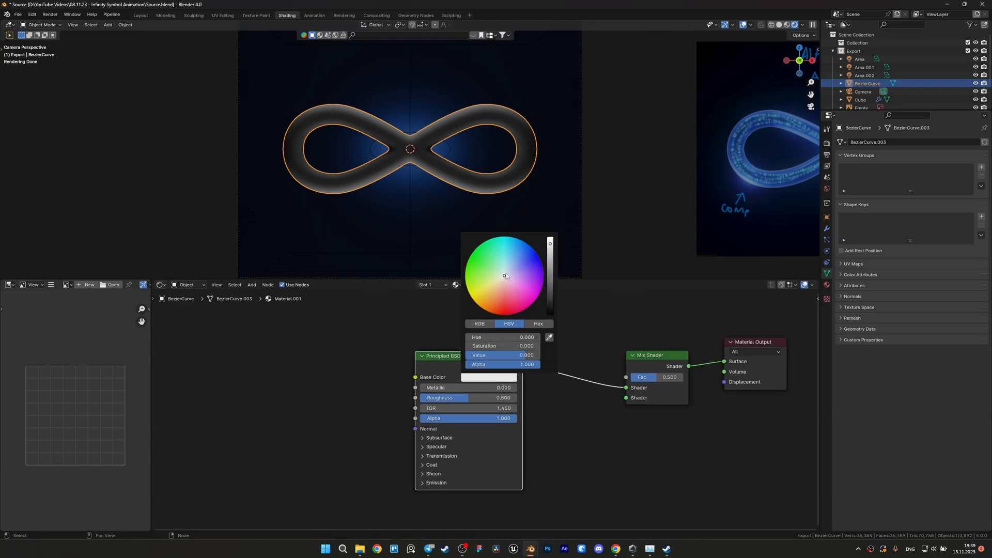
left_click(512, 271)
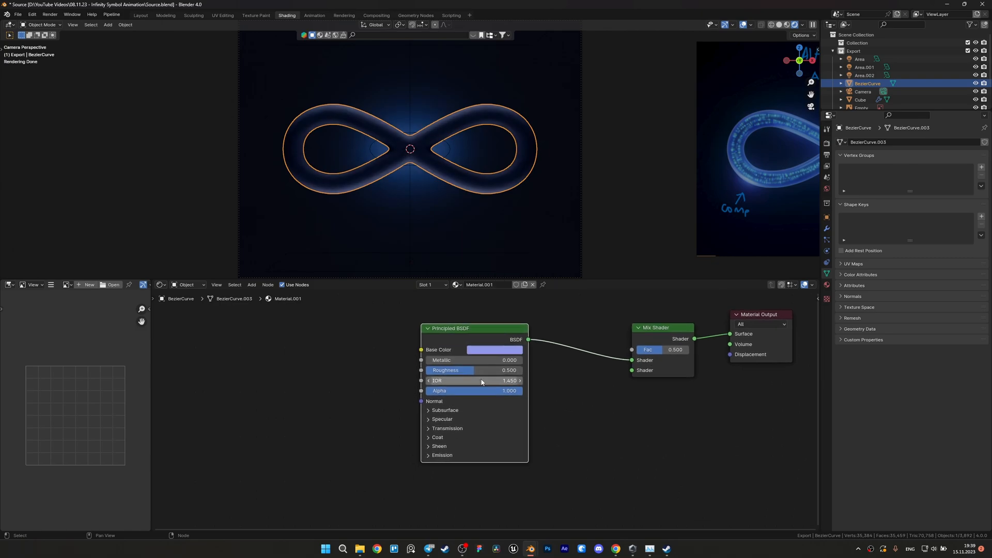
double_click(473, 370)
type("0.400")
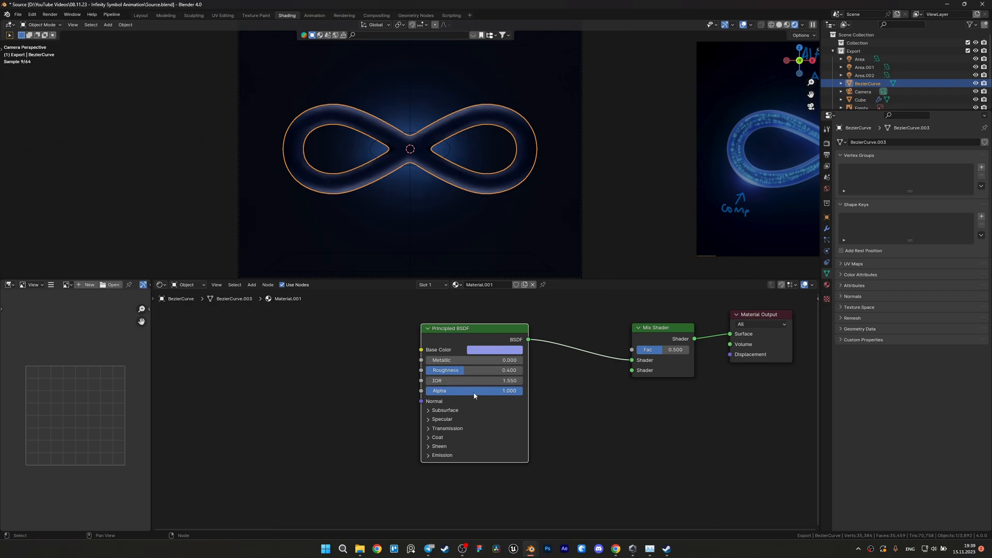
left_click(446, 428)
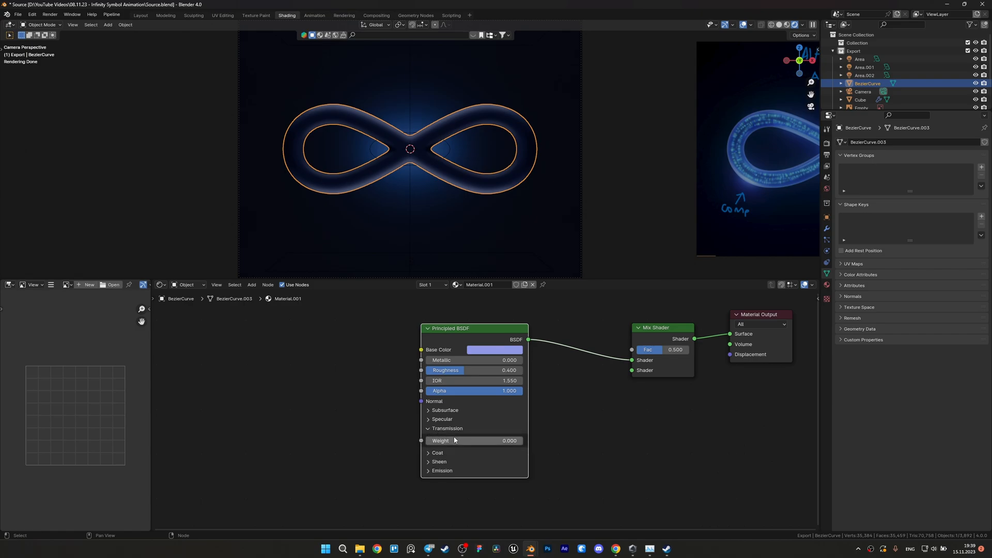
left_click(474, 440)
type("1.000")
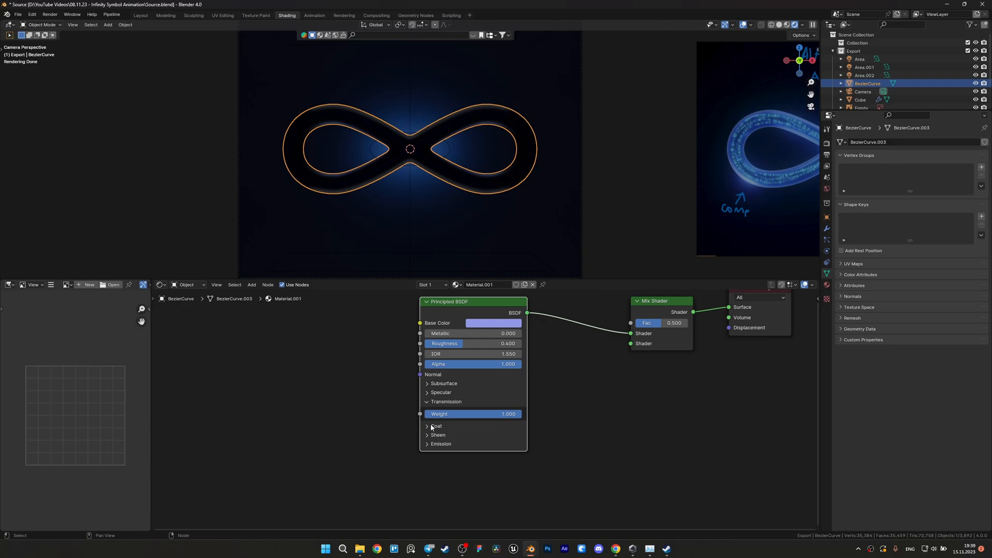
mouse_move(431, 430)
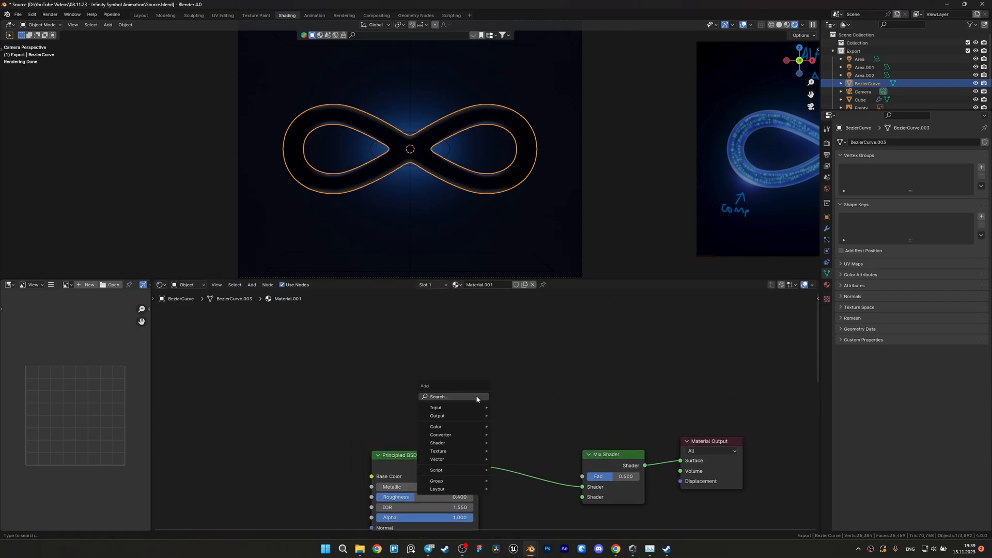
- Feed the Mix Shader factor from Color Ramp and Layer Weight nodes, and set sheen weight to 1
type("co")
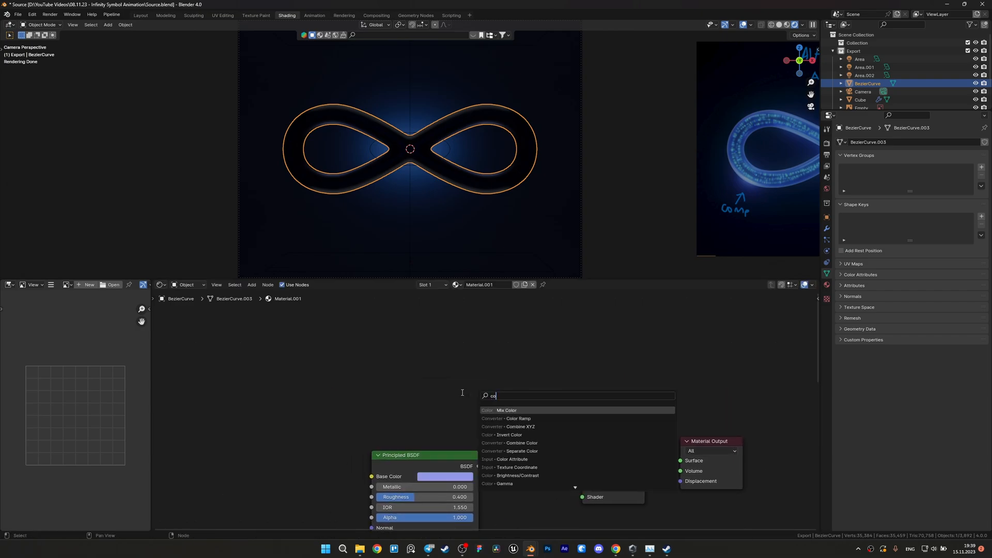
left_click(512, 418)
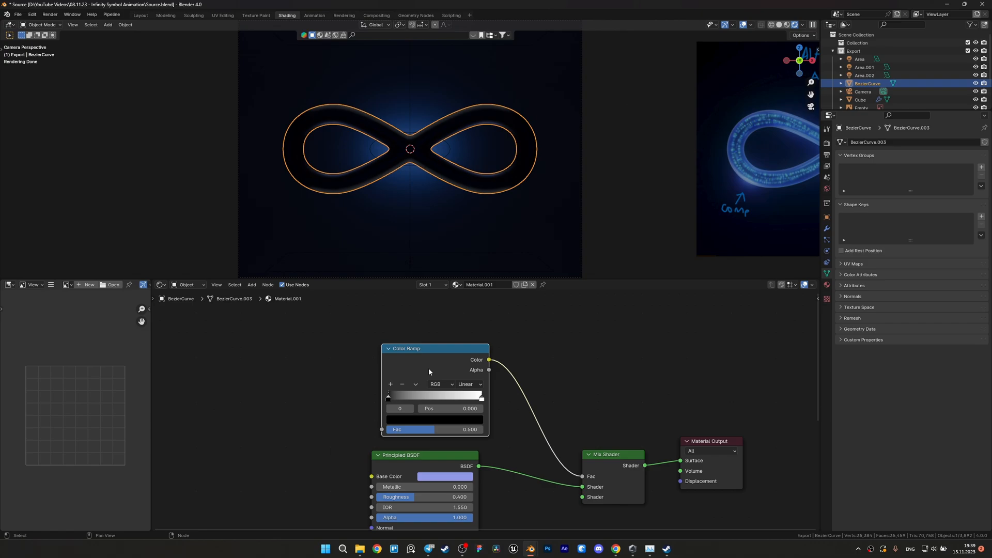
type("lae")
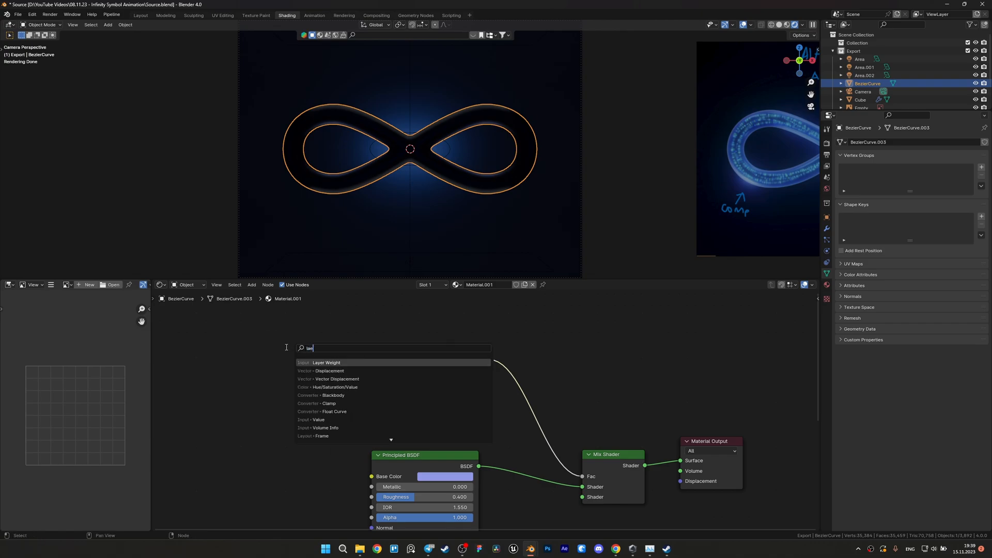
left_click(326, 362)
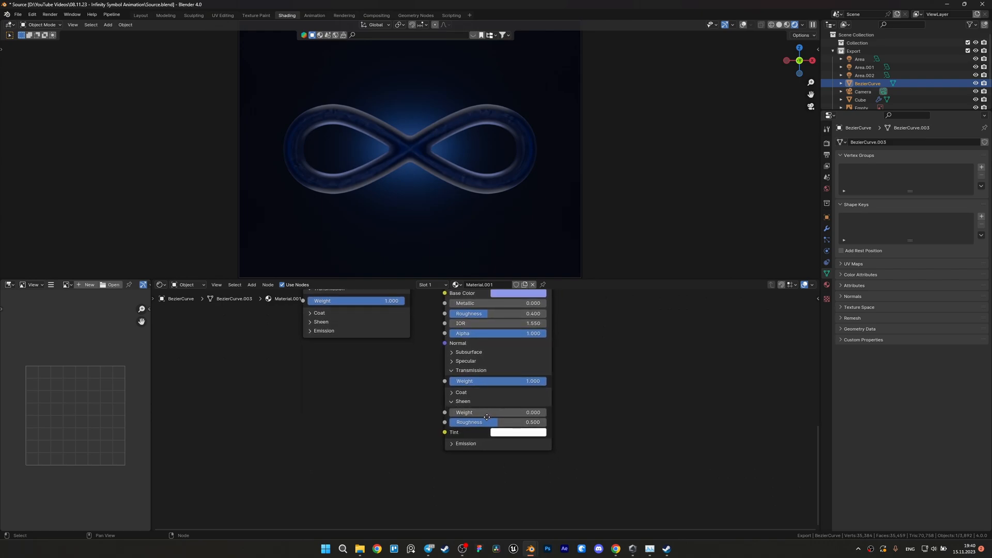
left_click_drag(481, 412, 535, 412)
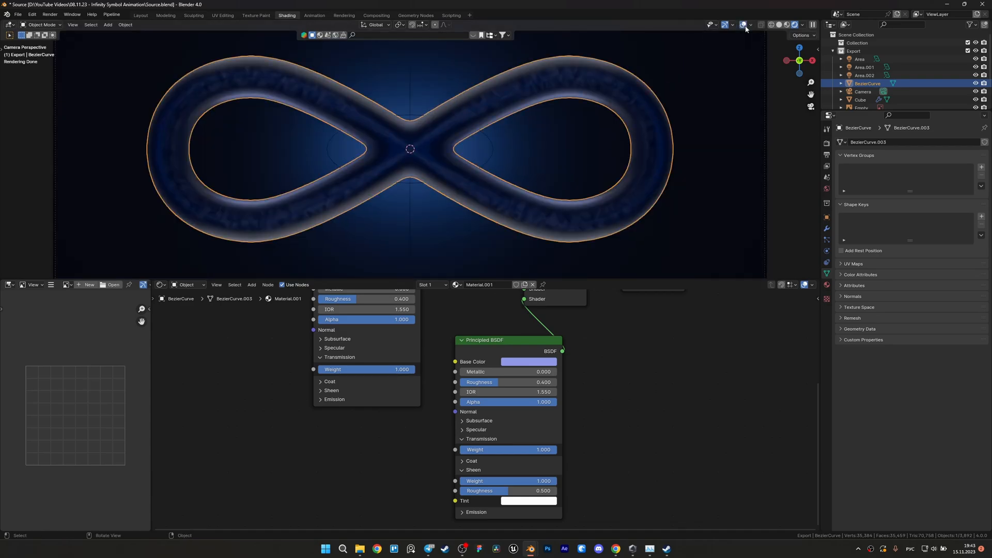
- Give the particle object a new material and add Mix Shader and Emission nodes
left_click(860, 99)
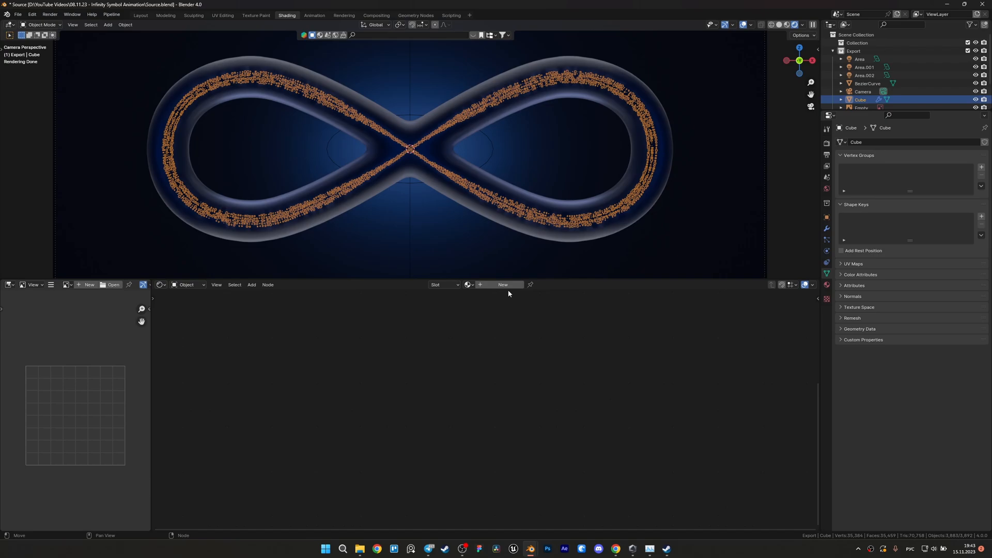
left_click(502, 285)
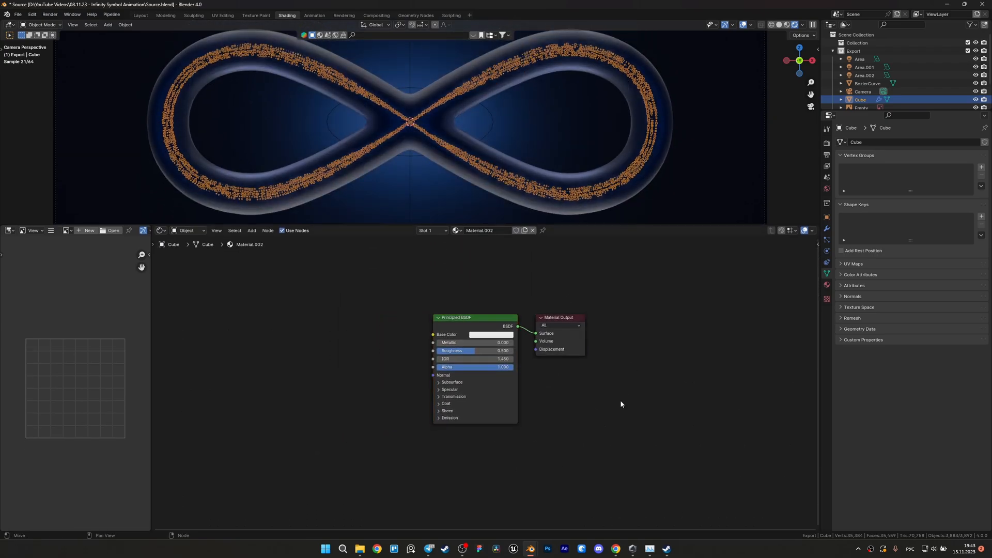
left_click_drag(473, 317, 338, 319)
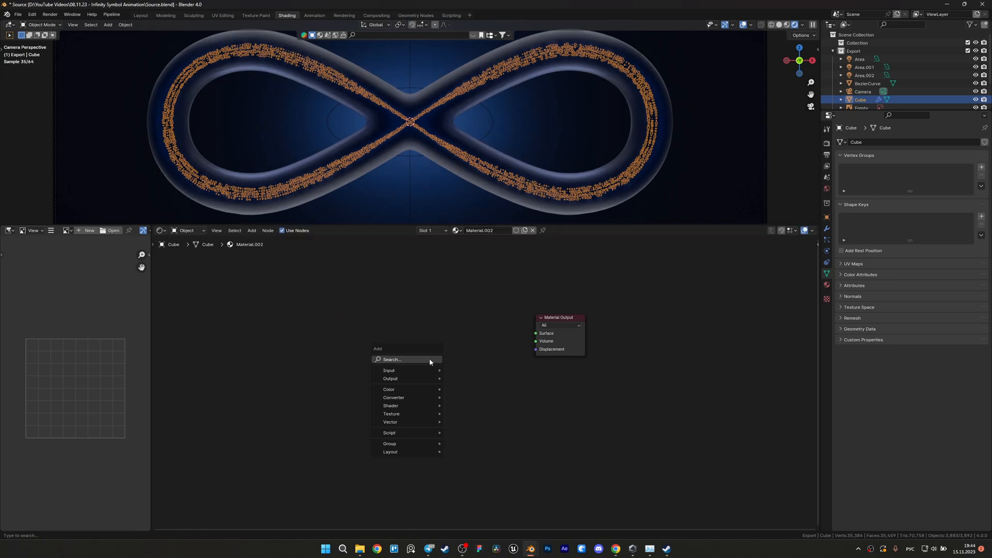
left_click(399, 359)
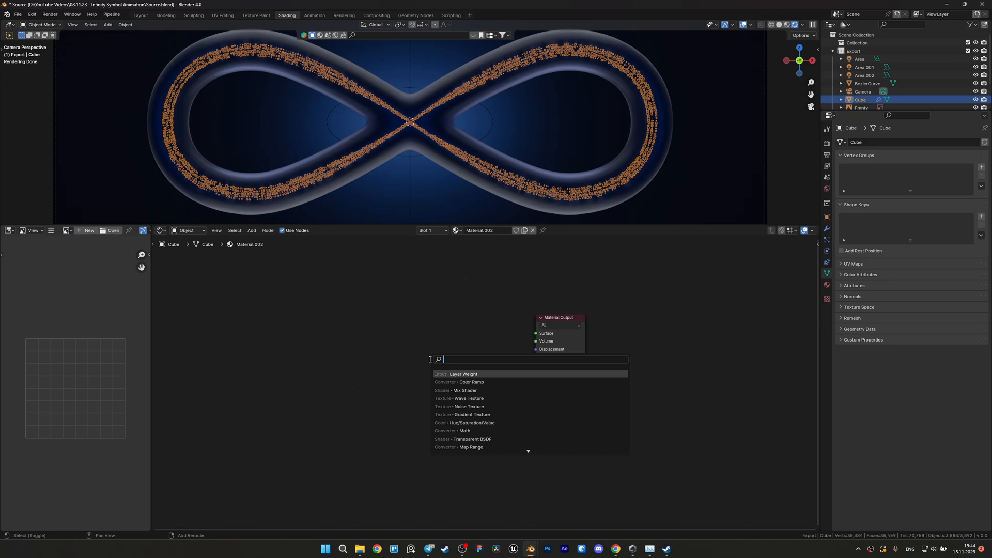
left_click(456, 390)
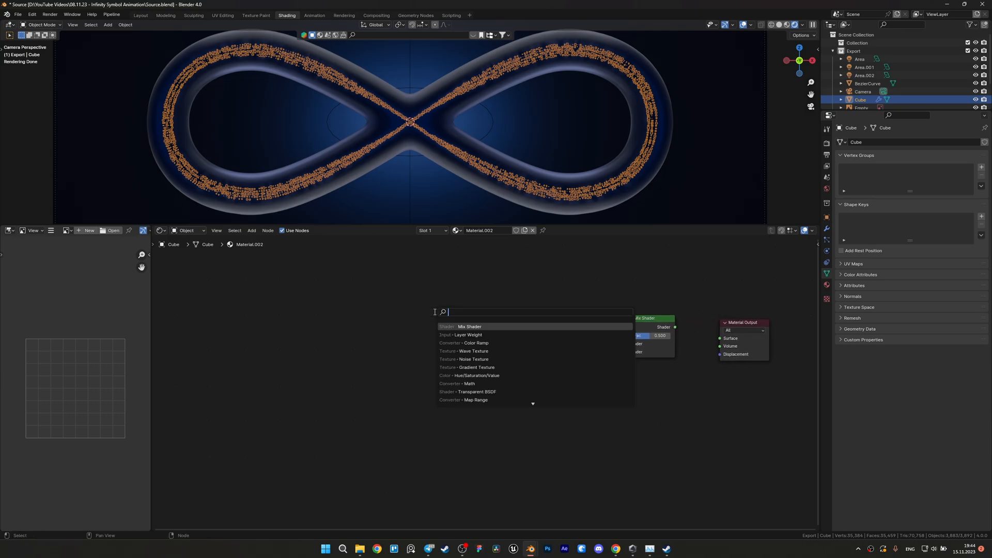
type("emm")
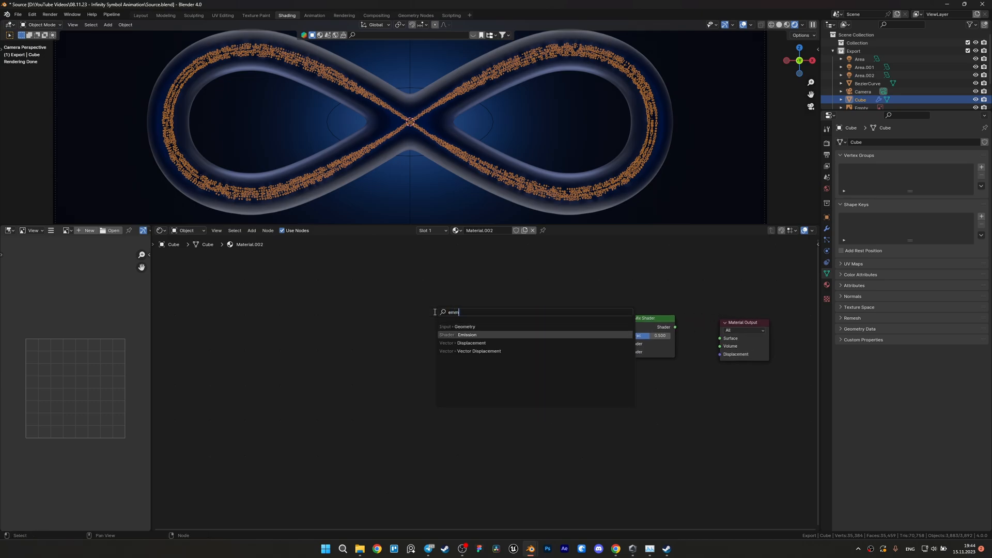
left_click(466, 335)
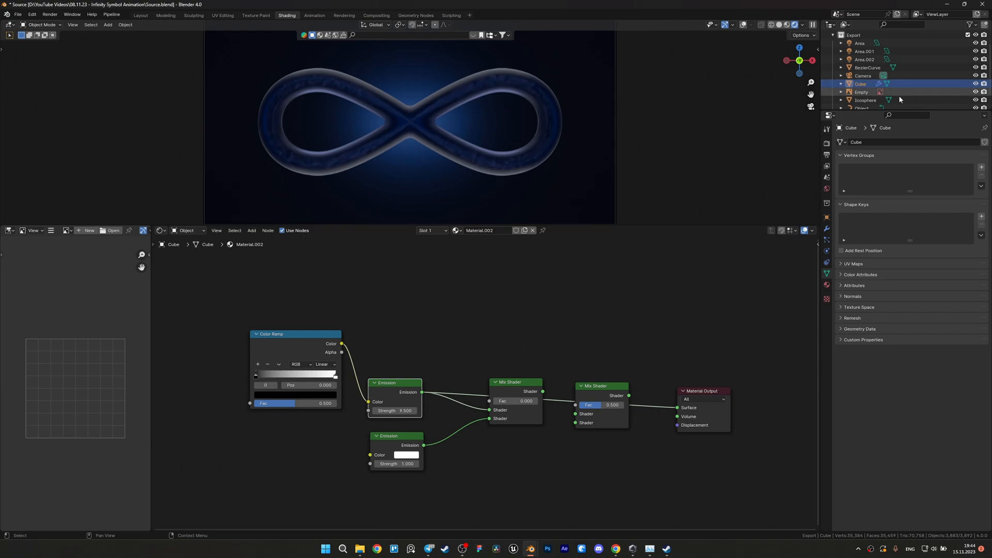
- Assign Material.002 to the icosphere and set its ramp stops to light cyan and teal
scroll("down", 3)
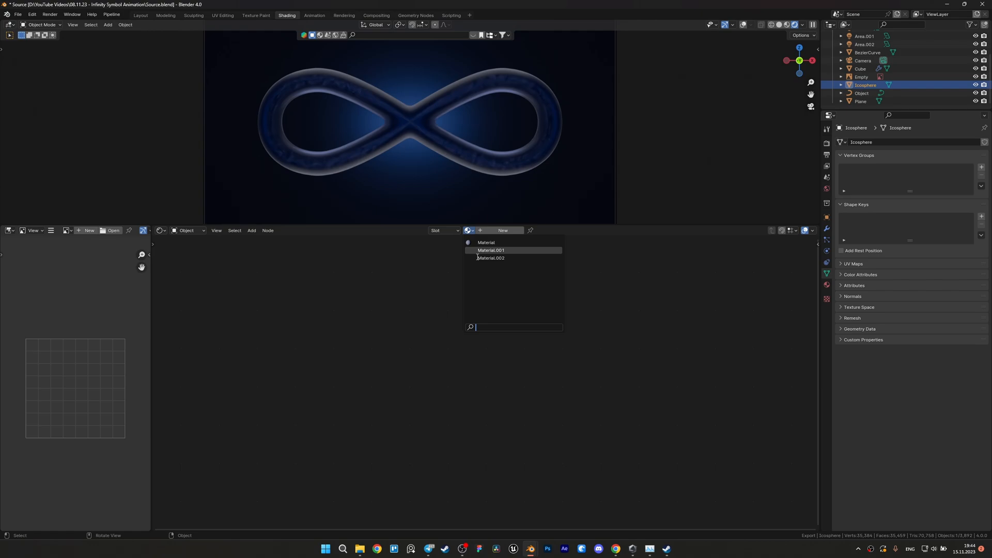
left_click(491, 257)
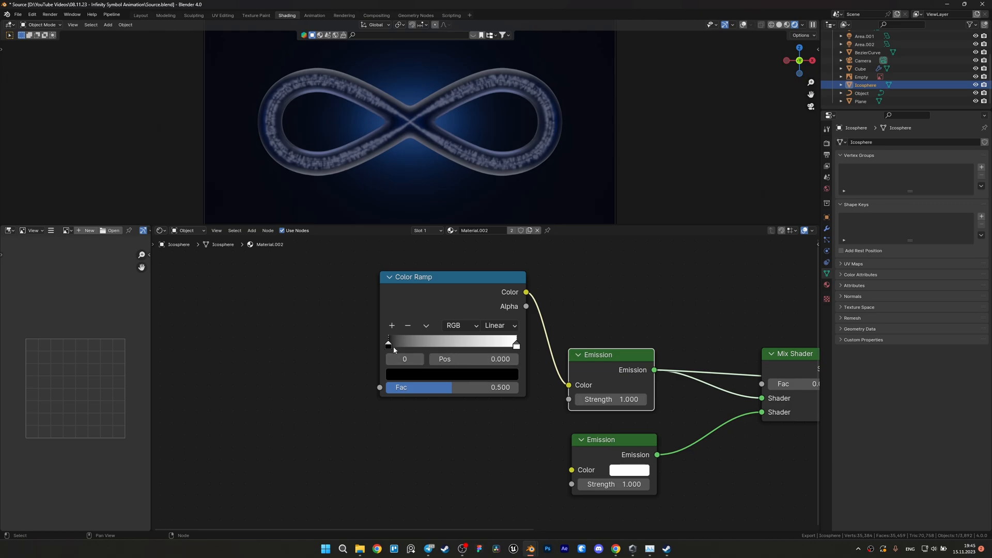
left_click(452, 374)
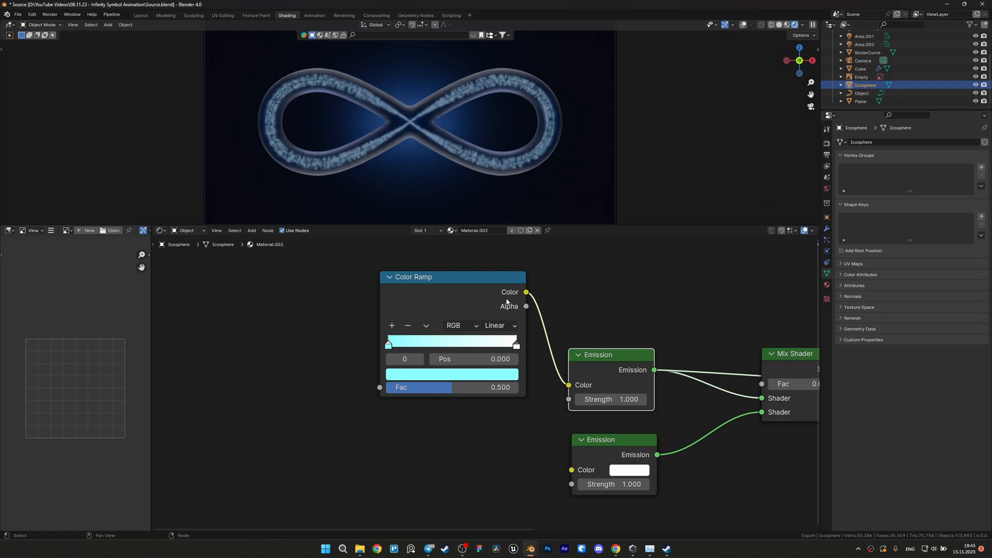
left_click(515, 345)
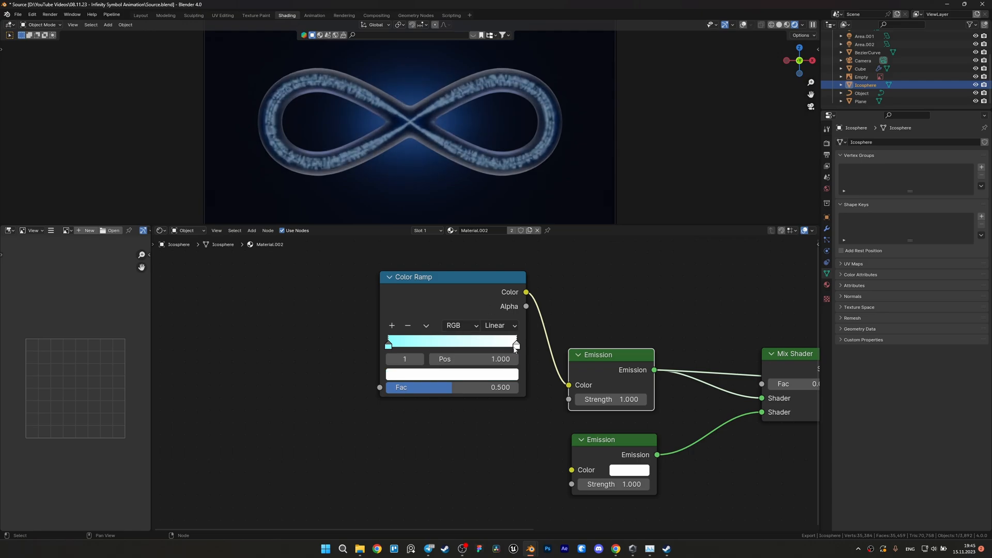
left_click(451, 374)
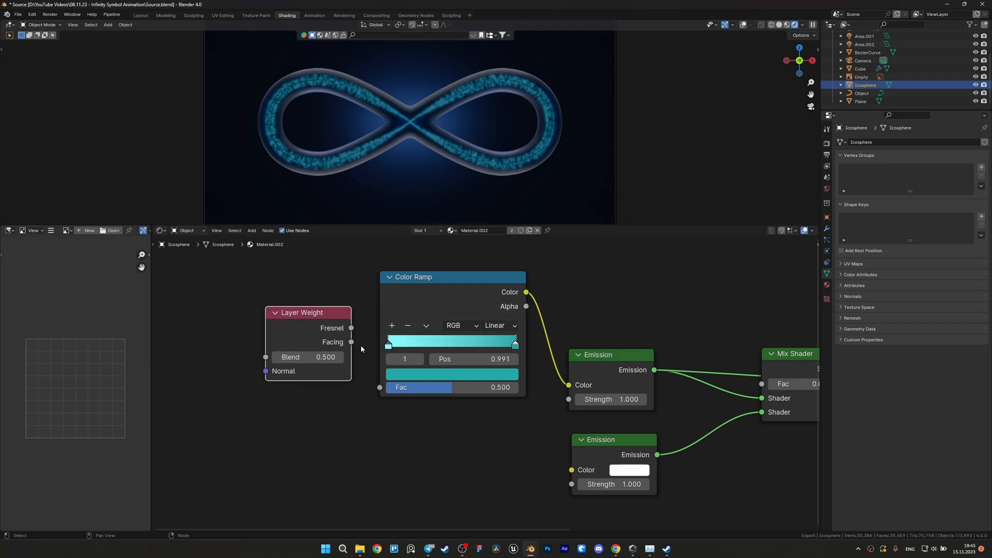
- Add a Layer Weight node at blend 0.640, move the teal stop inward, and duplicate the ramp
left_click(868, 52)
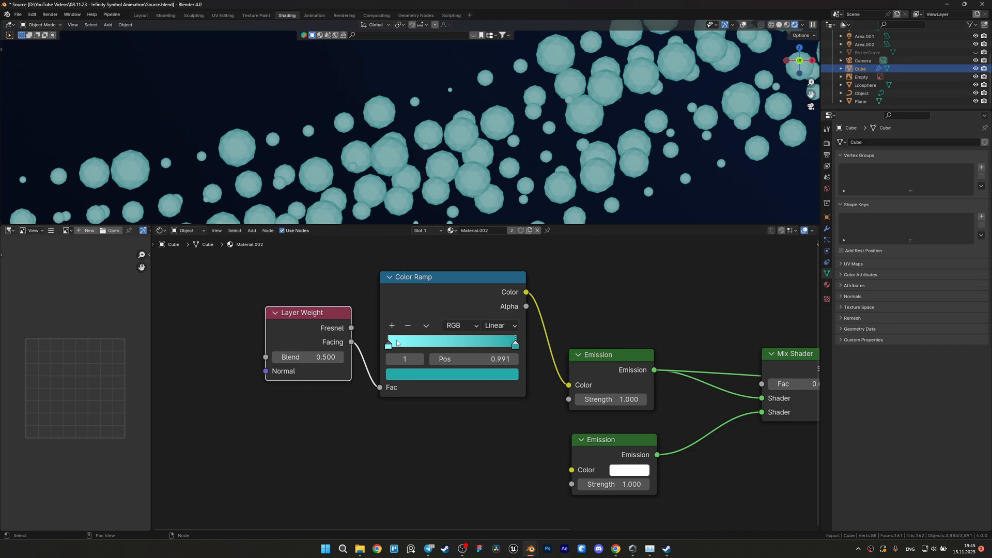
left_click(515, 343)
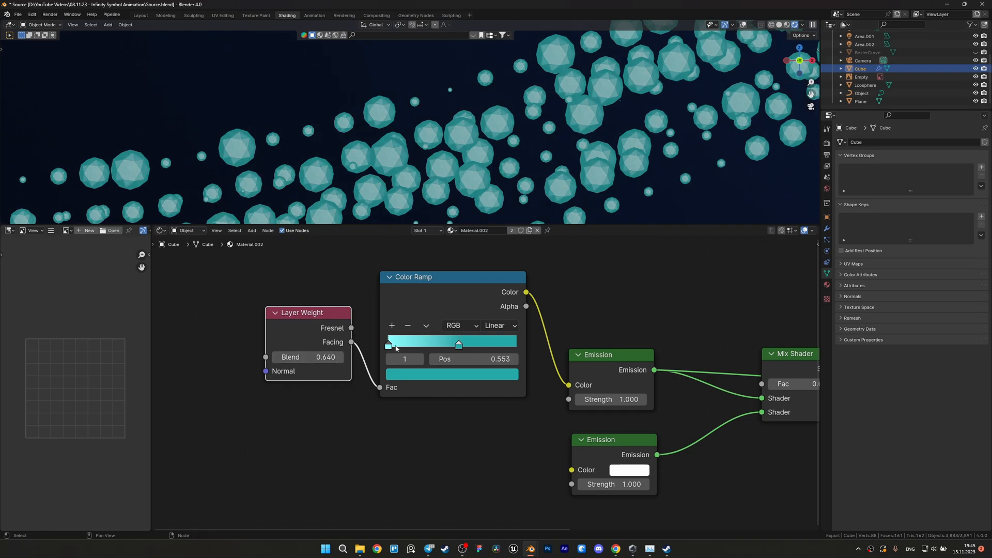
left_click_drag(458, 343, 405, 344)
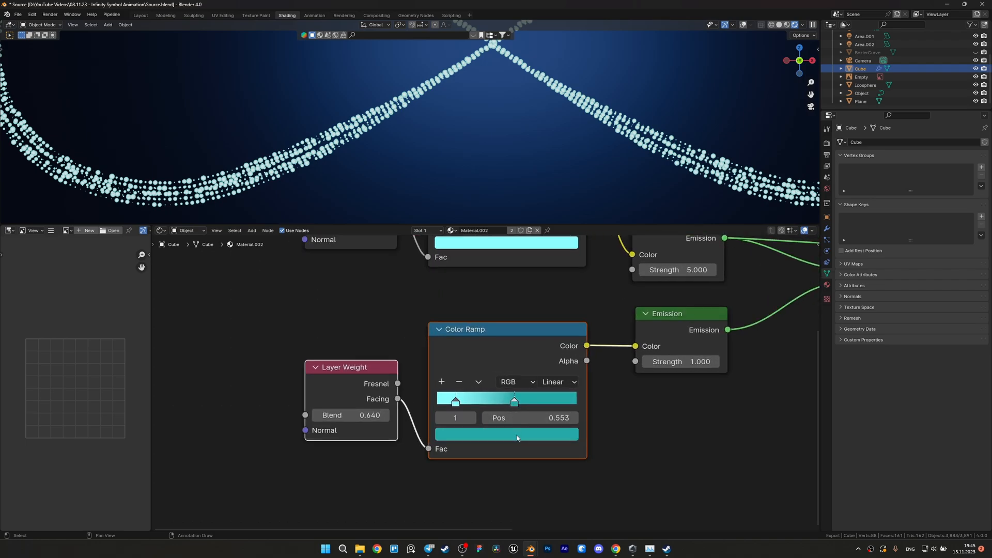
left_click(506, 434)
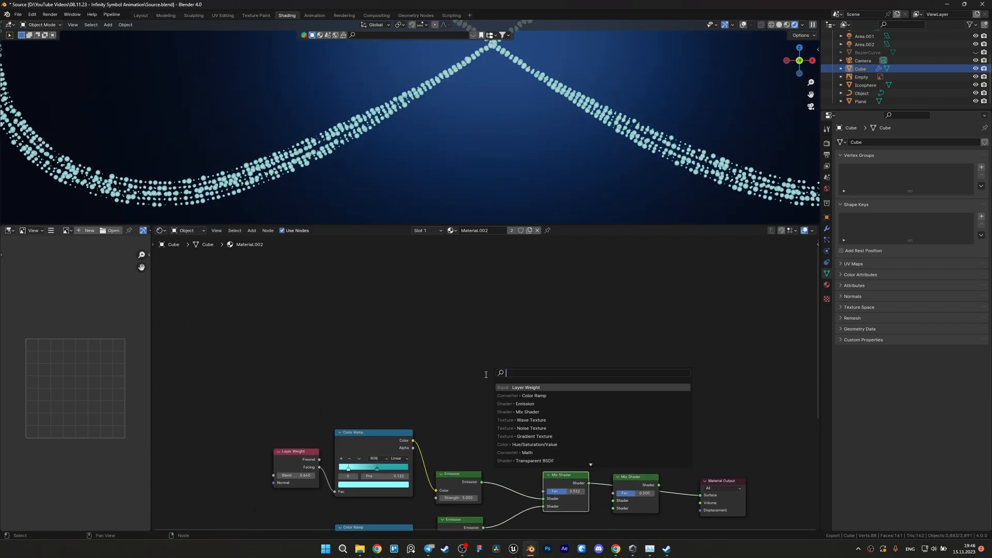
- Add Object Info and Map Range nodes, and make the second ramp's colour deep blue
left_click(525, 387)
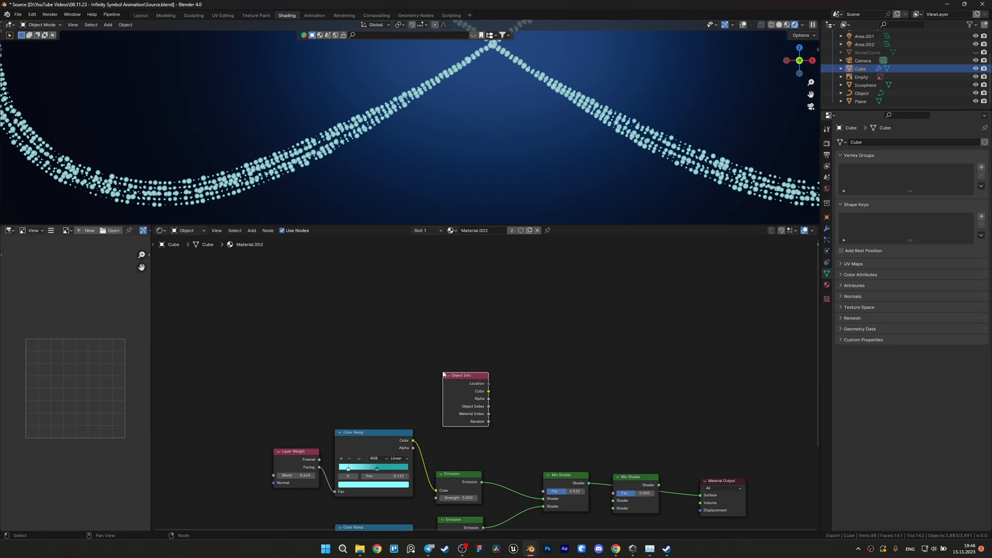
type("ma")
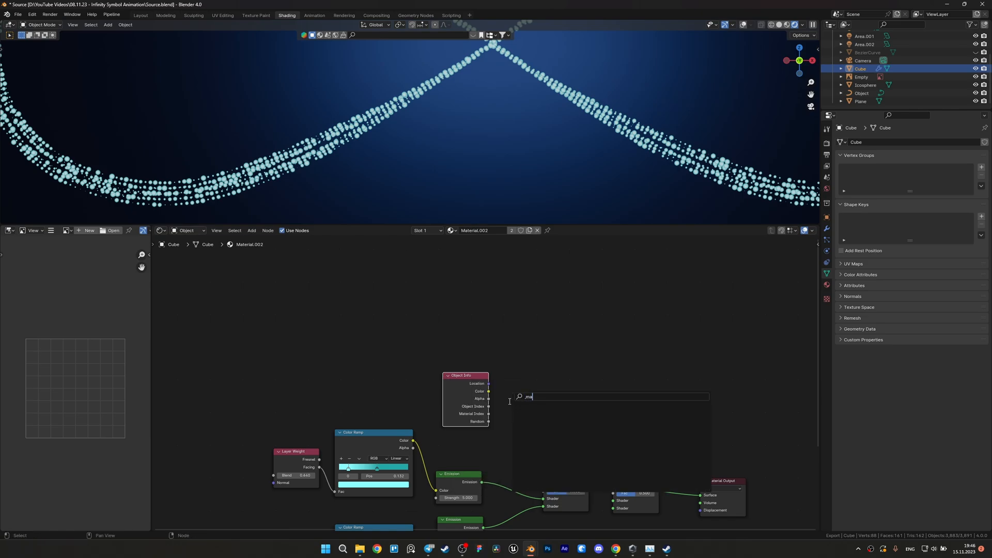
type("map")
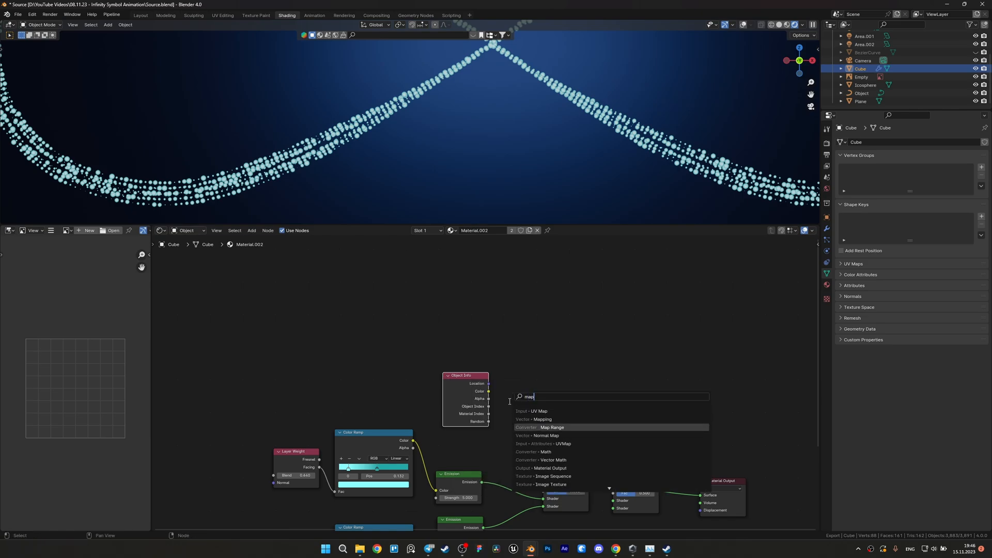
left_click(550, 427)
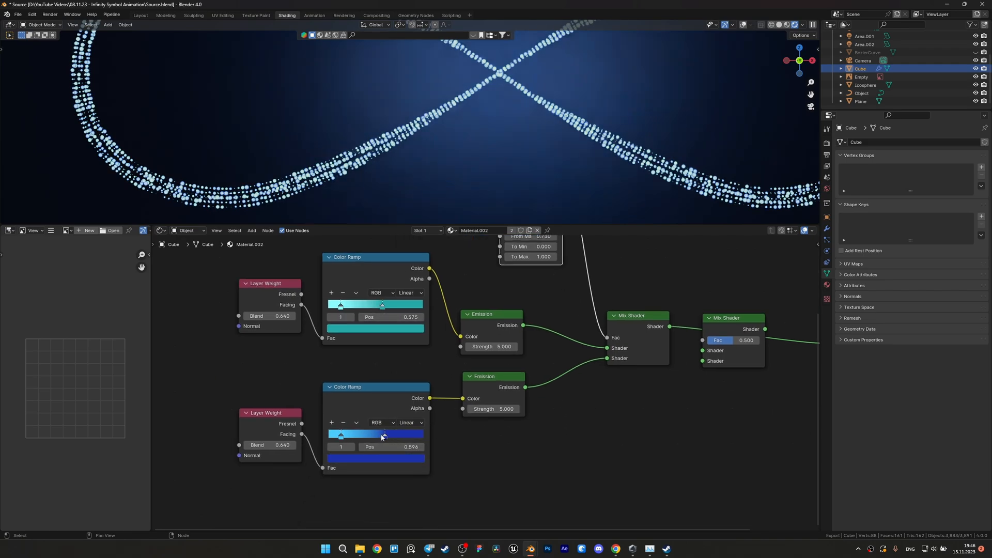
left_click(374, 458)
type("c")
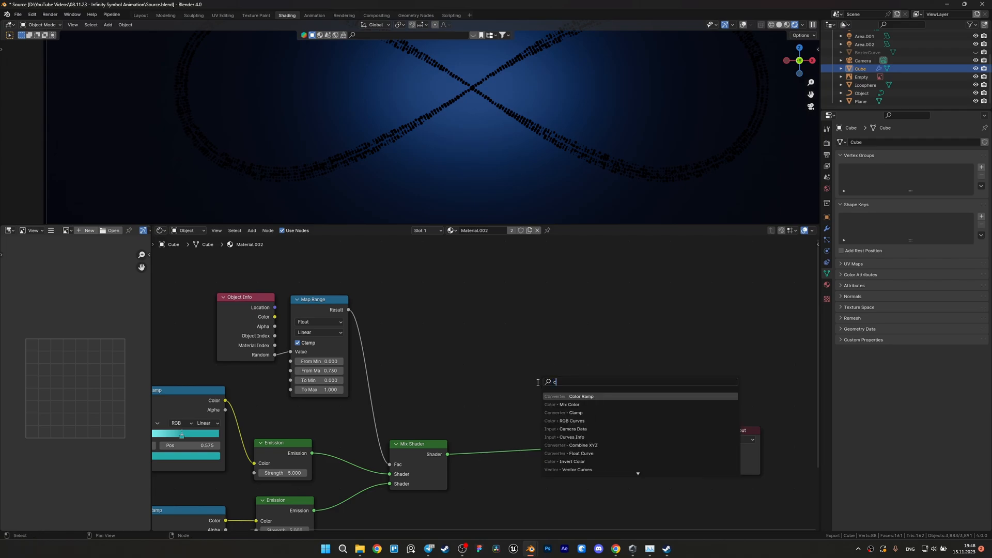
- Add a Color Ramp after the spherical gradient and slide its white stop to 0.750
left_click(580, 396)
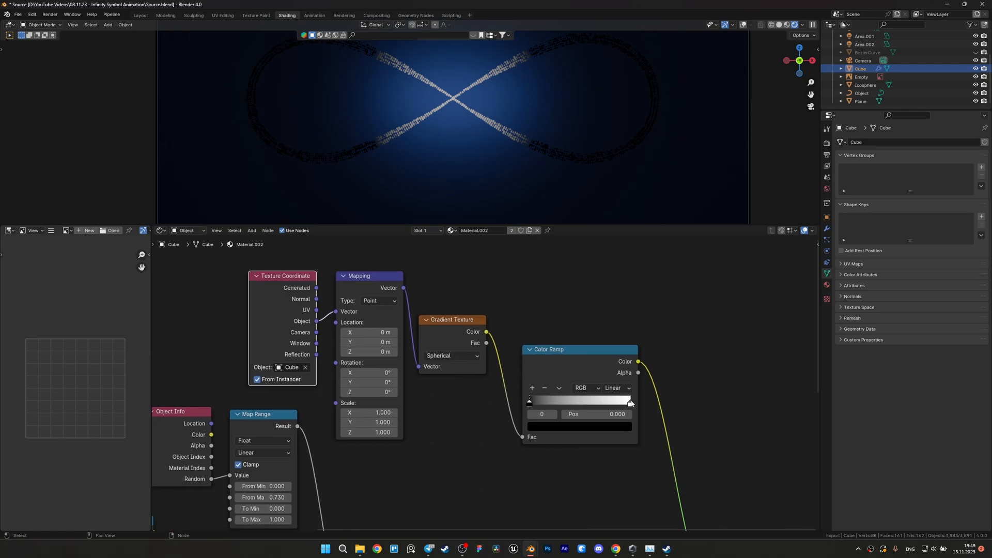
left_click(603, 399)
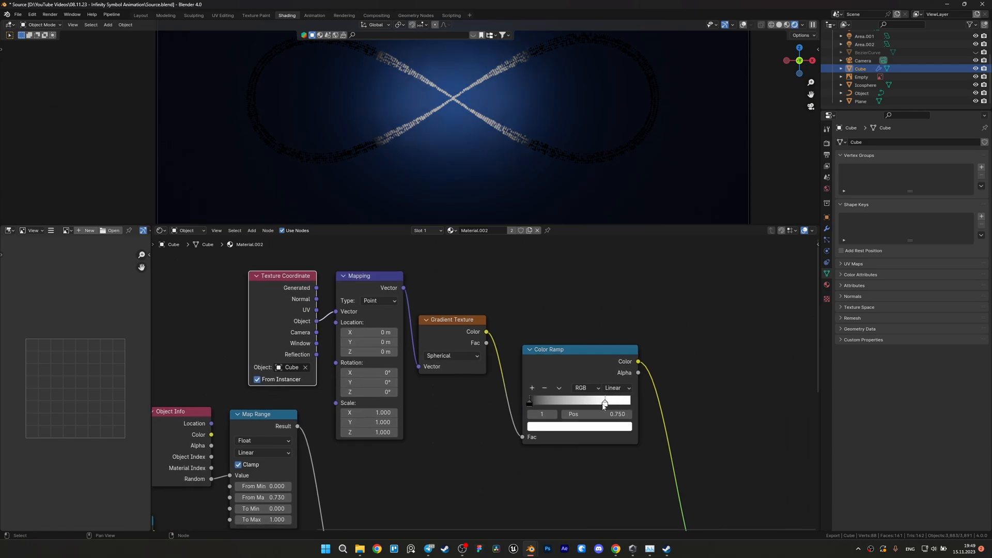
left_click(616, 387)
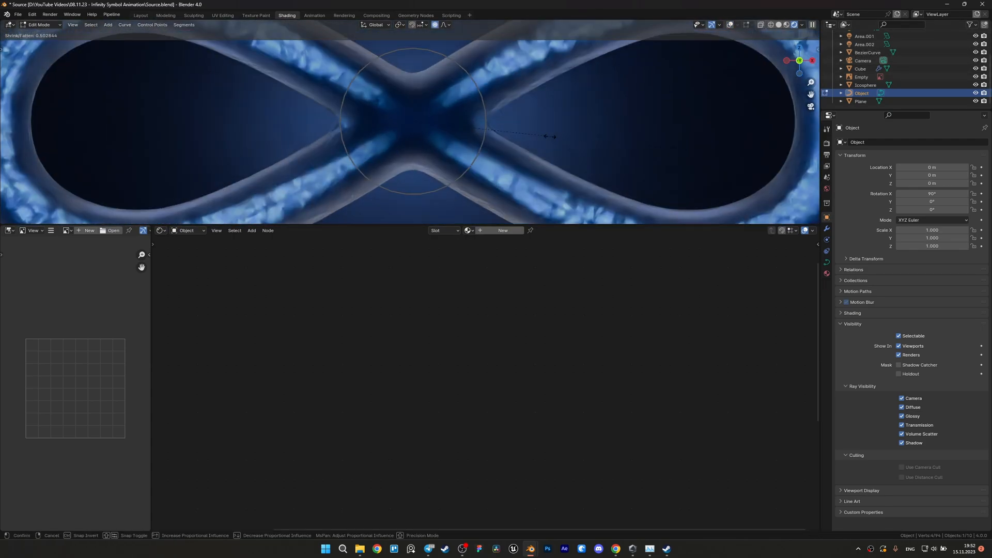
- Confirm thinning the curve at its central crossing and switch to another workspace
left_click(414, 15)
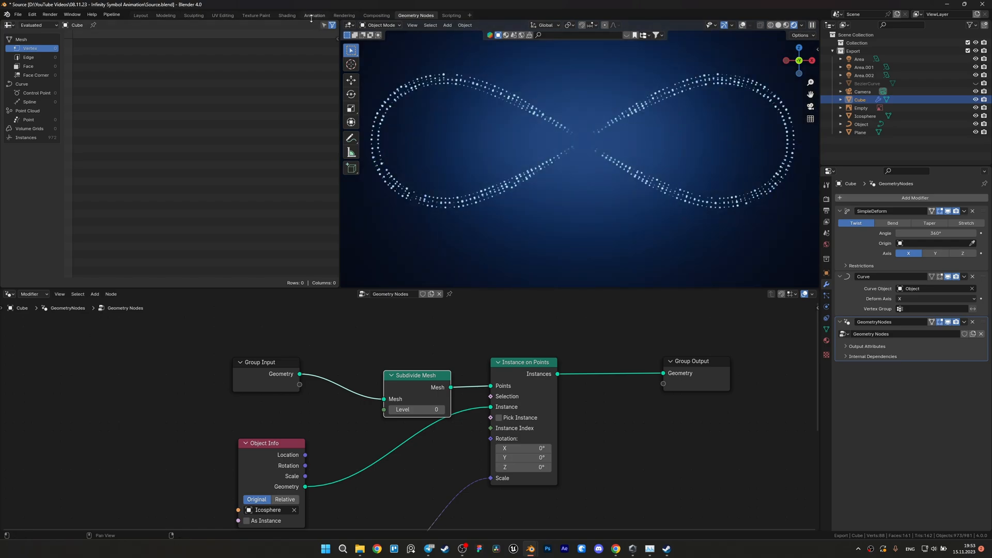
left_click(286, 14)
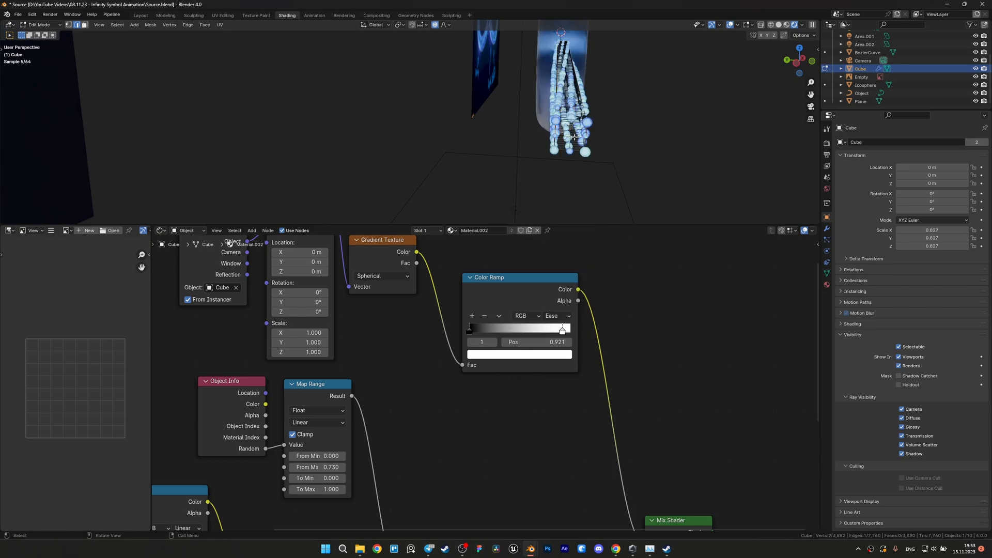
- Delete the selected vertices and view the scene through the camera
key("x")
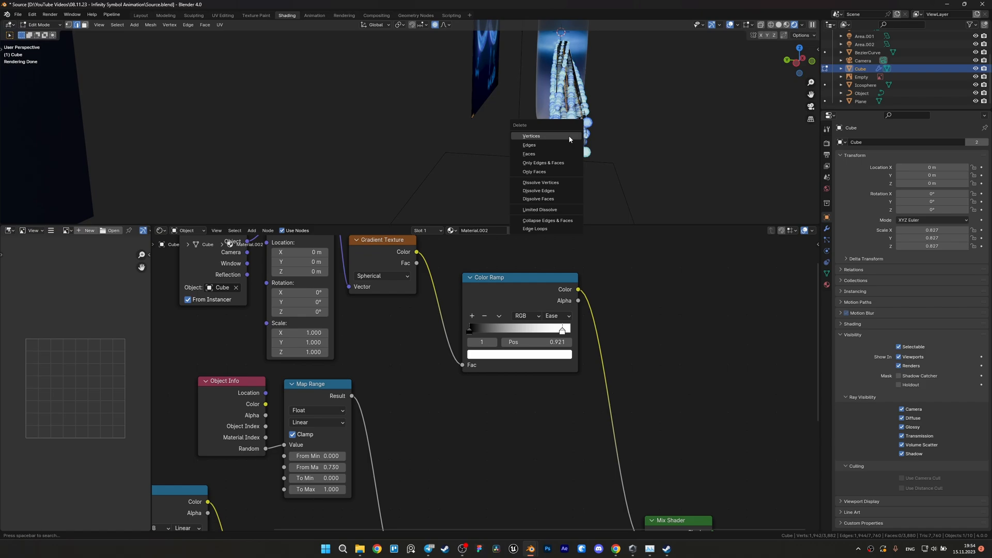
left_click(538, 191)
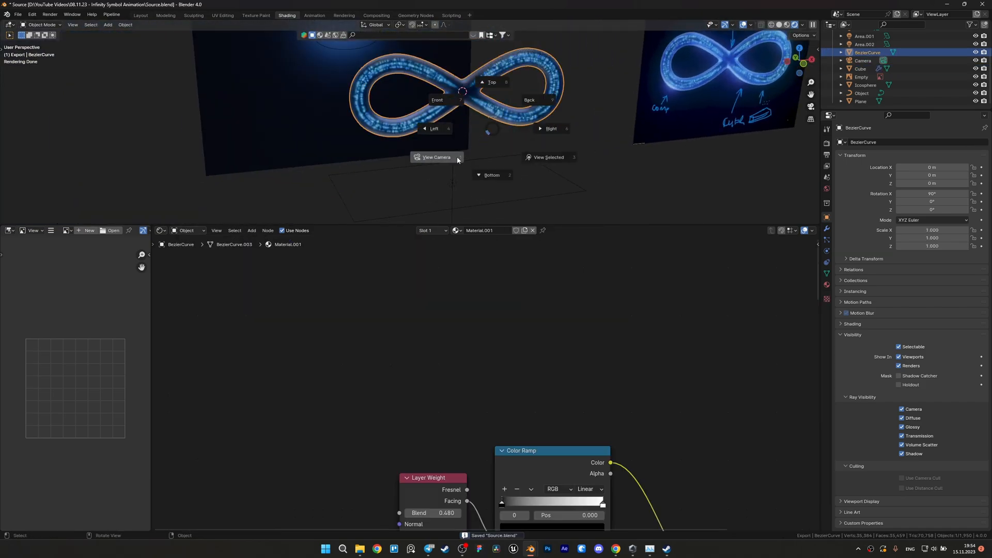
left_click(436, 157)
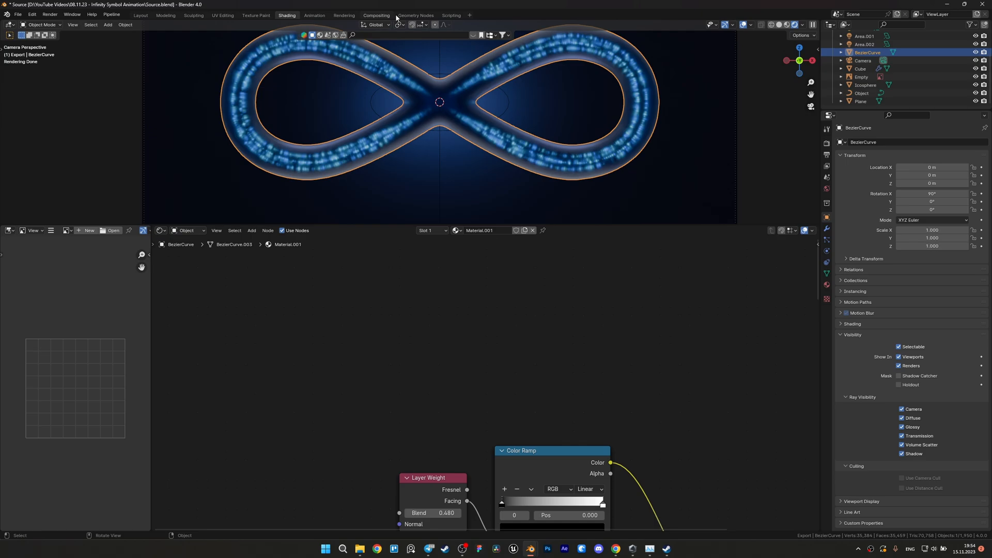
- Select the Cube particle object in Geometry Nodes, then bring up the Shading workspace
left_click(415, 14)
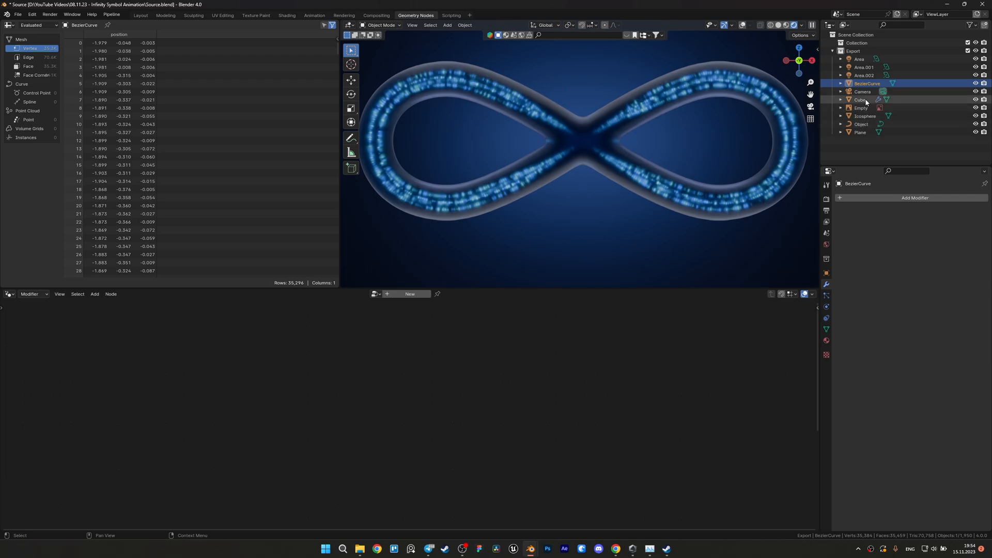
left_click(860, 99)
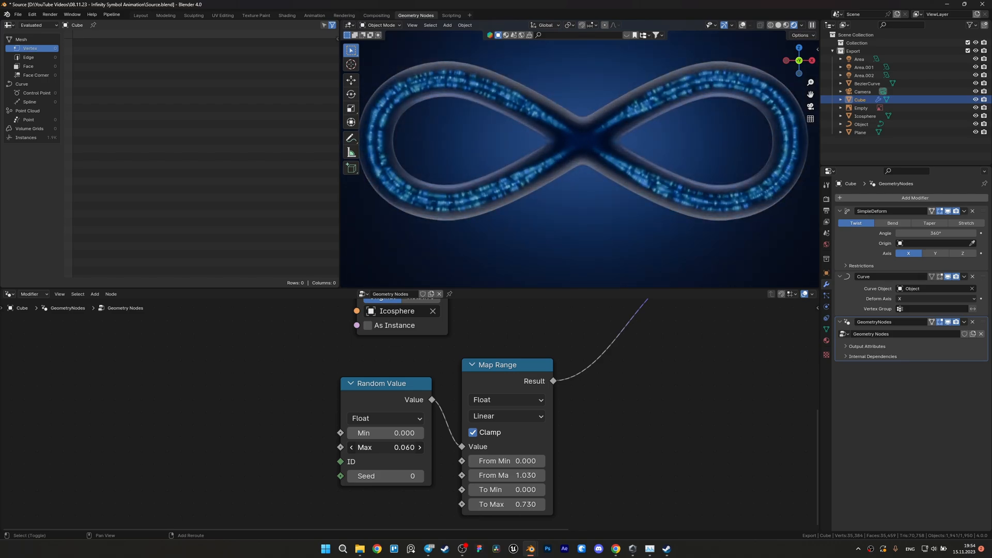
left_click(384, 447)
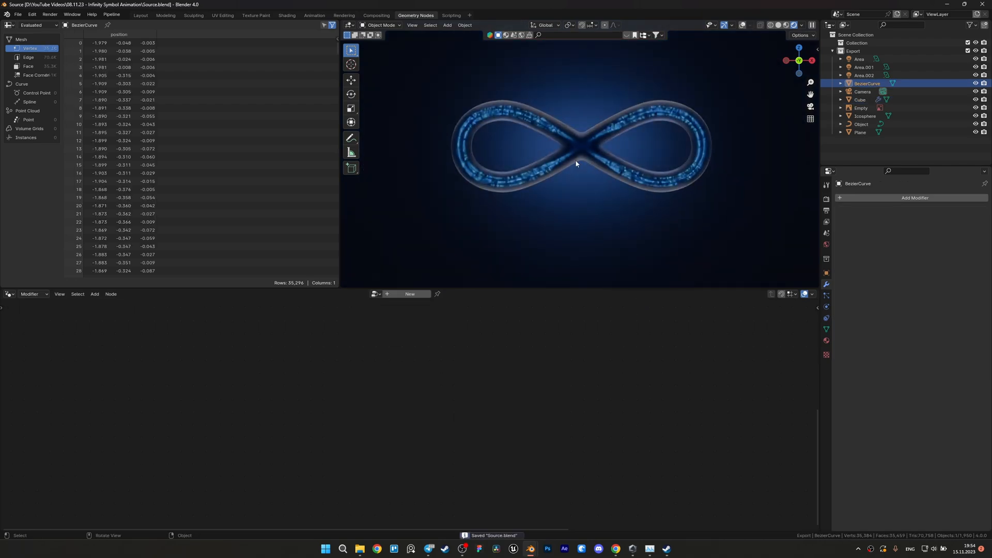
left_click(285, 15)
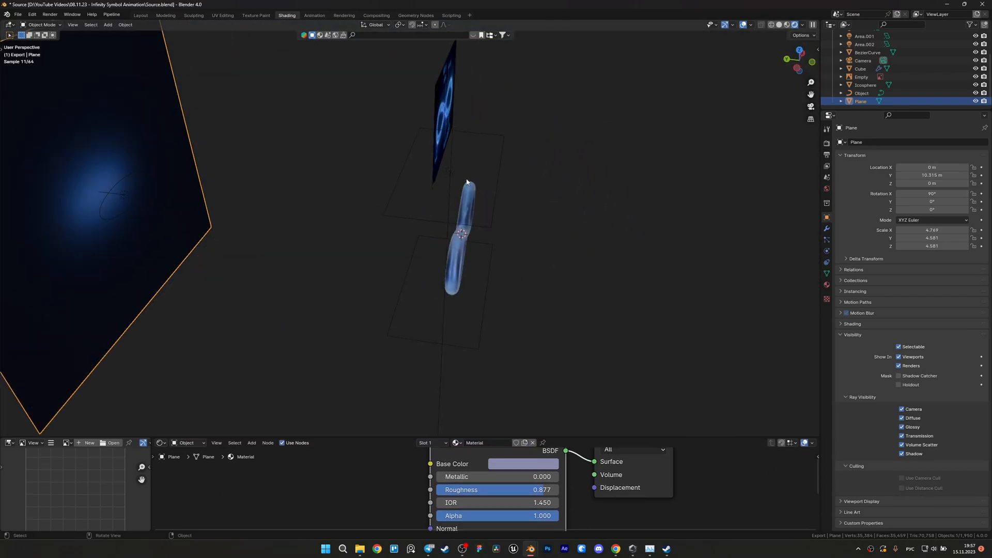
- Give the area light beneath the symbol a blue colour and 400 W power
left_click(864, 44)
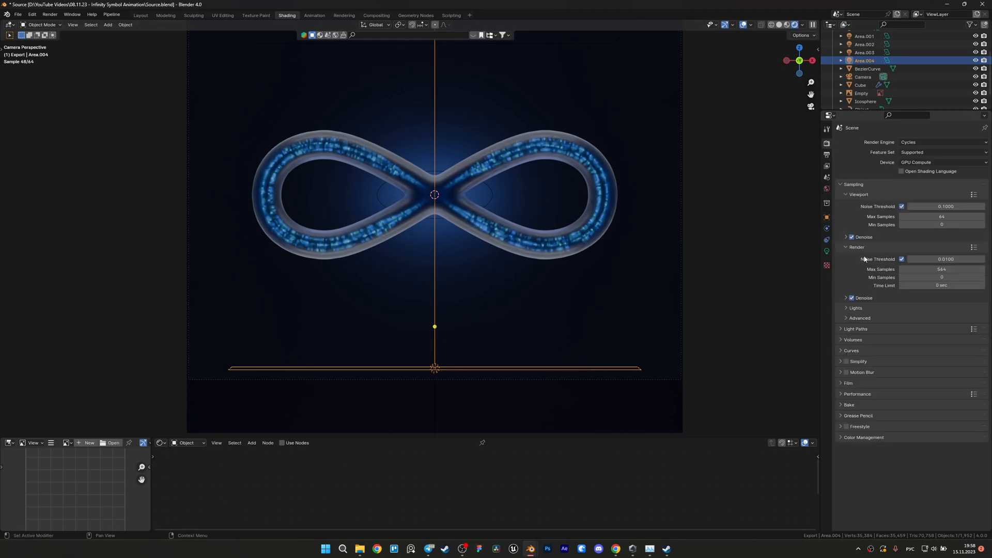
left_click(863, 437)
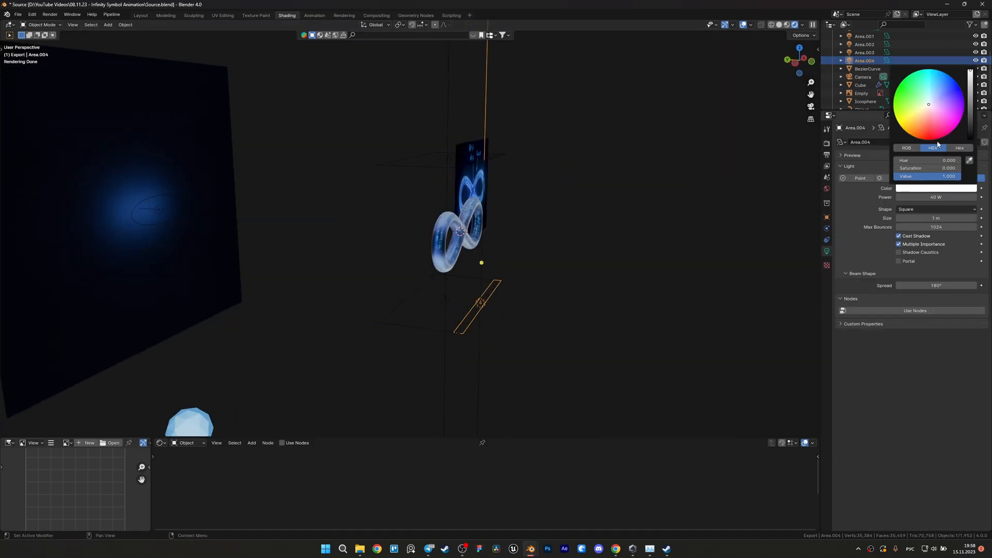
left_click(943, 85)
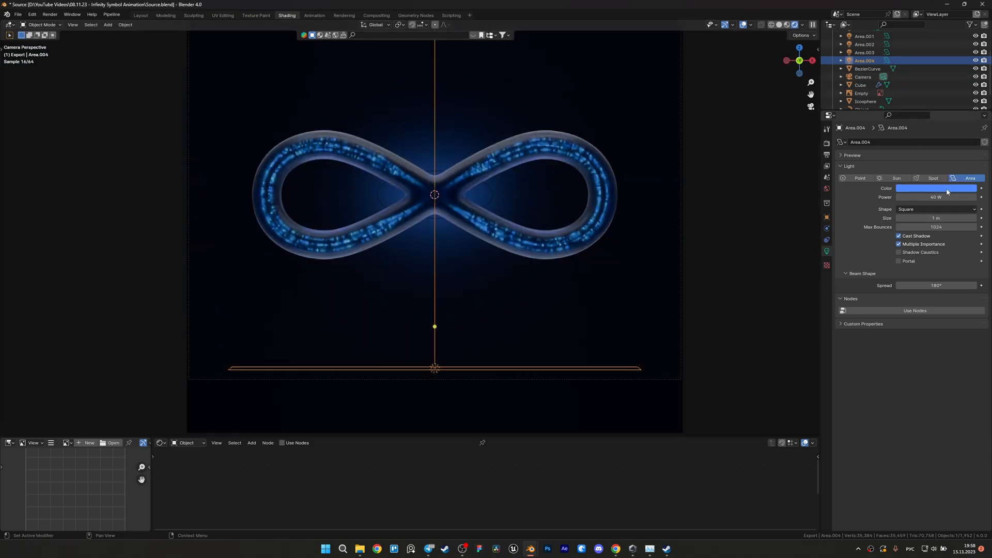
double_click(935, 197)
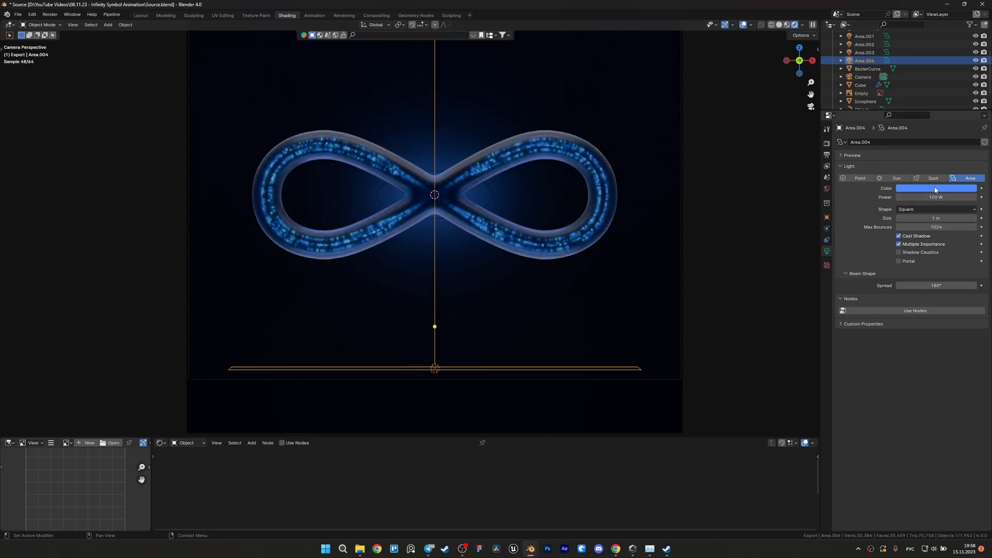
left_click(934, 197)
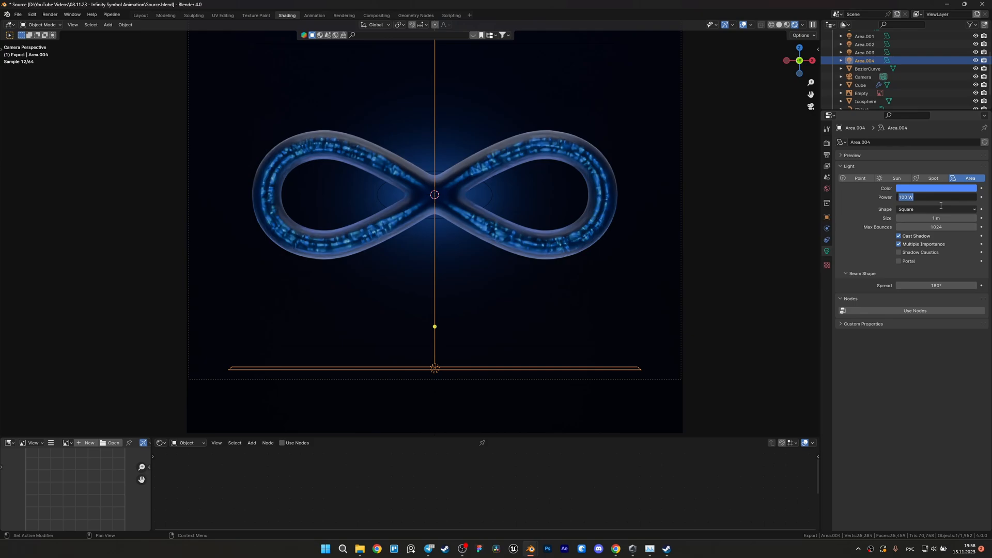
type("400")
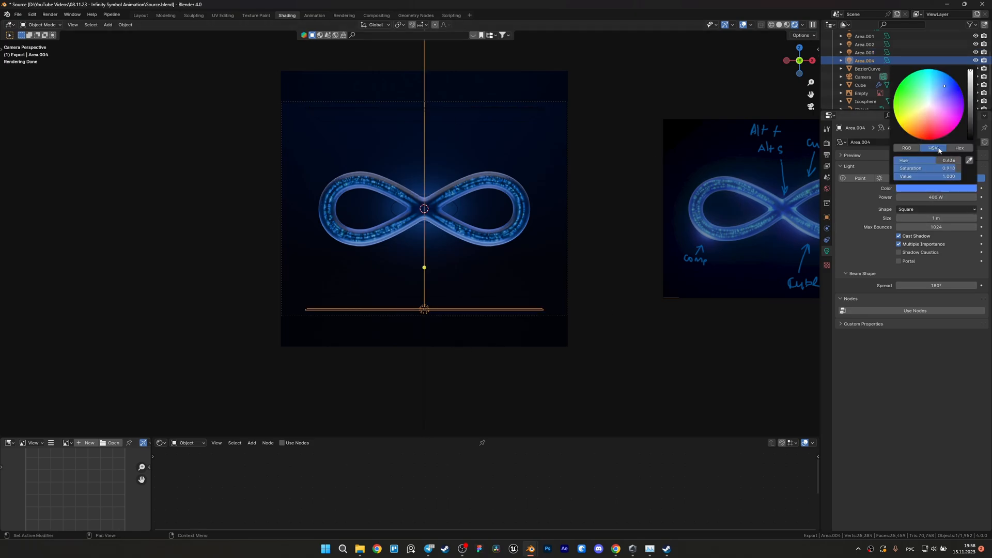
left_click(448, 119)
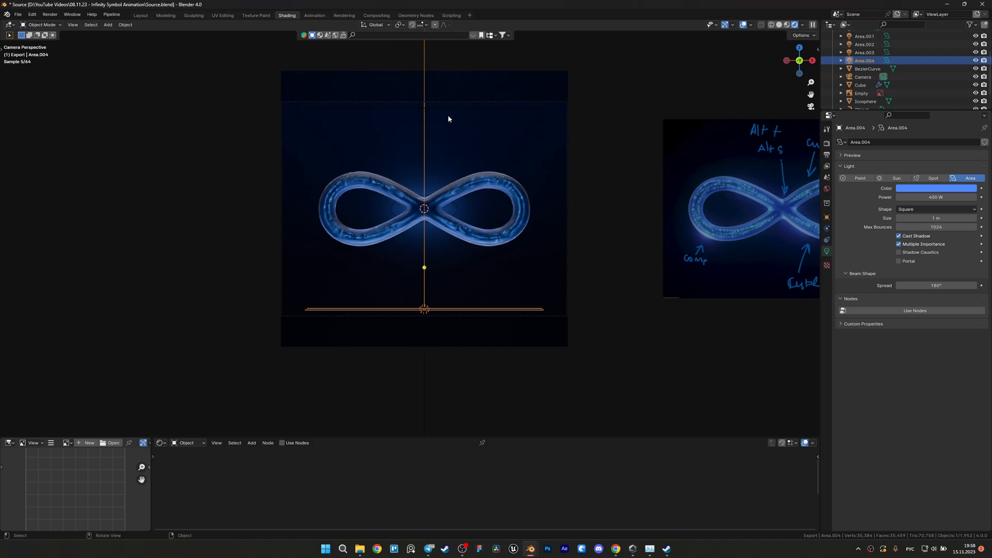
left_click(865, 52)
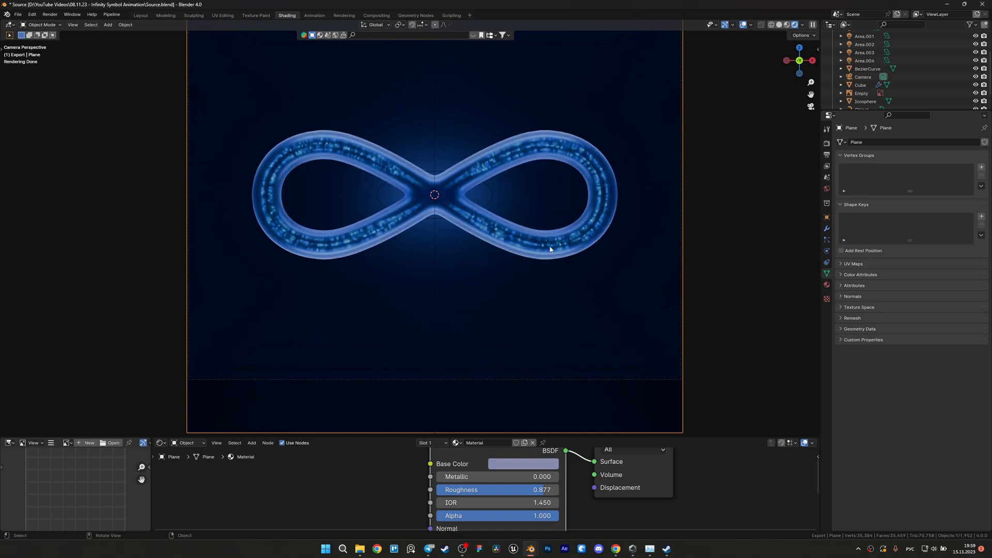
- Select the particle cube and apply its rotation
left_click(860, 84)
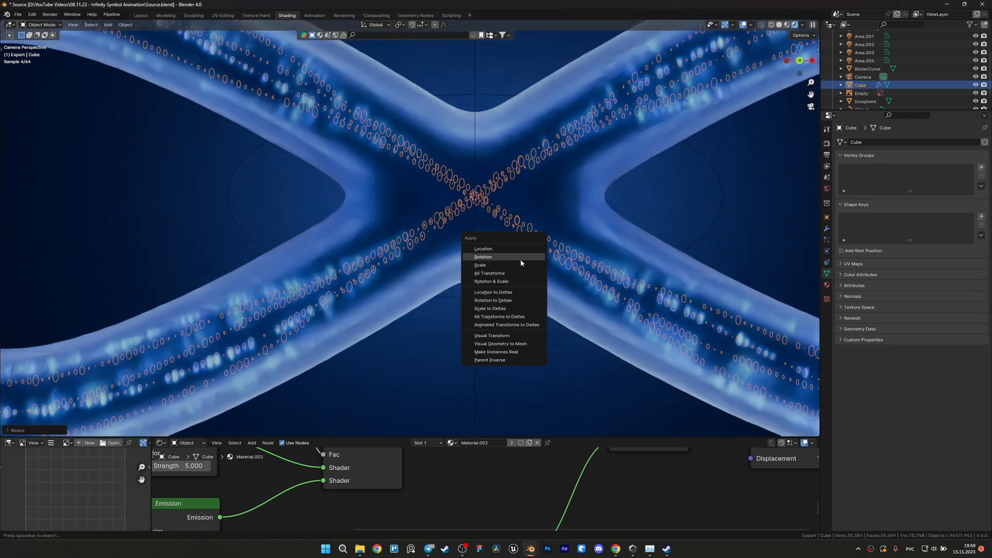
left_click(489, 272)
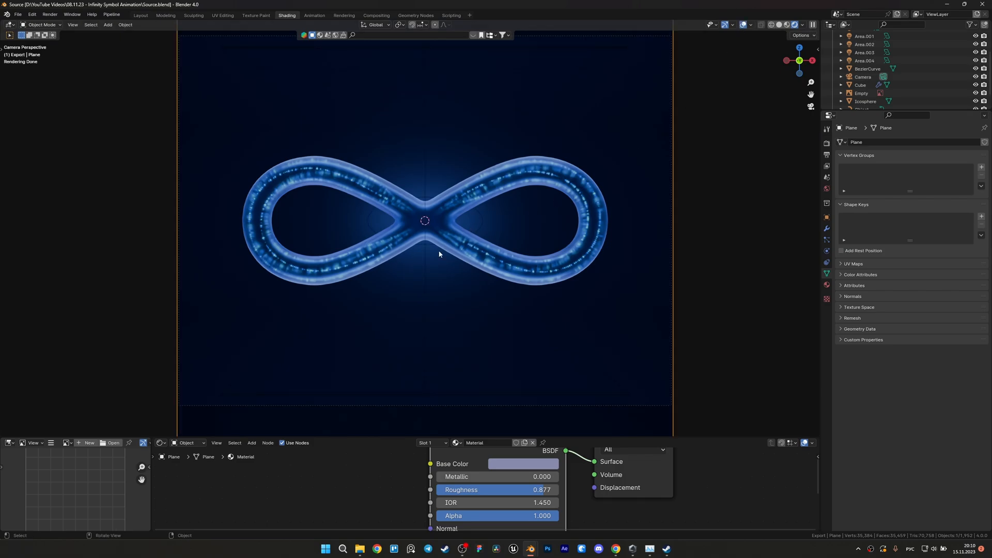
mouse_move(552, 395)
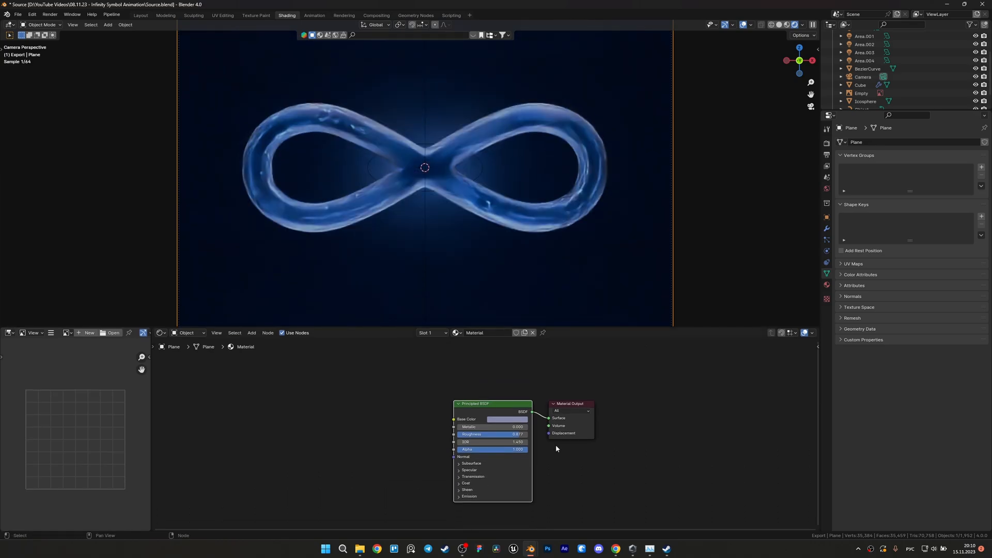
- Add another area light and adjust its power, position and shape
left_click(504, 419)
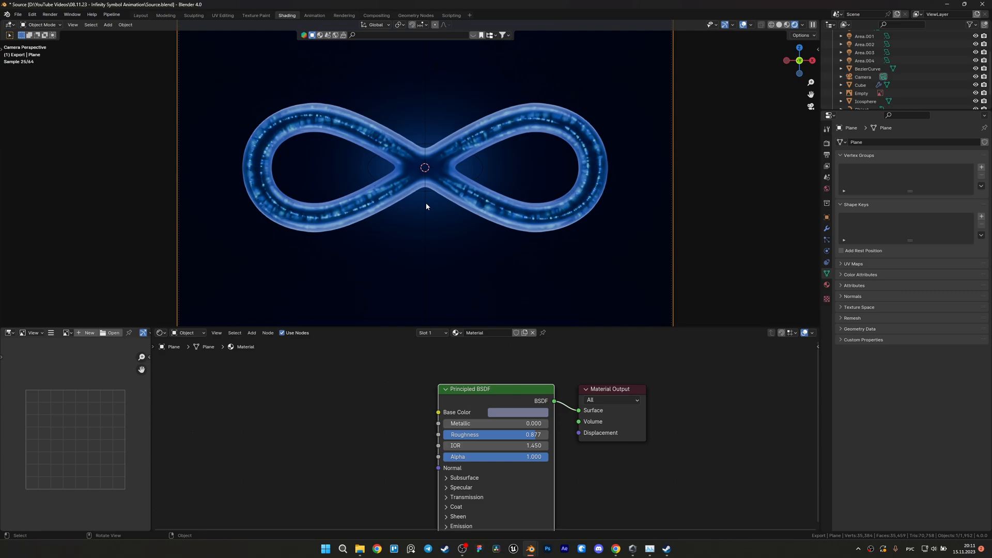
key("shift+a")
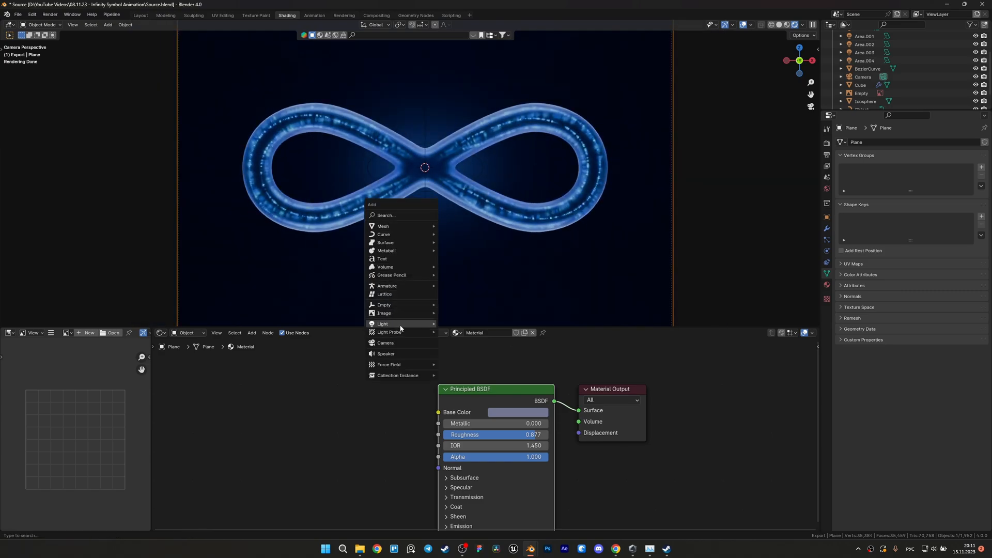
left_click(383, 324)
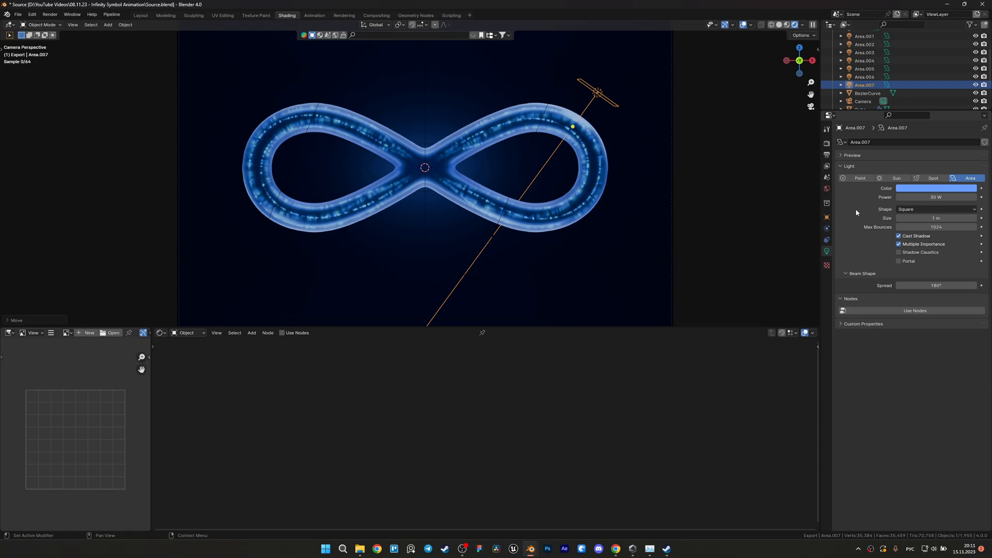
left_click(936, 188)
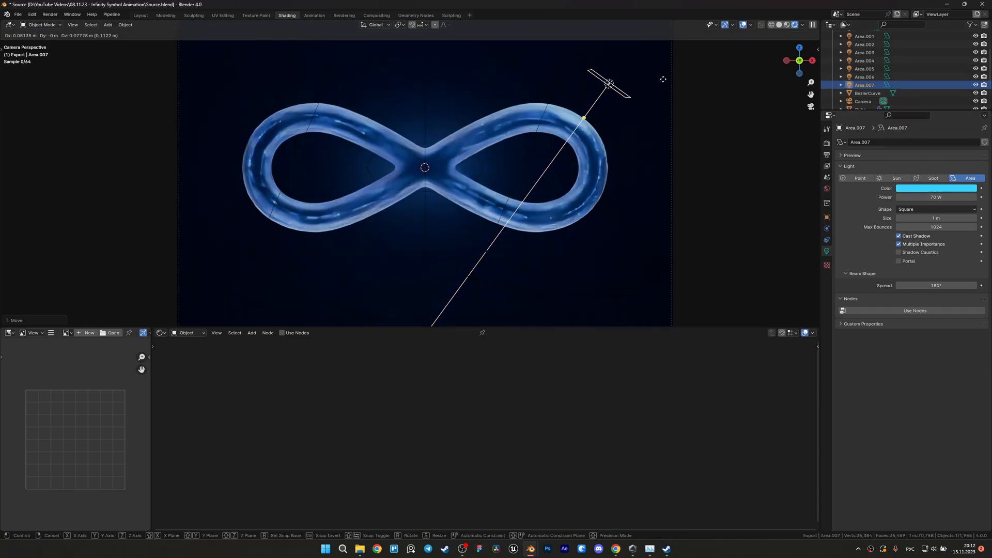
left_click(936, 209)
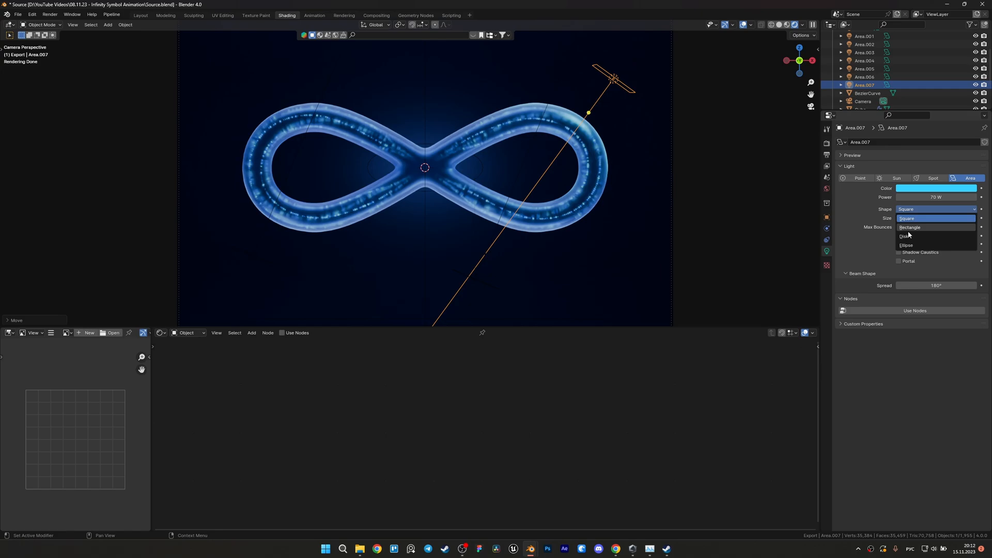
left_click(864, 77)
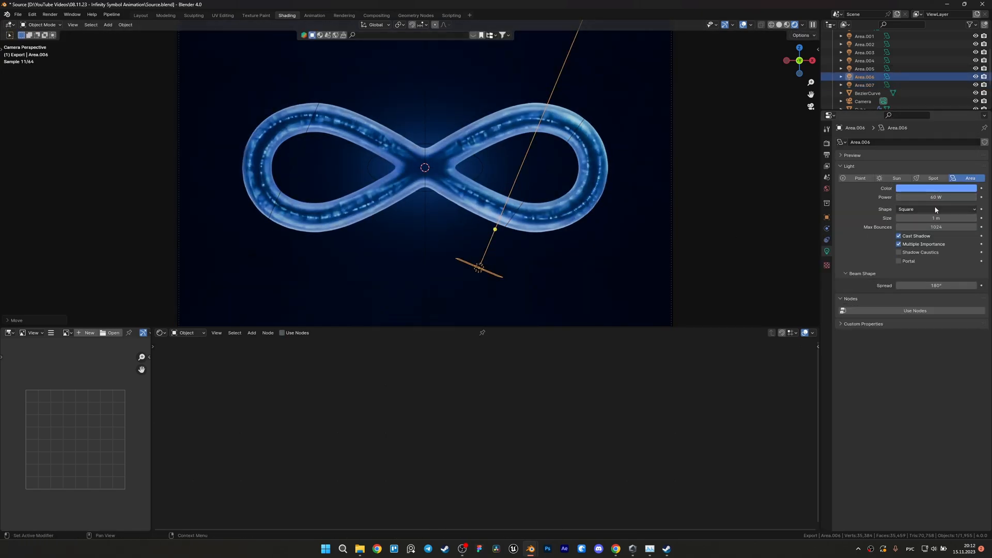
- Choose the AgX Look, trying High Contrast before settling on Punchy
left_click(936, 209)
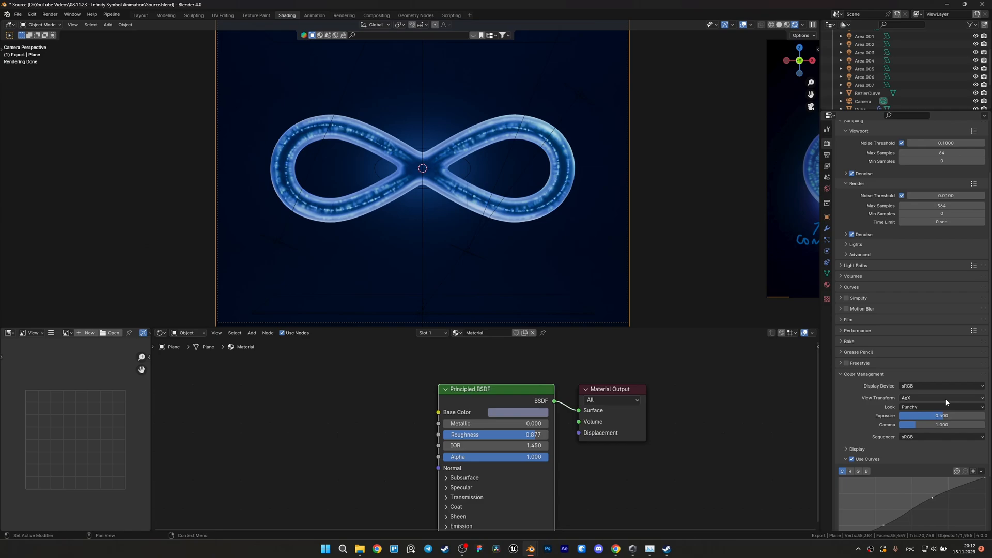
left_click(941, 406)
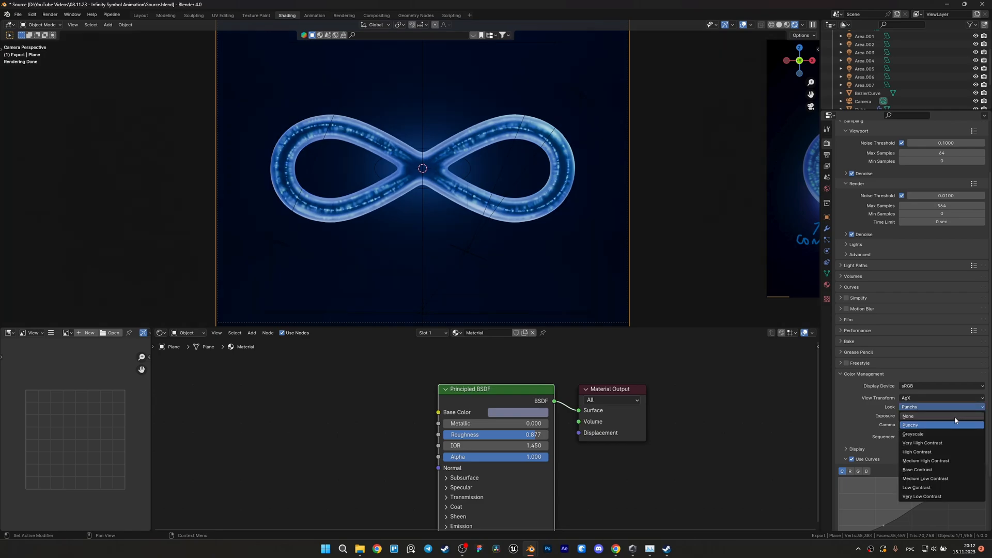
left_click(916, 451)
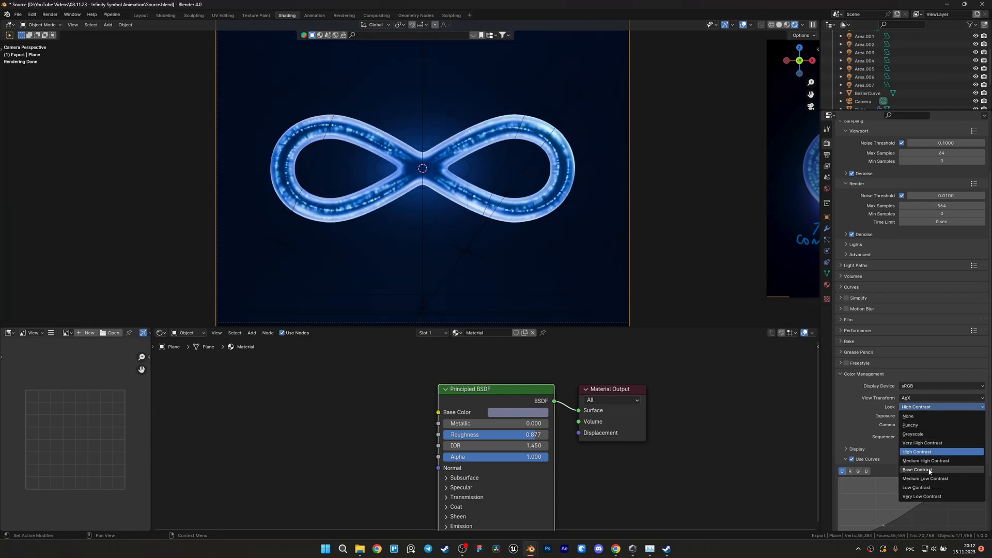
left_click(910, 425)
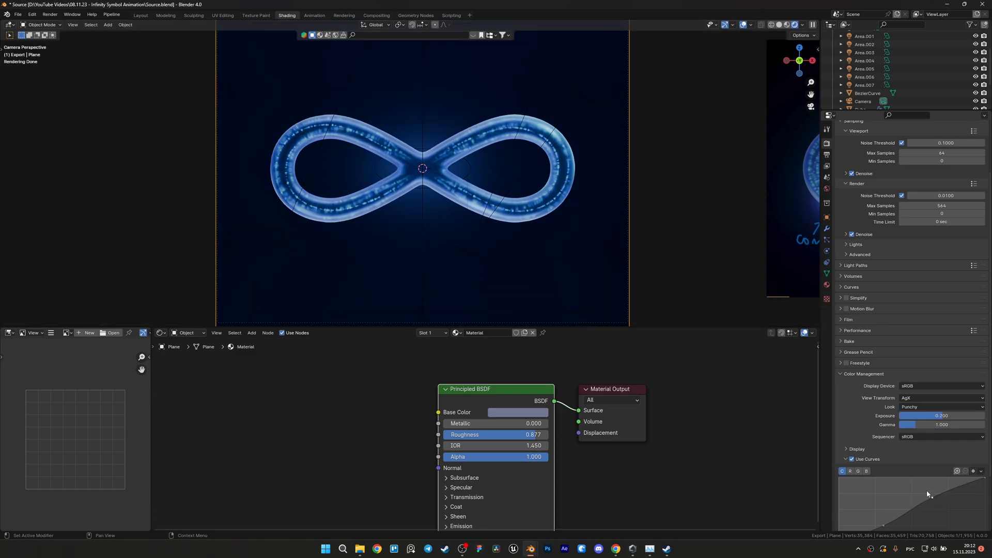